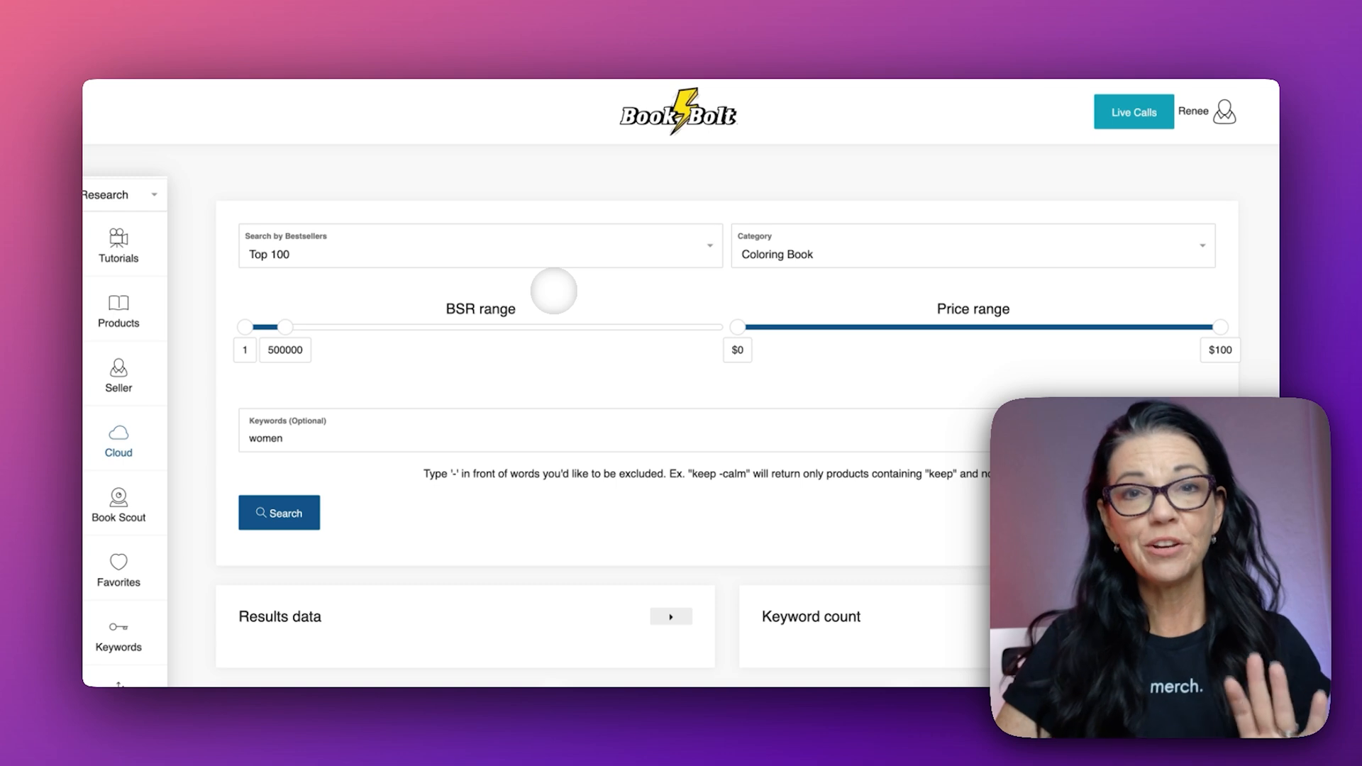
Step: Run the Top 100 coloring book search for 'women' and browse the bestseller cards
{"action": "left_click", "coordinate": [279, 512]}
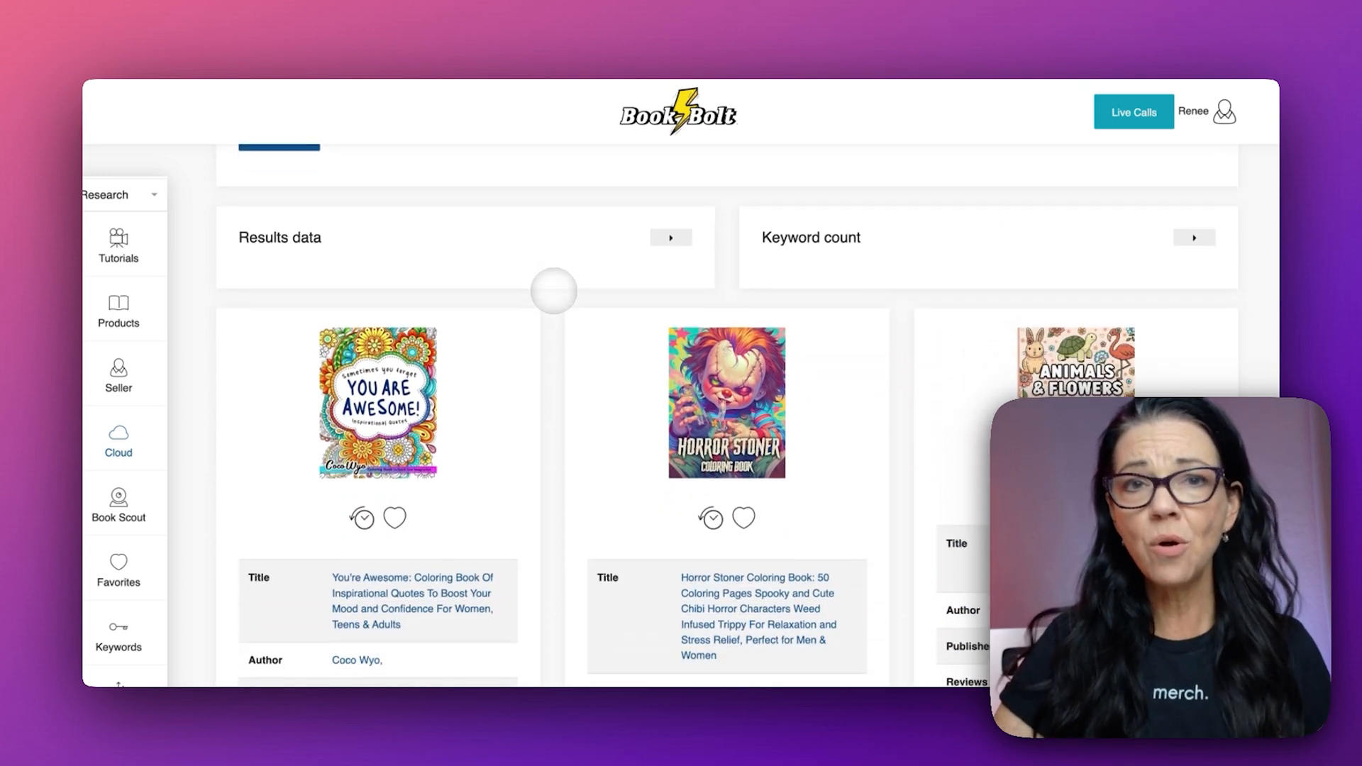
{"action": "scroll", "scroll_direction": "up", "scroll_amount": 3}
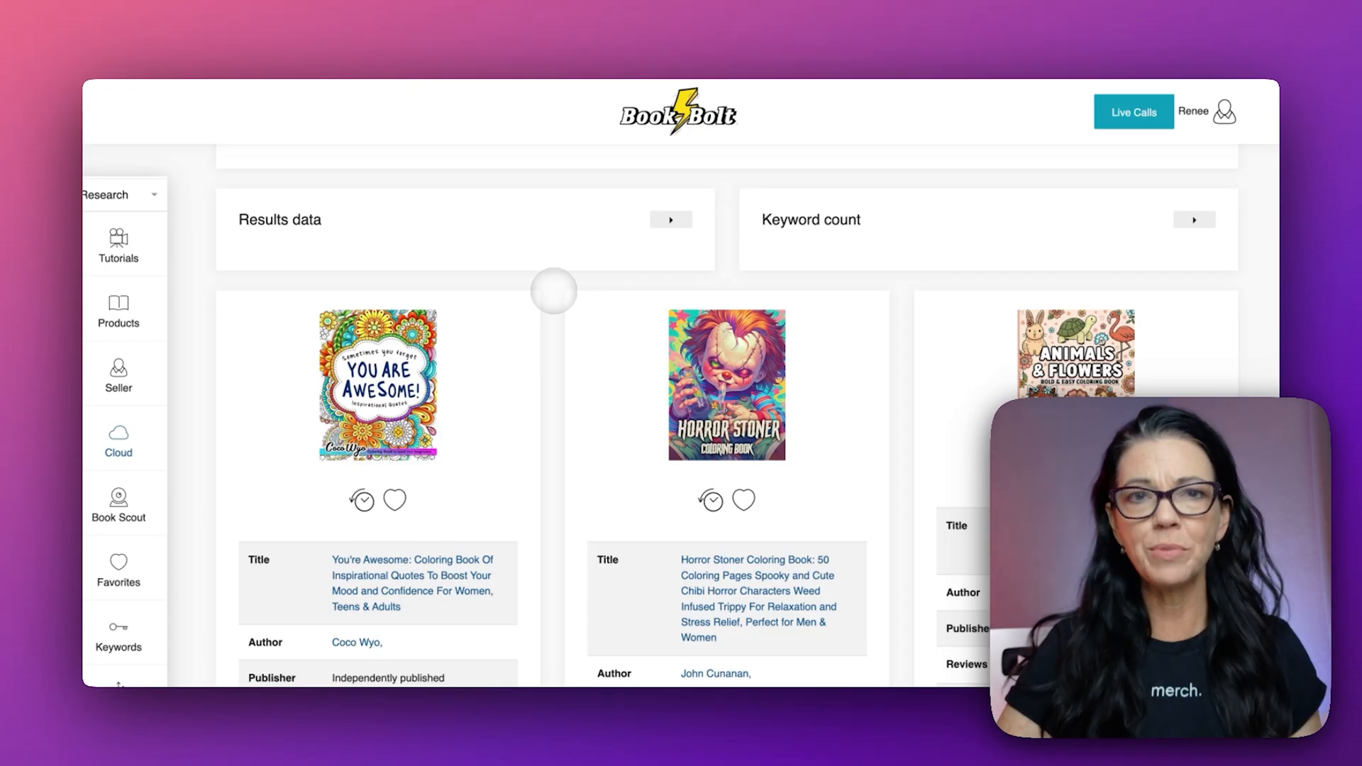
{"action": "scroll", "scroll_direction": "down", "scroll_amount": 3}
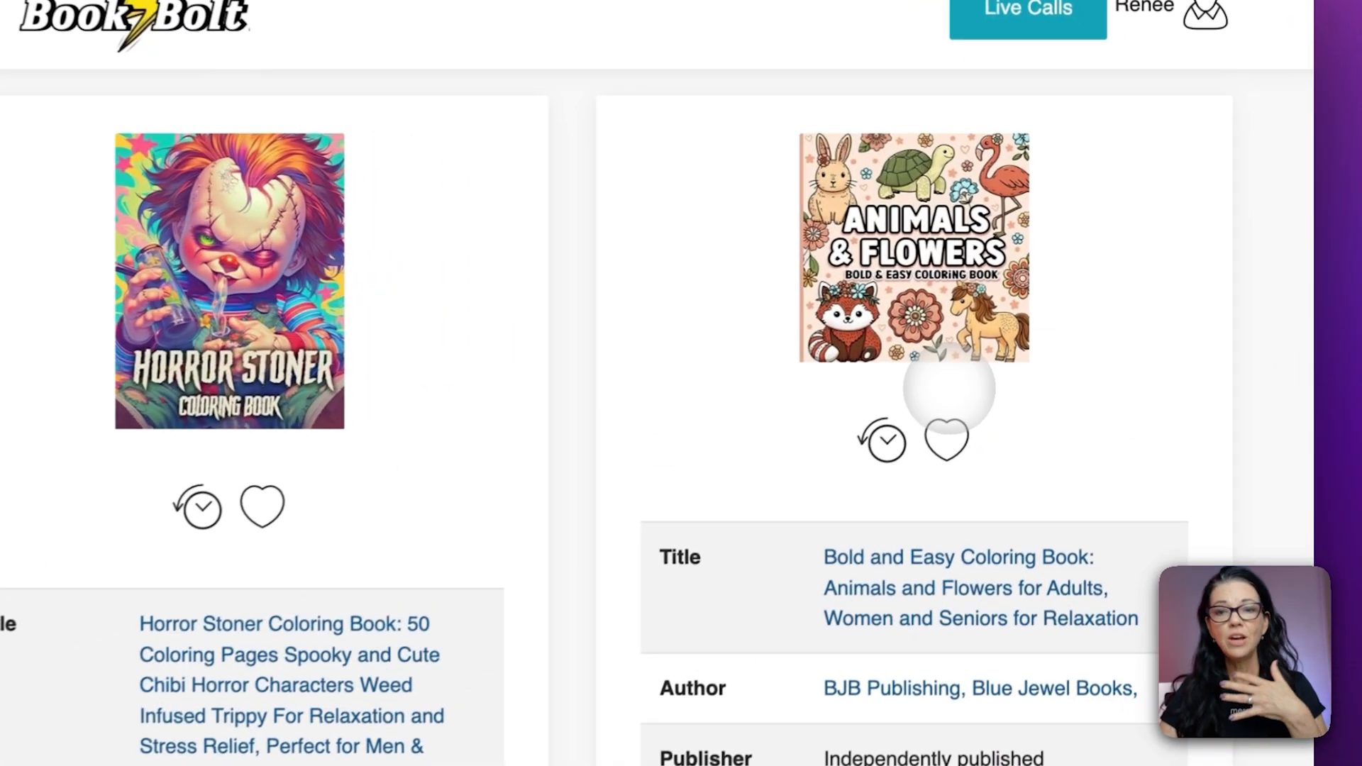
{"action": "scroll", "scroll_direction": "down", "scroll_amount": 3}
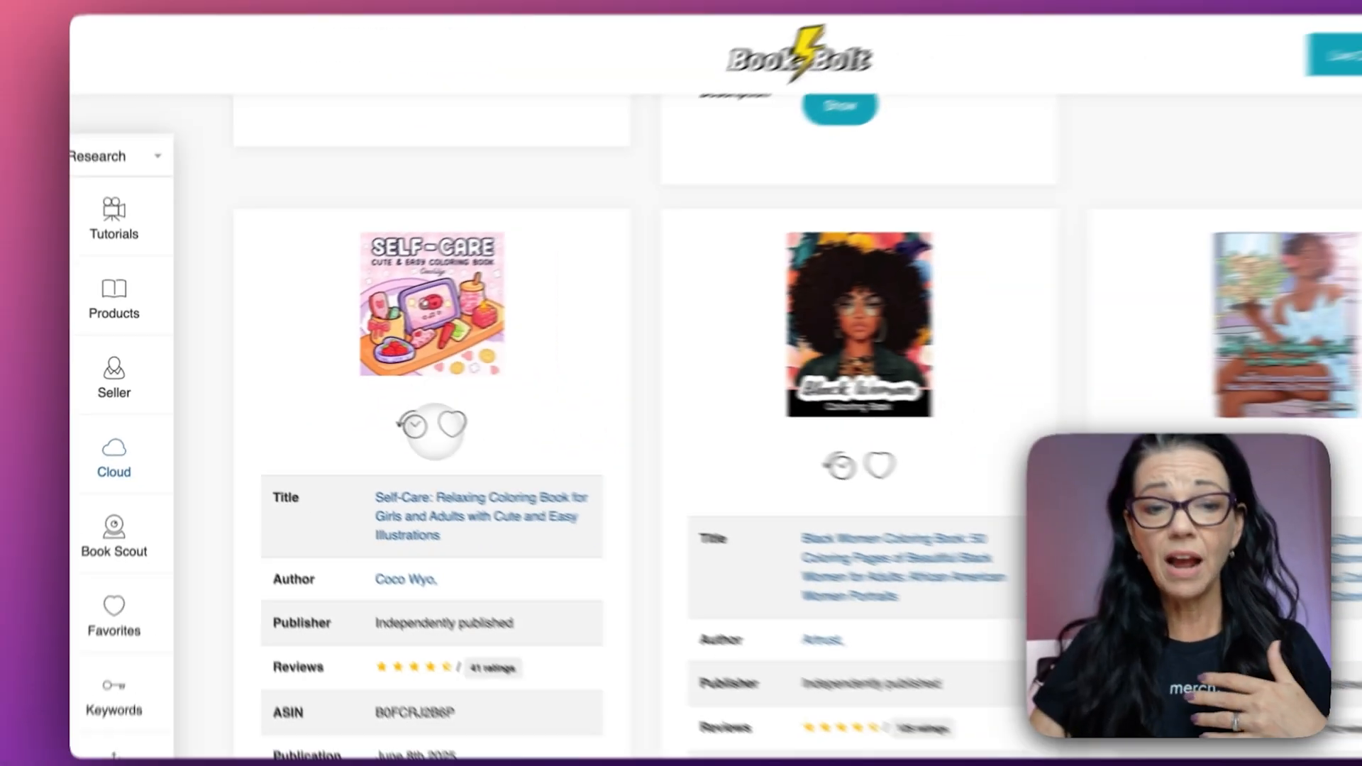
{"action": "scroll", "scroll_direction": "down", "scroll_amount": 3}
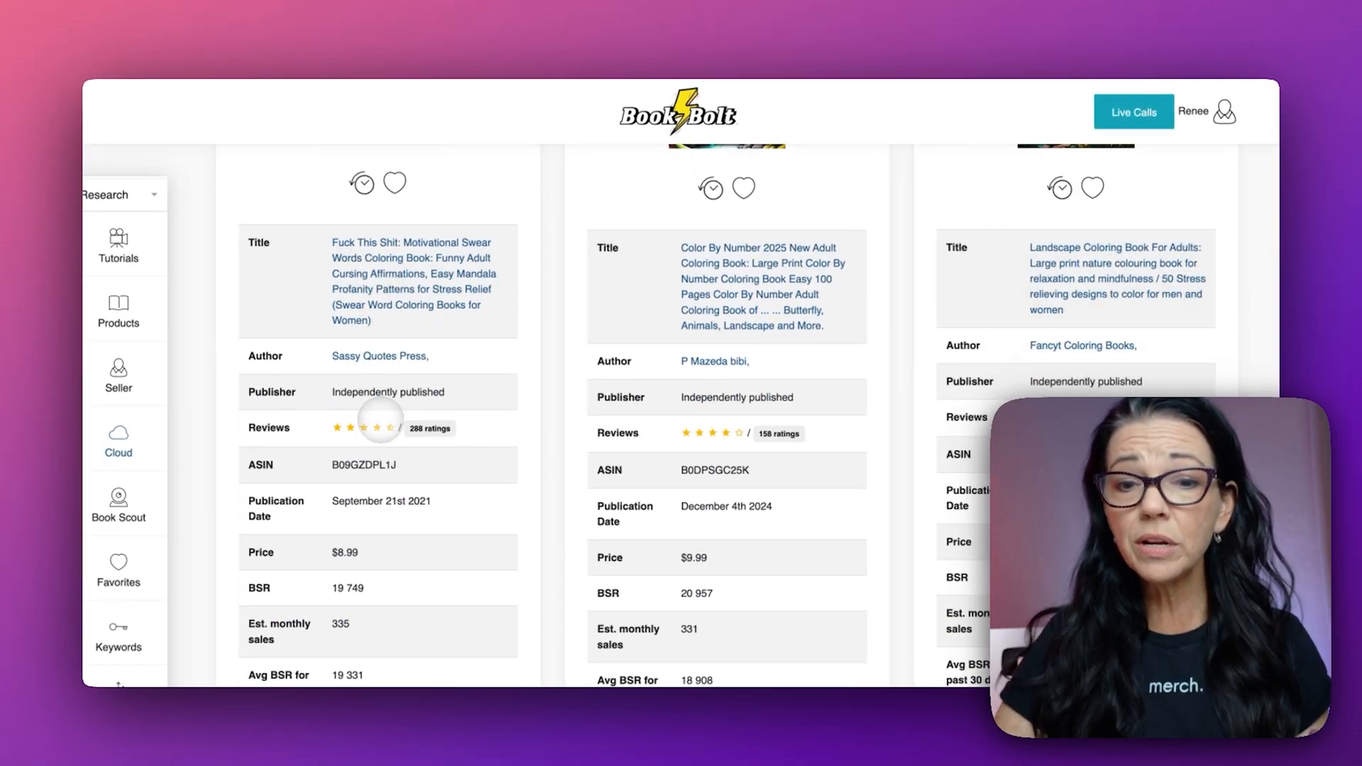
{"action": "scroll", "scroll_direction": "down", "scroll_amount": 3}
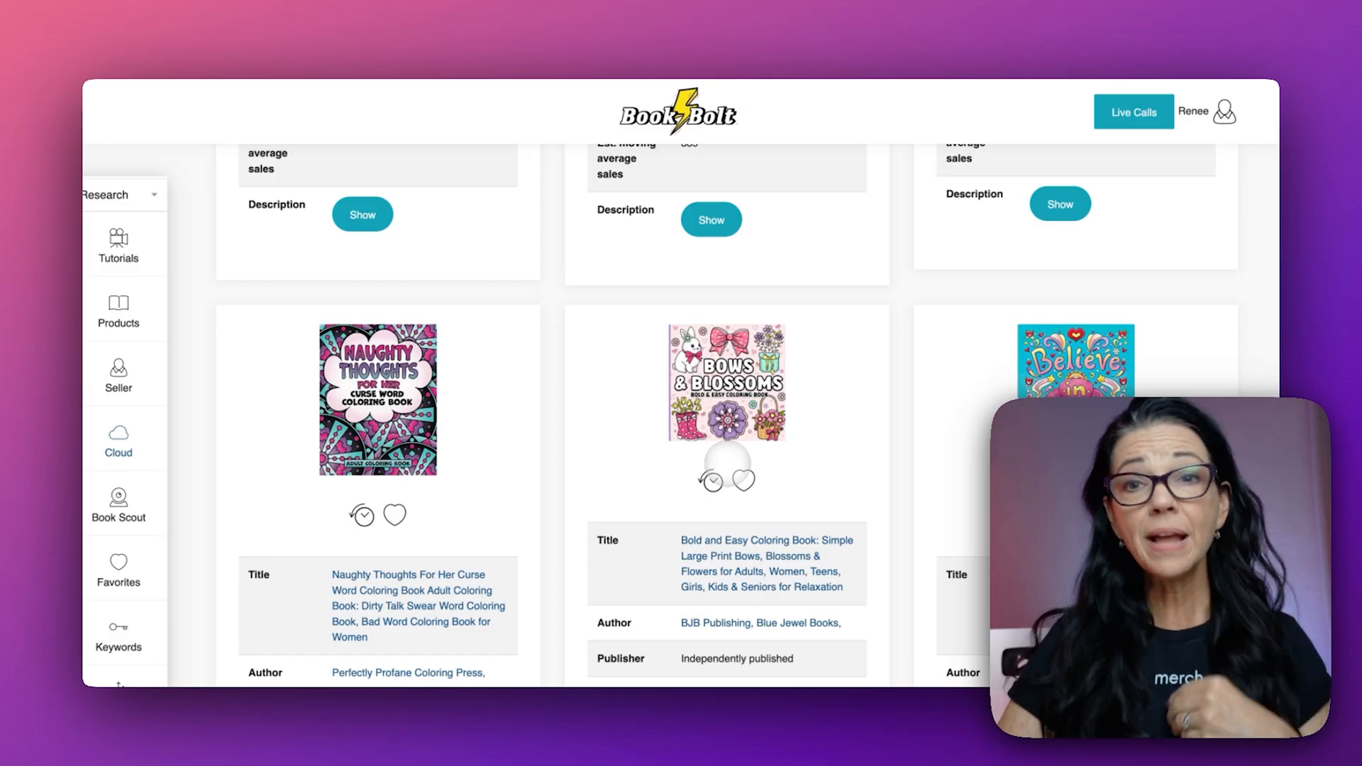
{"action": "scroll", "scroll_direction": "up", "scroll_amount": 3}
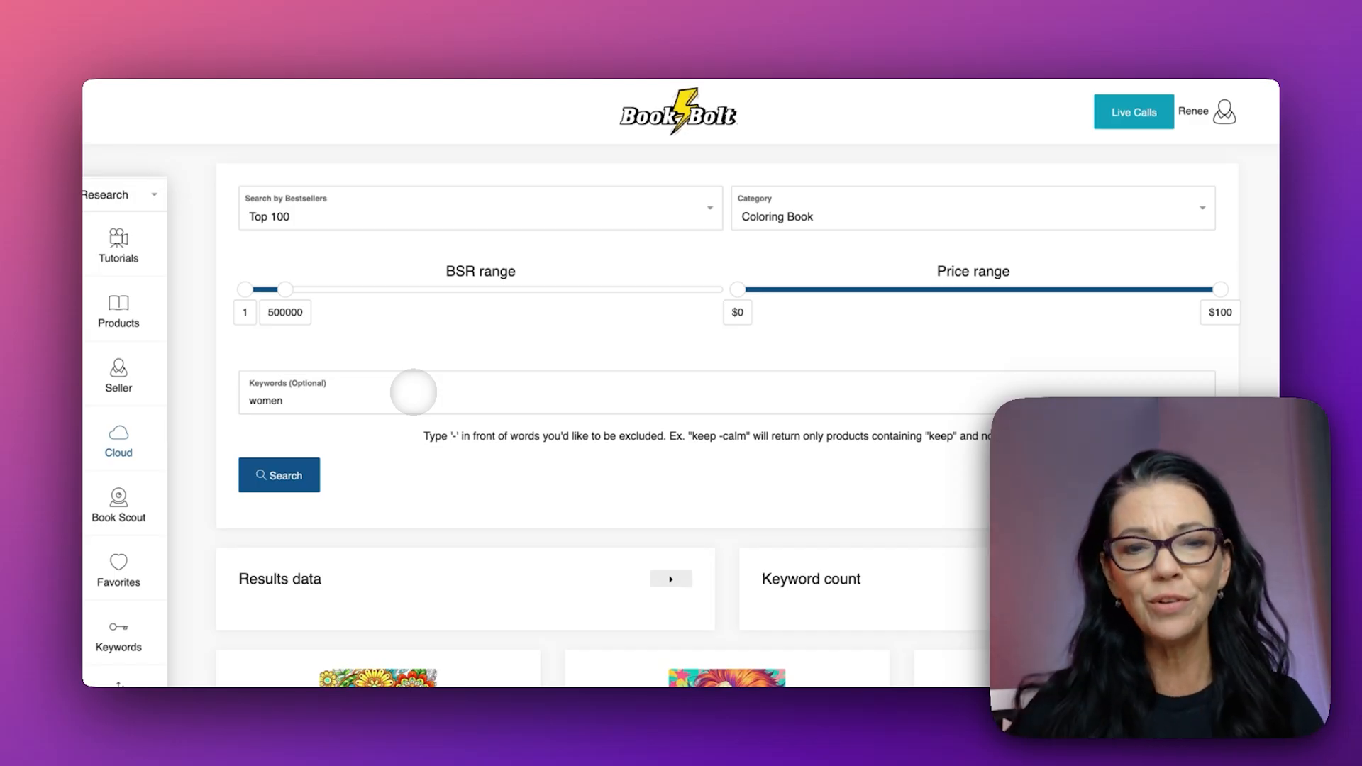
{"action": "scroll", "scroll_direction": "down", "scroll_amount": 3}
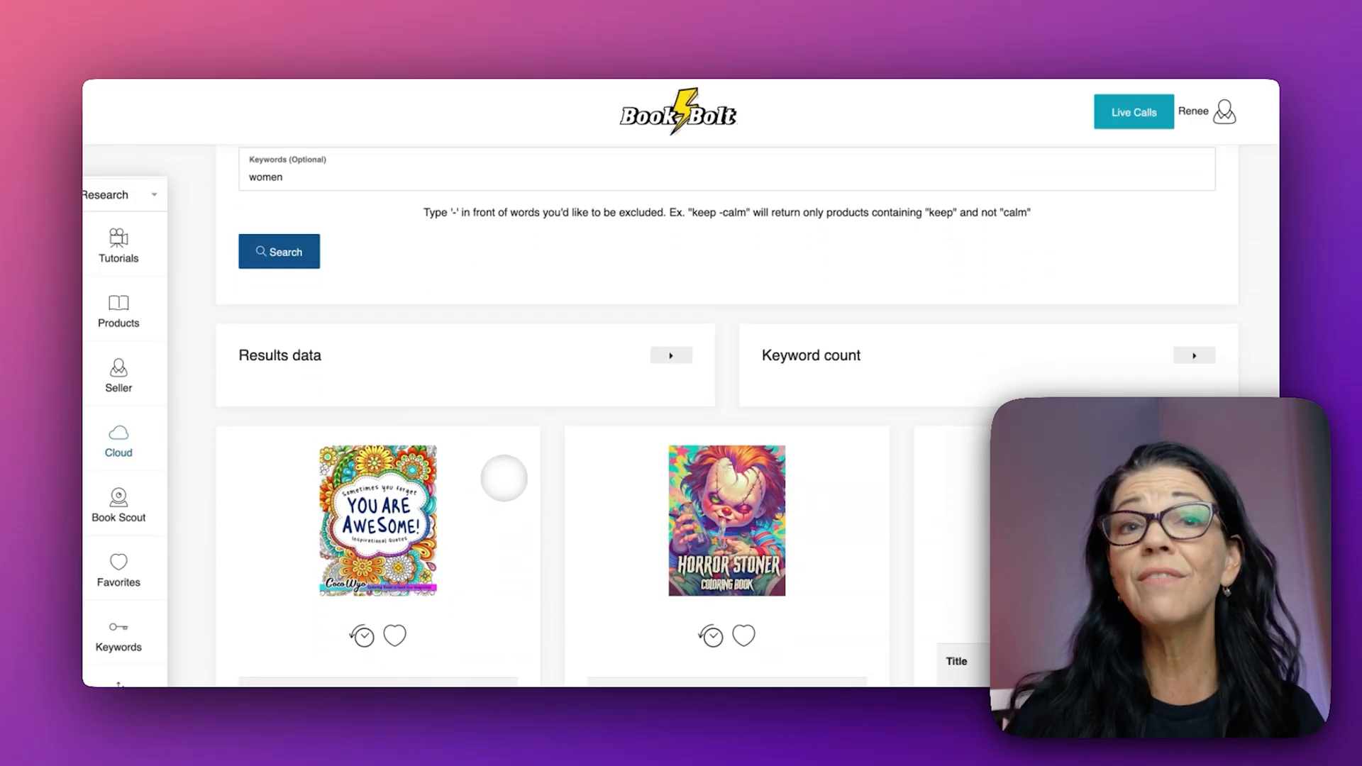
{"action": "scroll", "scroll_direction": "down", "scroll_amount": 3}
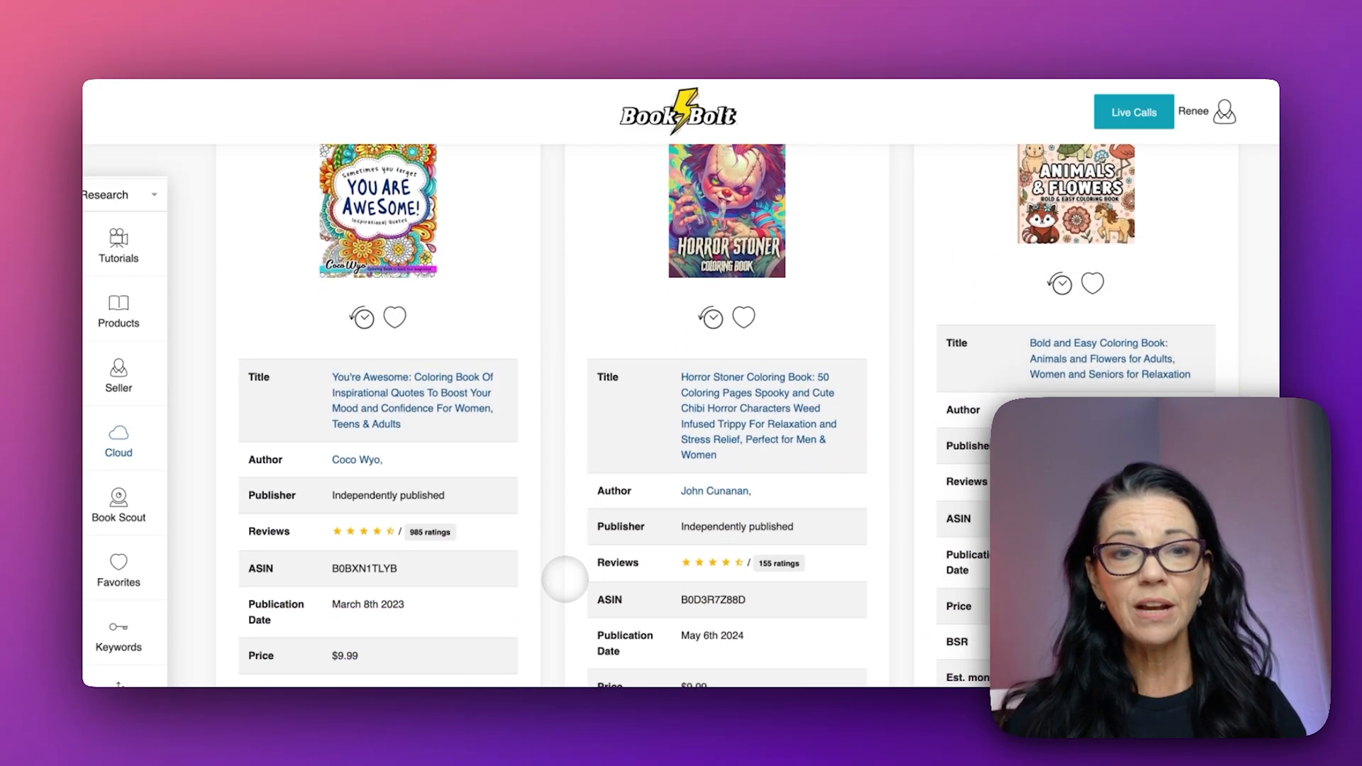
{"action": "scroll", "scroll_direction": "up", "scroll_amount": 3}
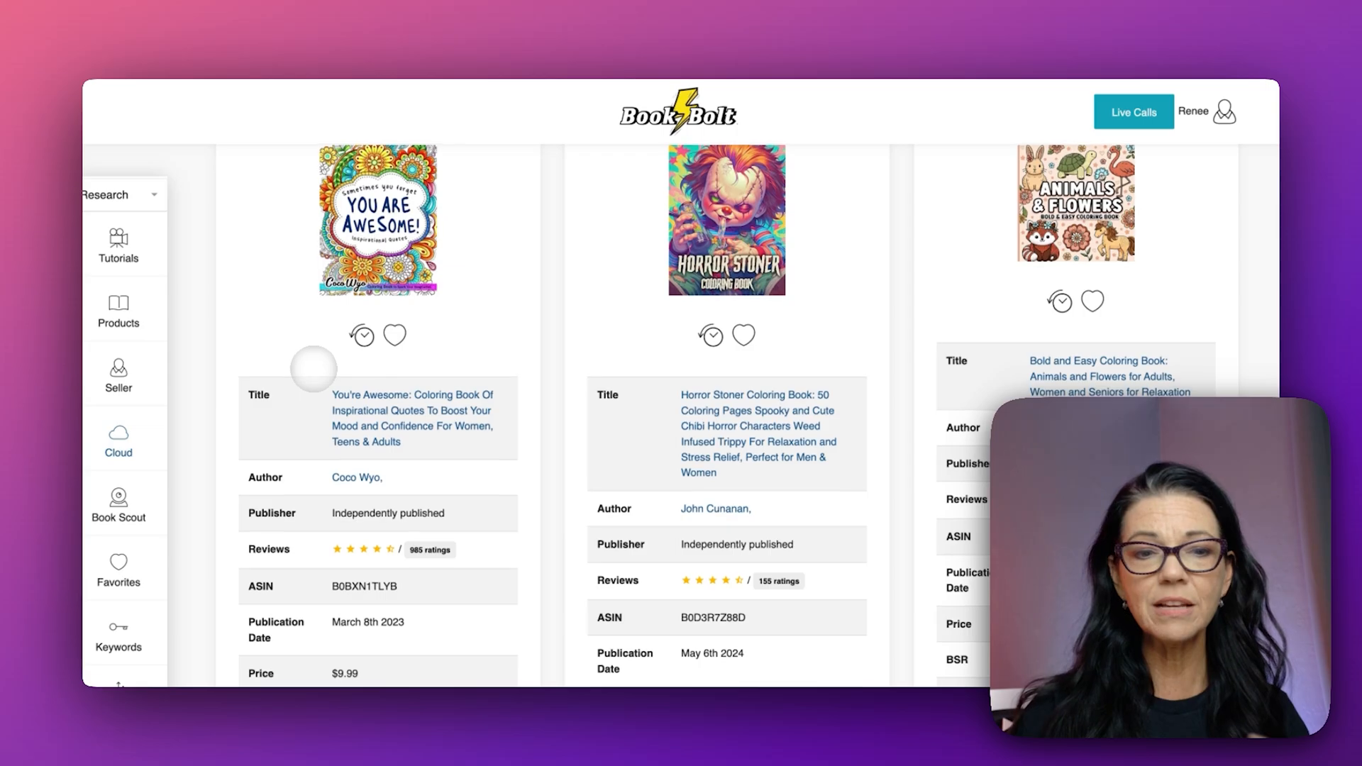
{"action": "scroll", "scroll_direction": "down", "scroll_amount": 3}
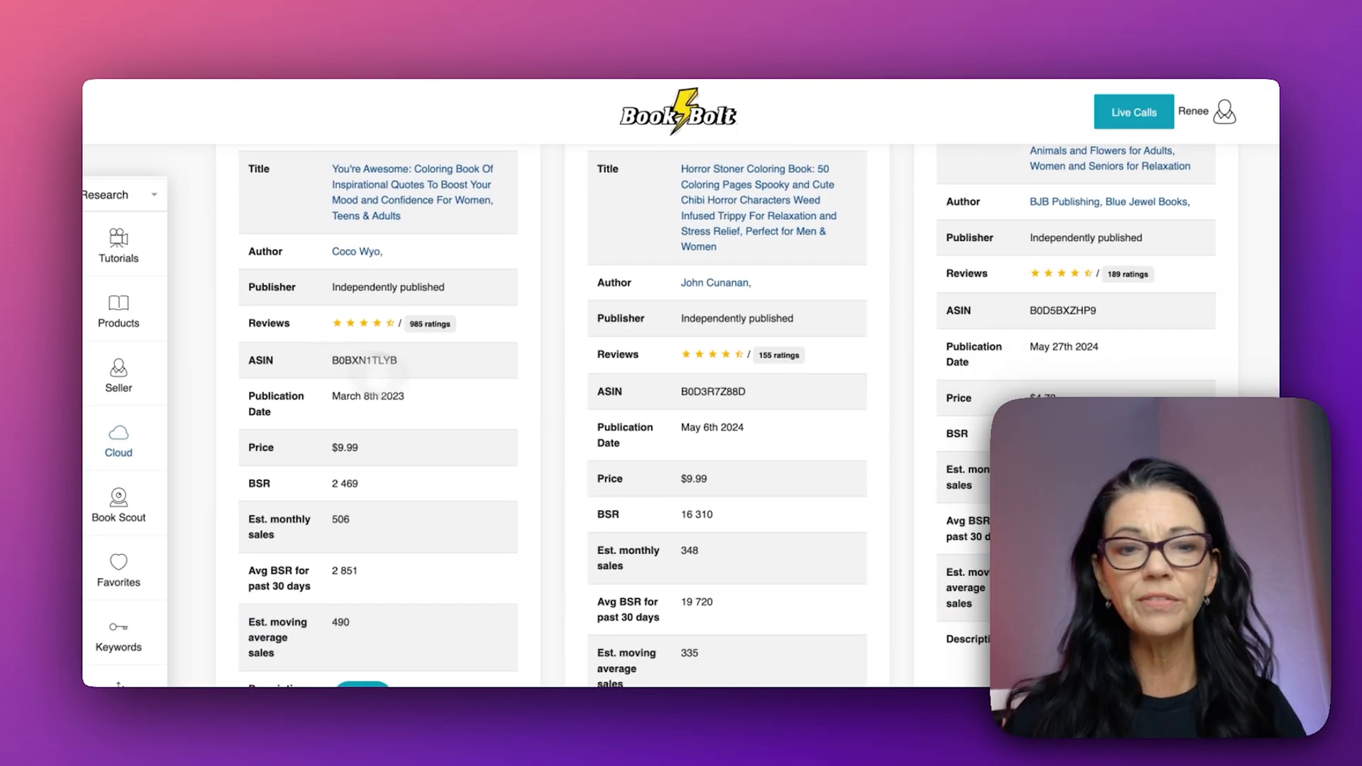
{"action": "scroll", "scroll_direction": "up", "scroll_amount": 3}
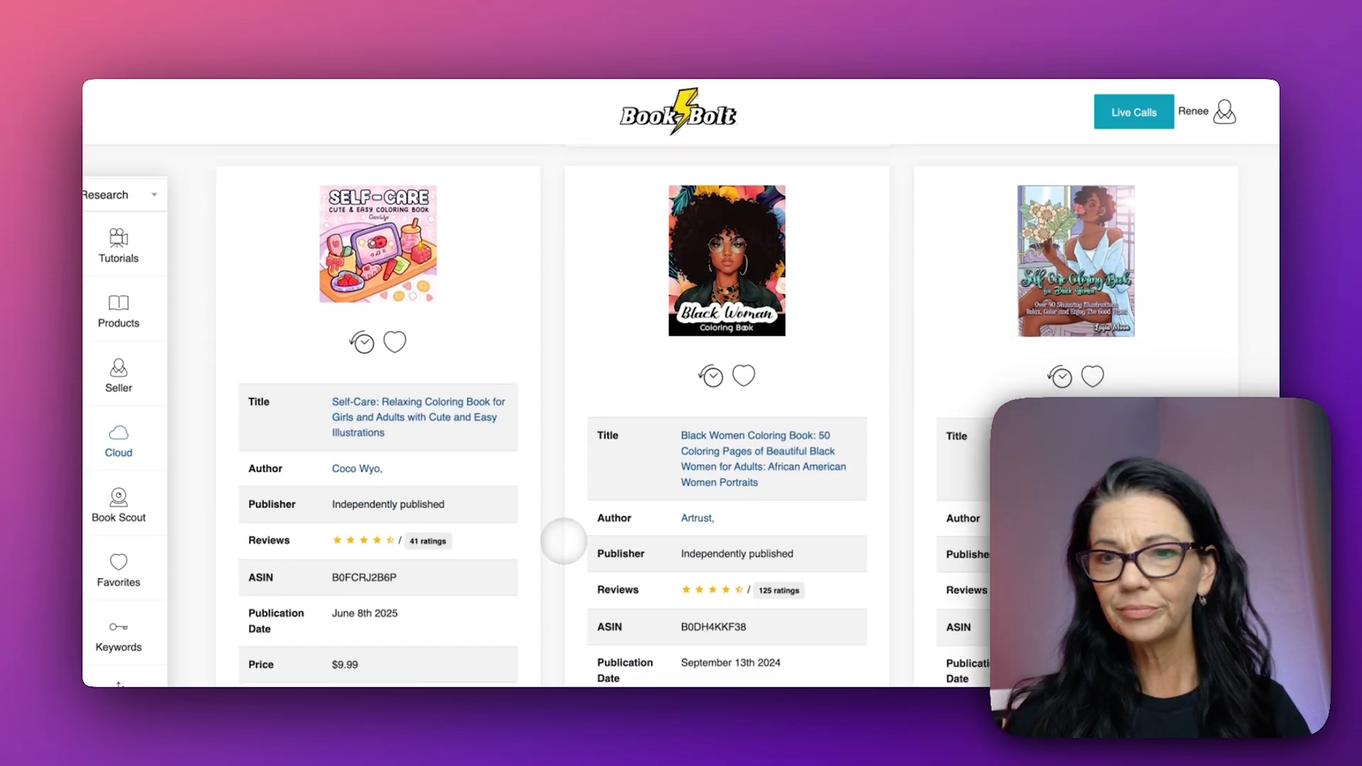
{"action": "scroll", "scroll_direction": "down", "scroll_amount": 3}
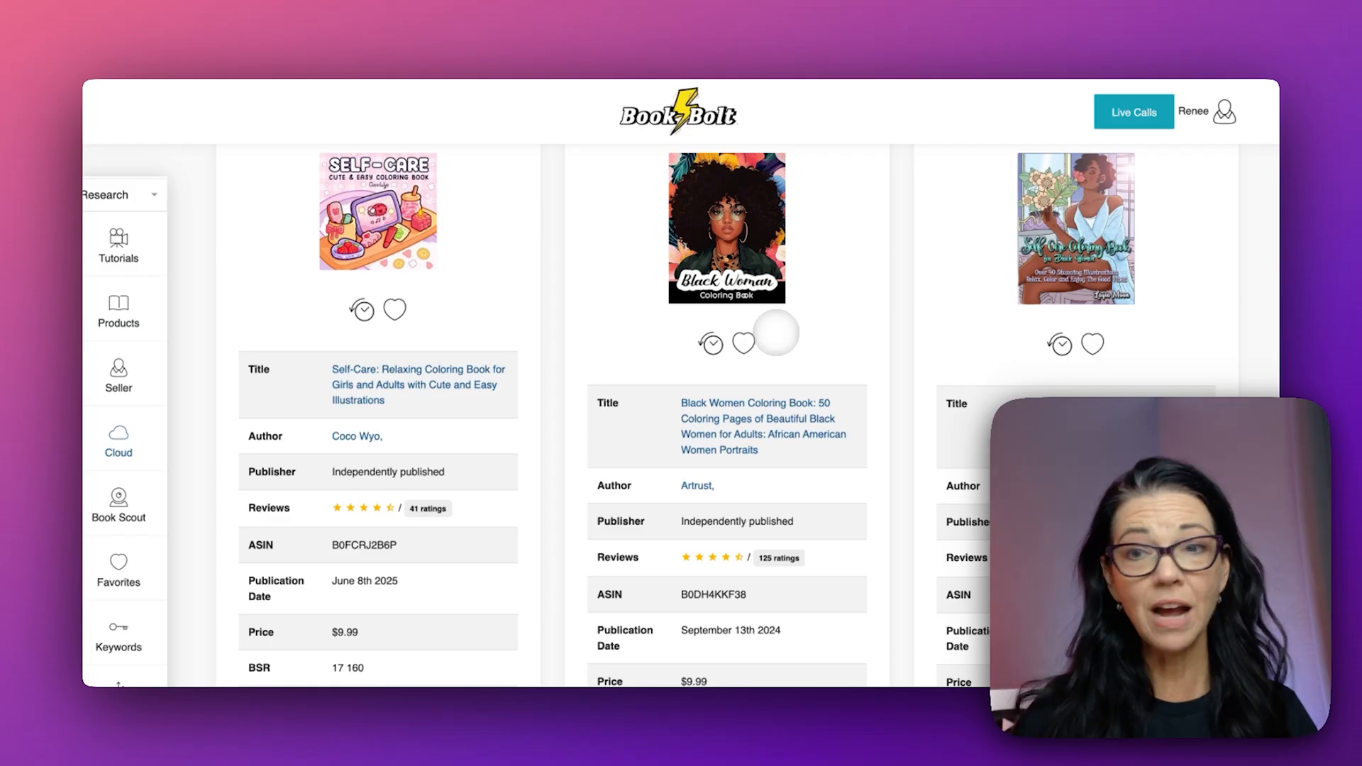
{"action": "scroll", "scroll_direction": "down", "scroll_amount": 3}
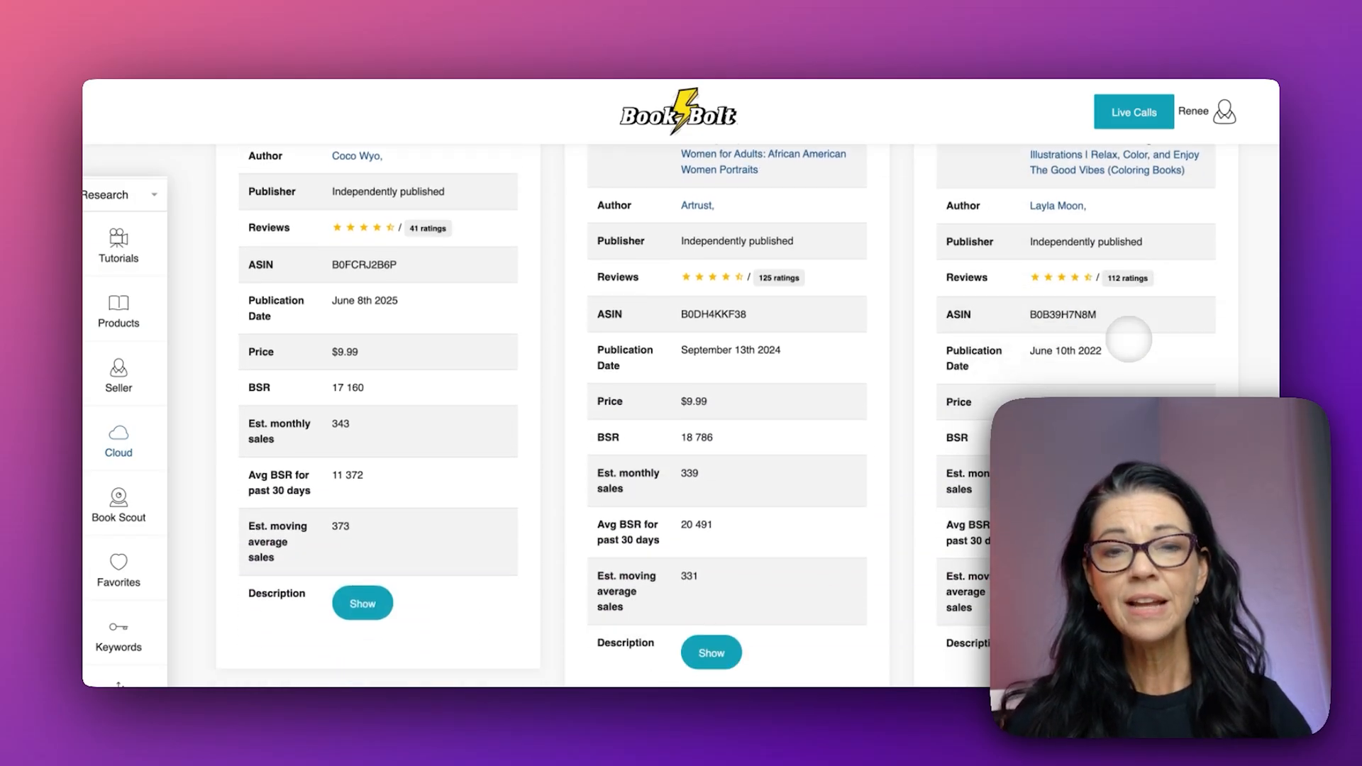
{"action": "scroll", "scroll_direction": "down", "scroll_amount": 3}
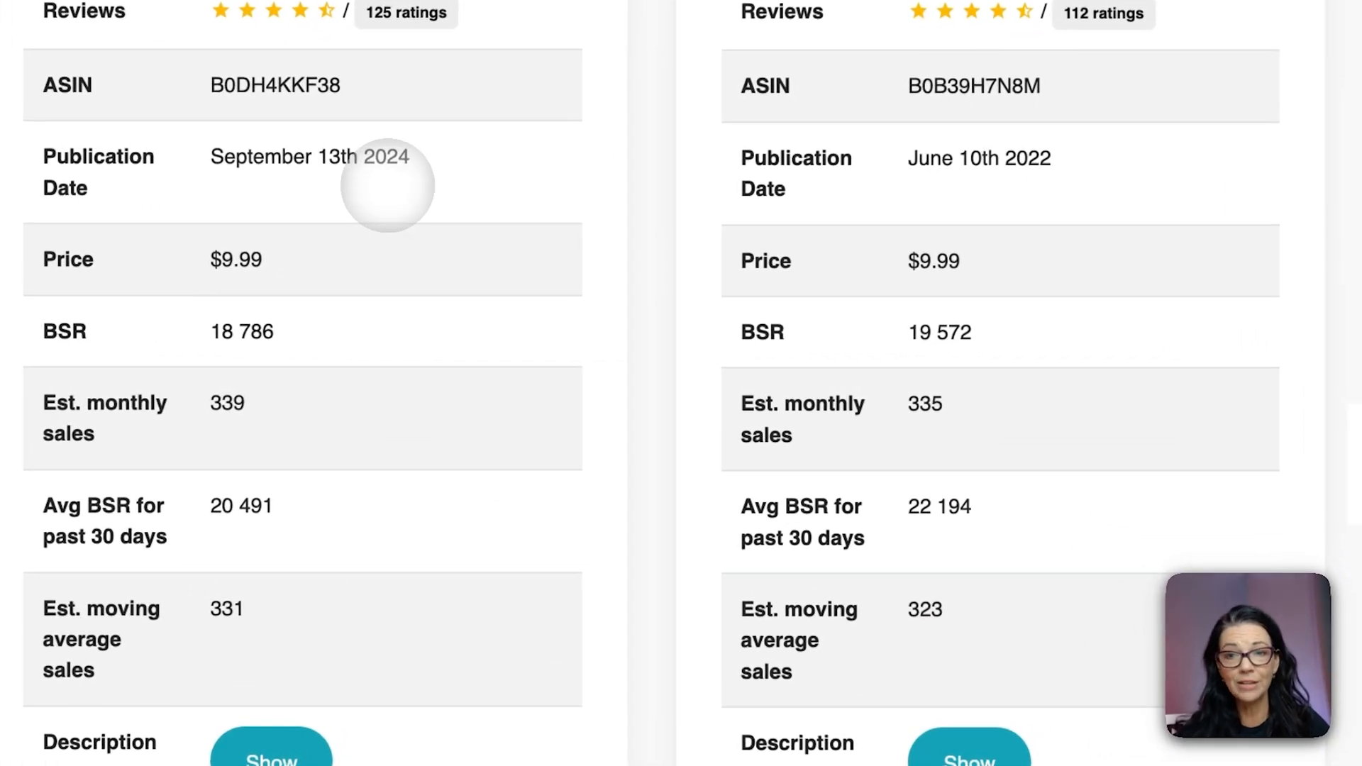
{"action": "scroll", "scroll_direction": "down", "scroll_amount": 3}
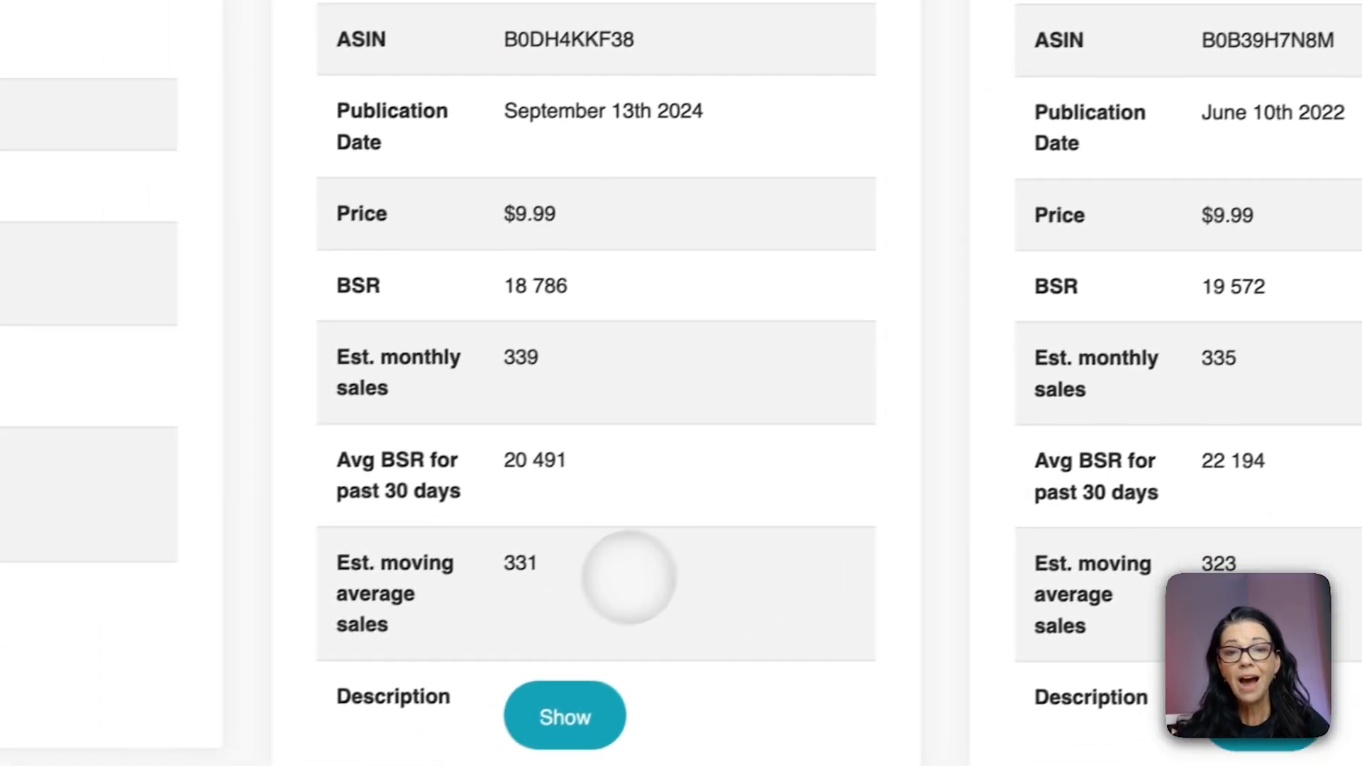
{"action": "scroll", "scroll_direction": "down", "scroll_amount": 3}
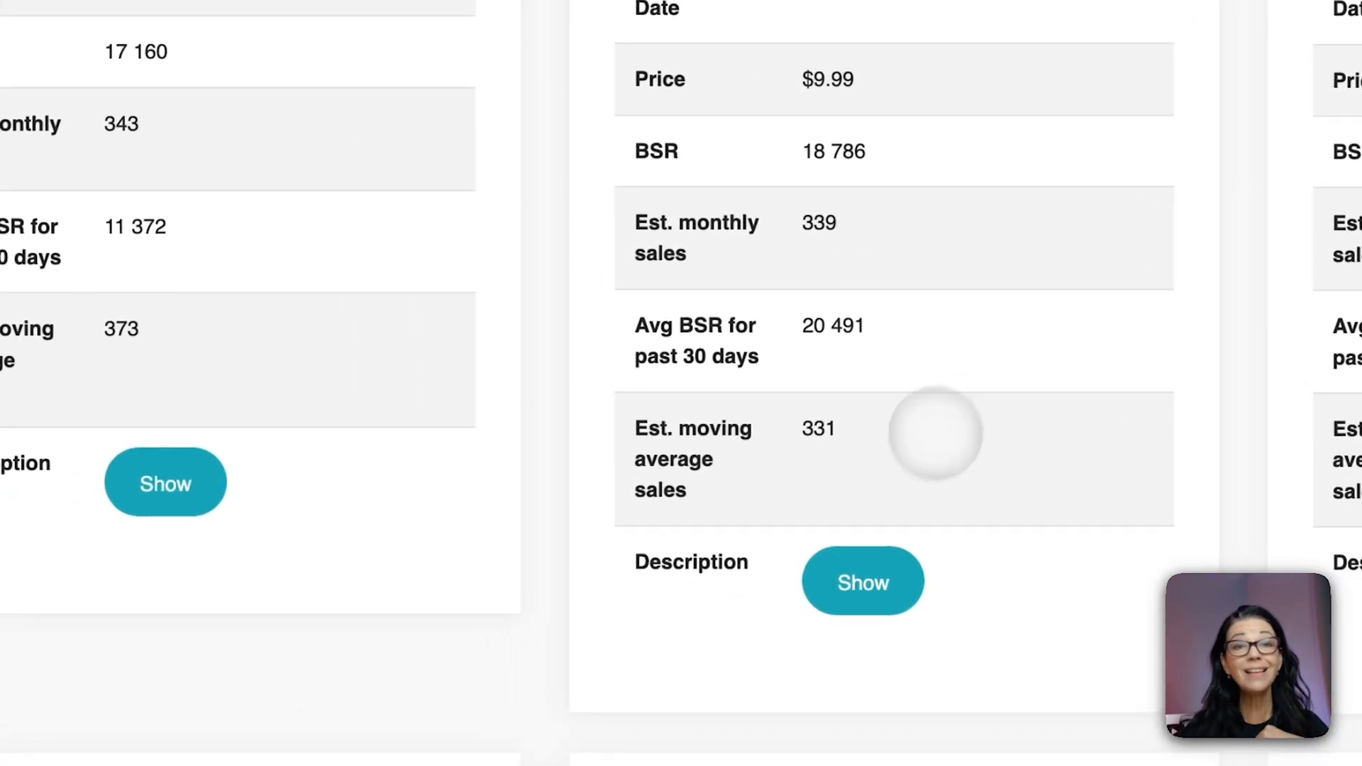
{"action": "mouse_move", "coordinate": [882, 483]}
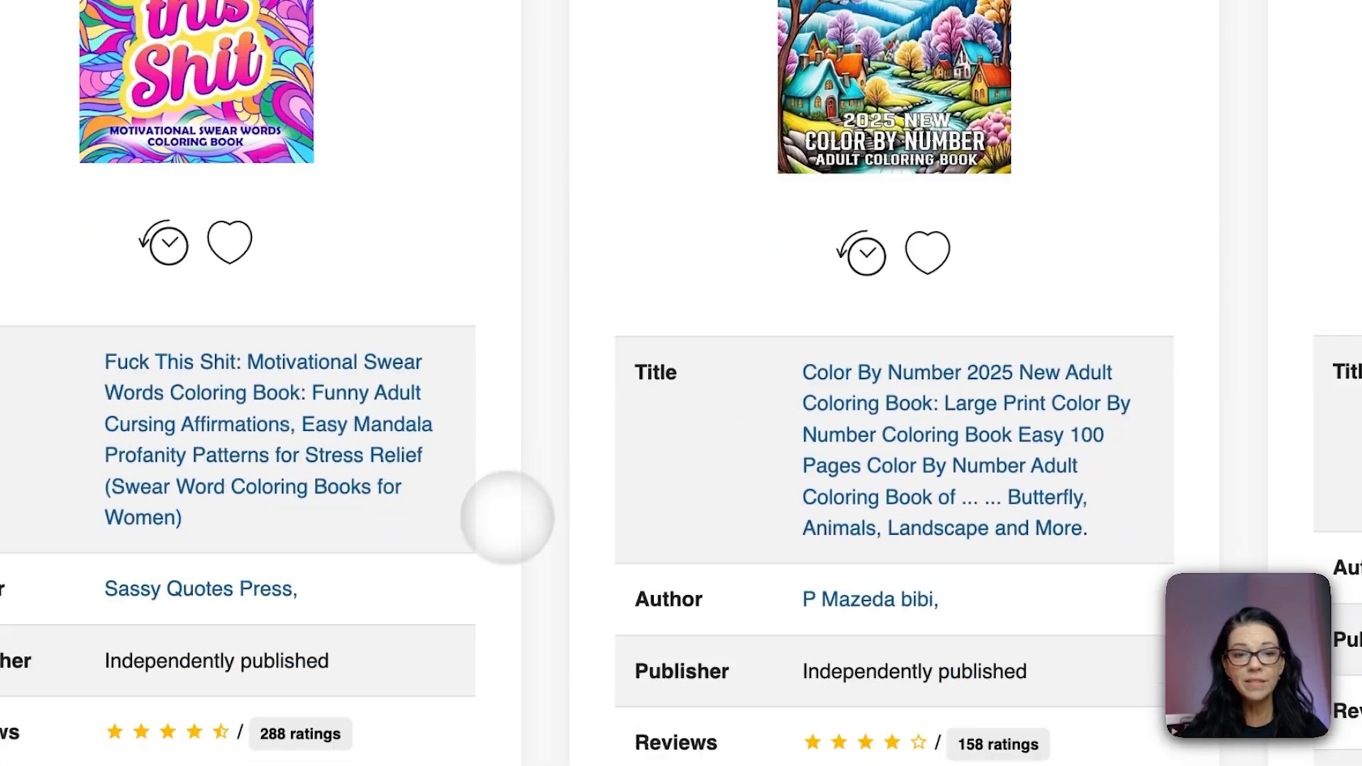
{"action": "scroll", "scroll_direction": "down", "scroll_amount": 3}
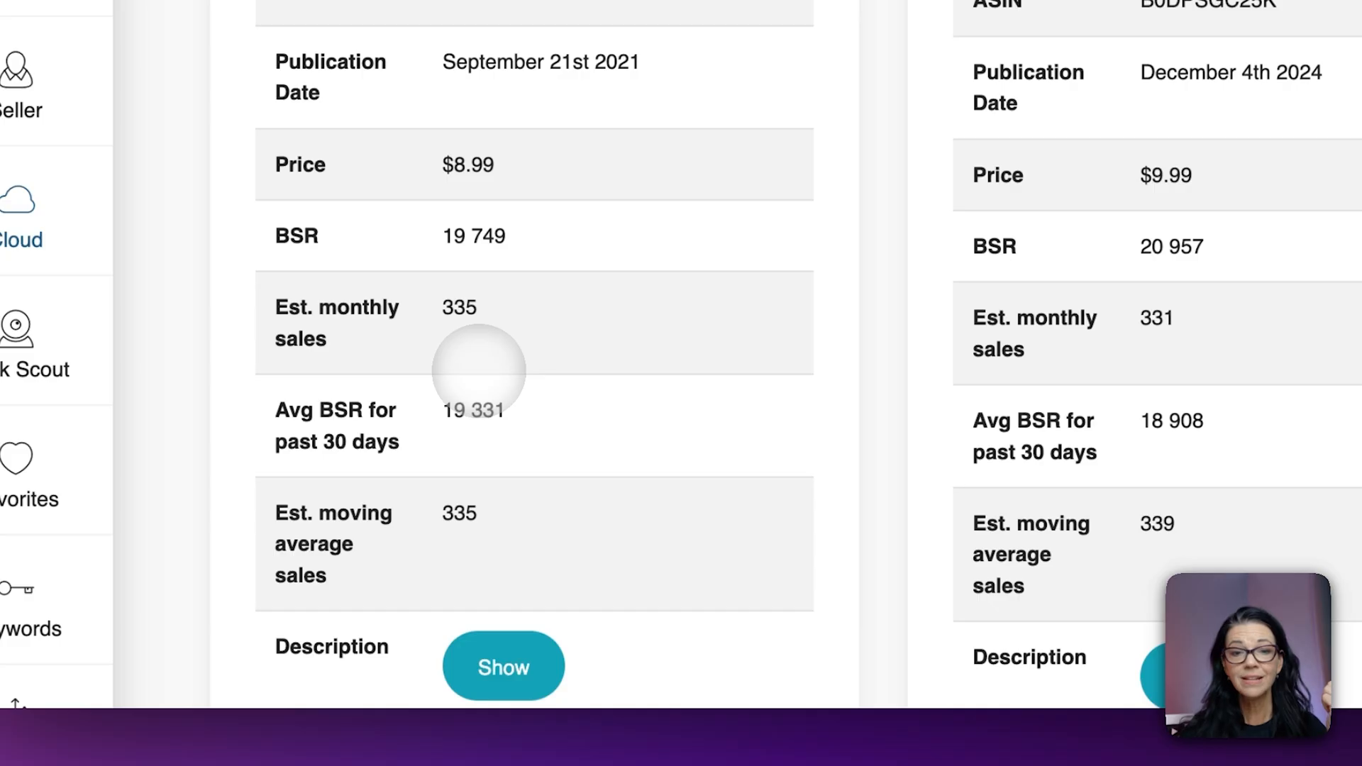
{"action": "scroll", "scroll_direction": "up", "scroll_amount": 3}
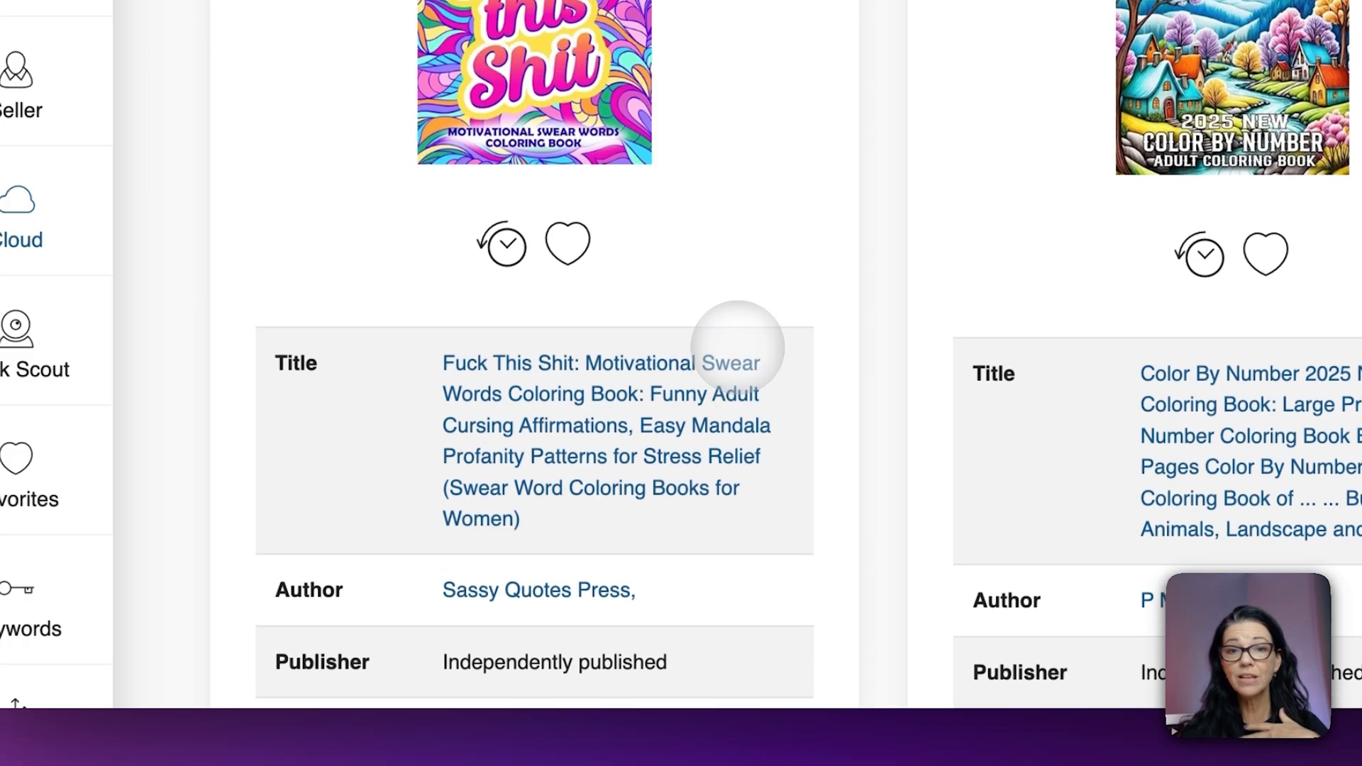
{"action": "scroll", "scroll_direction": "down", "scroll_amount": 3}
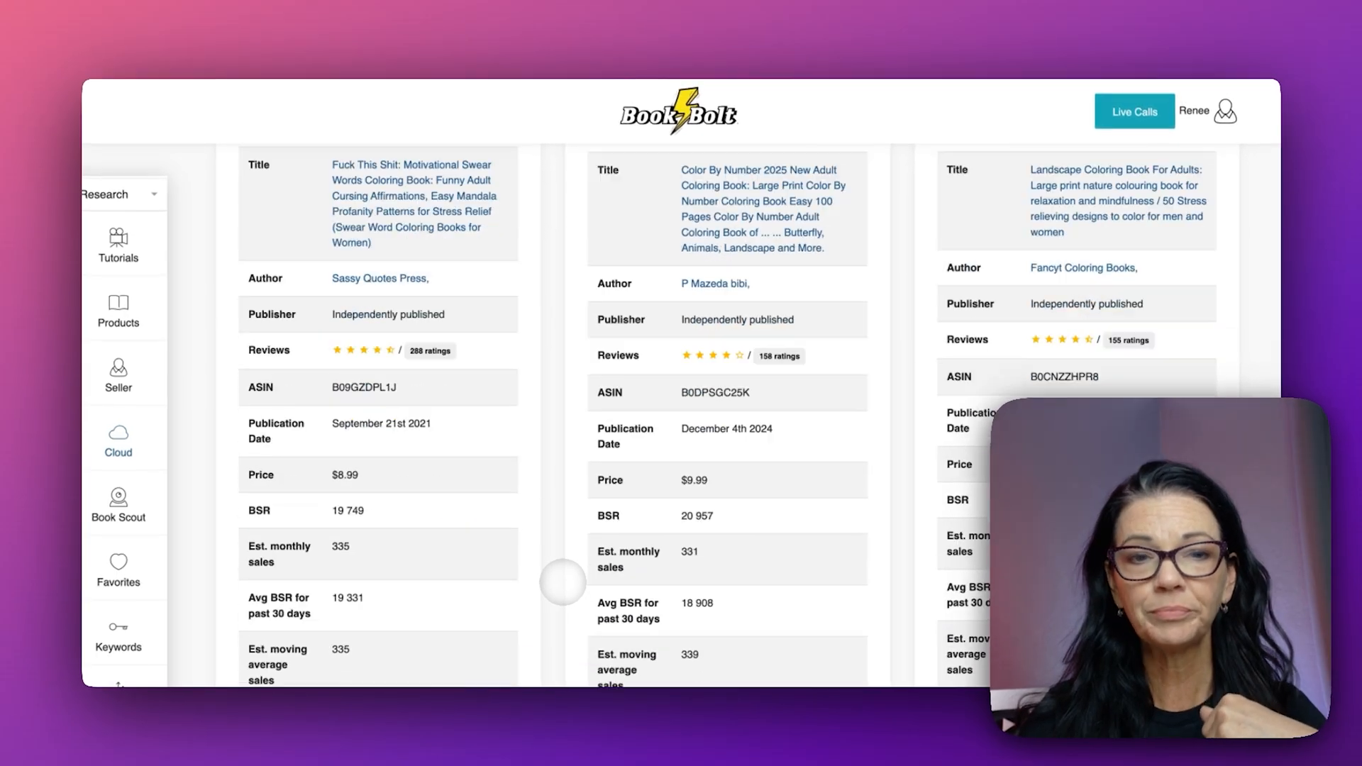
{"action": "scroll", "scroll_direction": "down", "scroll_amount": 3}
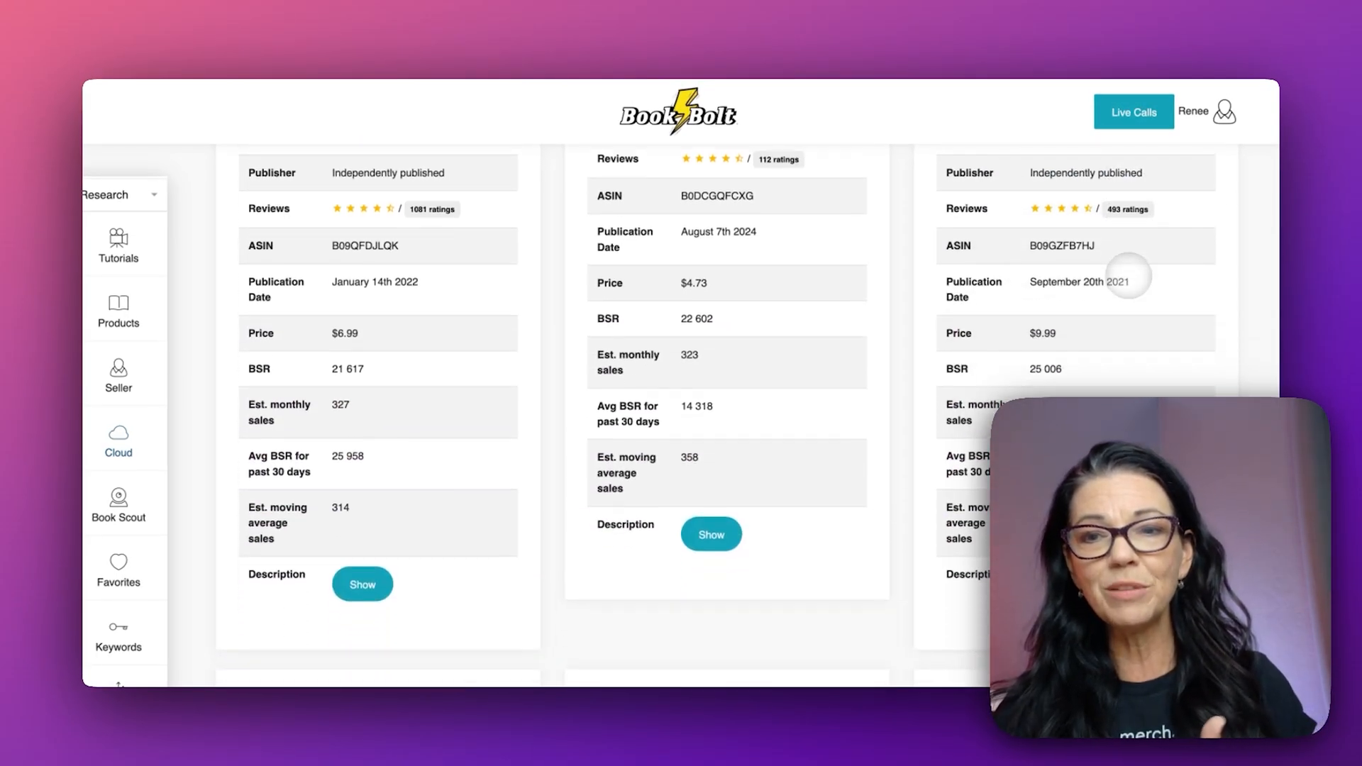
{"action": "scroll", "scroll_direction": "down", "scroll_amount": 3}
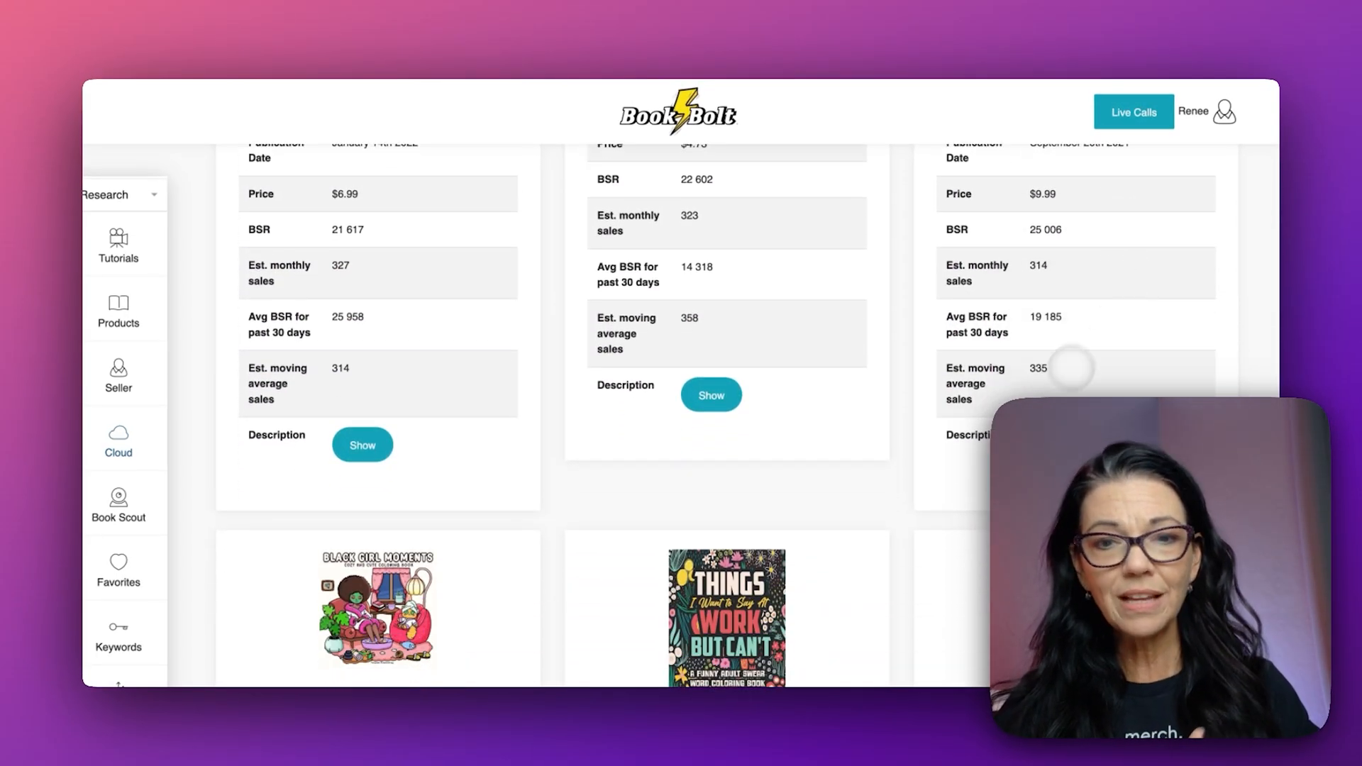
{"action": "scroll", "scroll_direction": "up", "scroll_amount": 3}
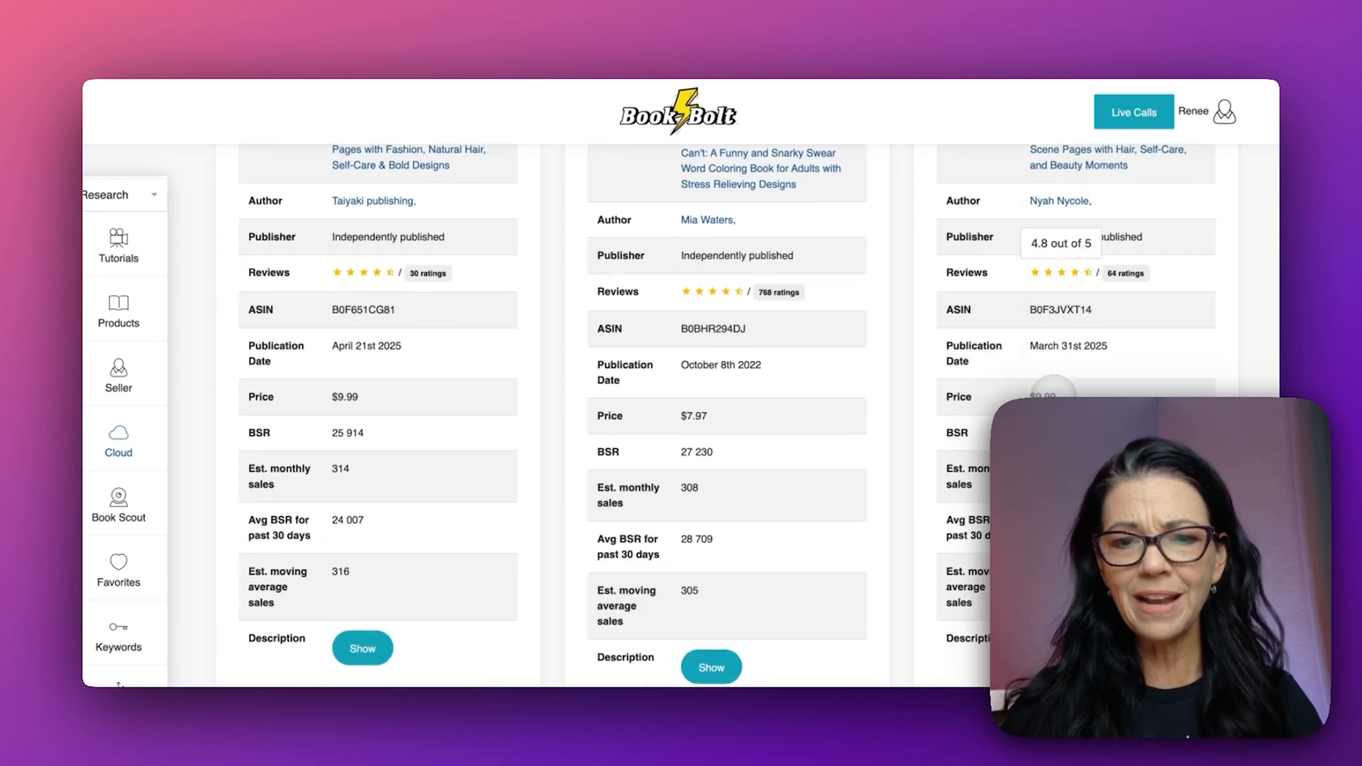
{"action": "scroll", "scroll_direction": "down", "scroll_amount": 3}
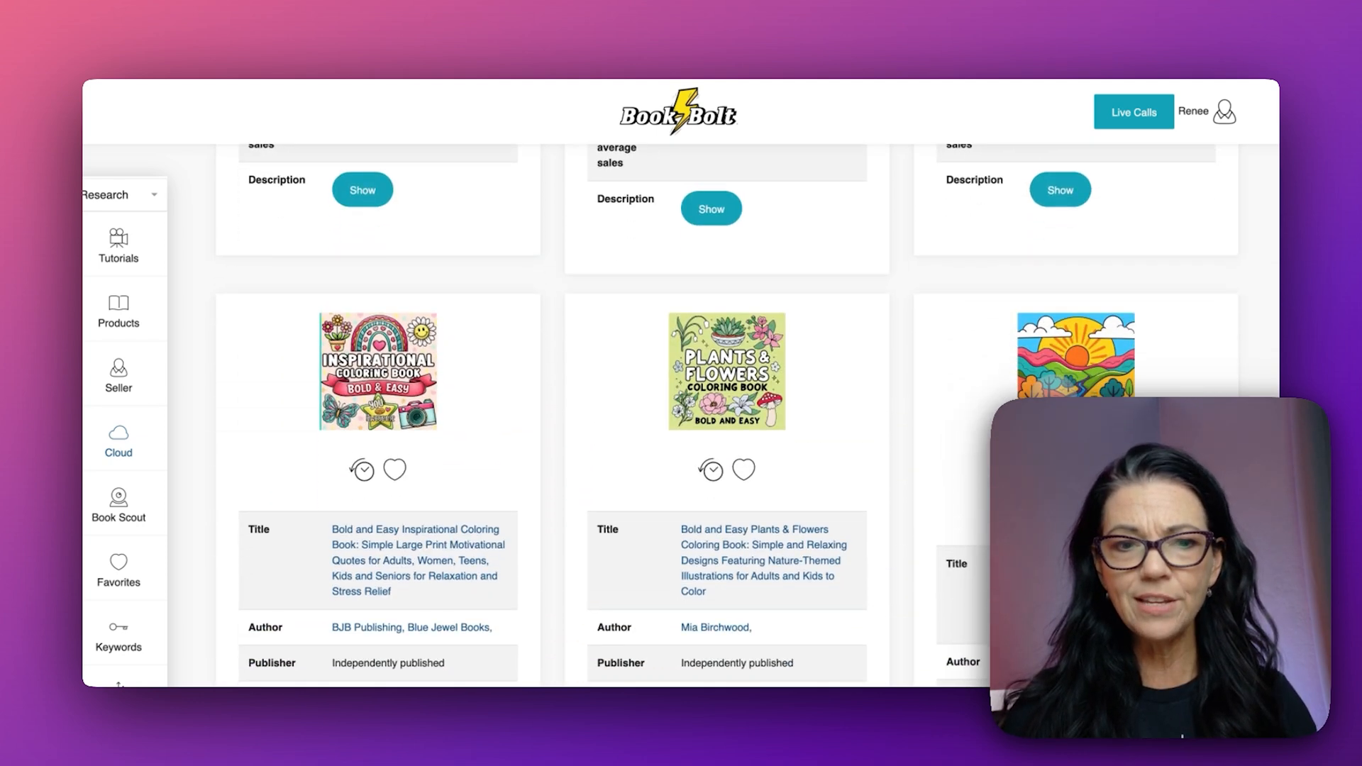
{"action": "scroll", "scroll_direction": "down", "scroll_amount": 3}
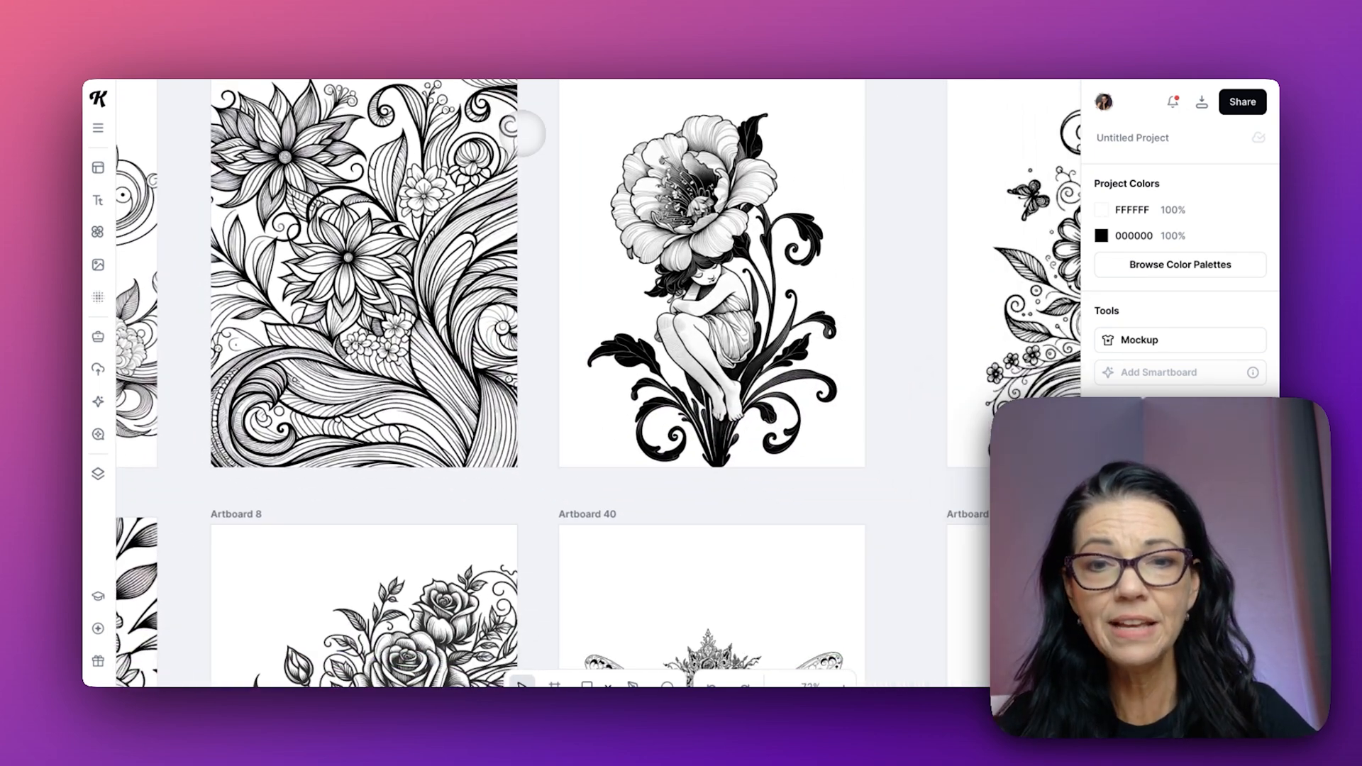
Step: Scroll through the Kittl artboards of black-and-white floral and fairy coloring pages
{"action": "scroll", "scroll_direction": "down", "scroll_amount": 3}
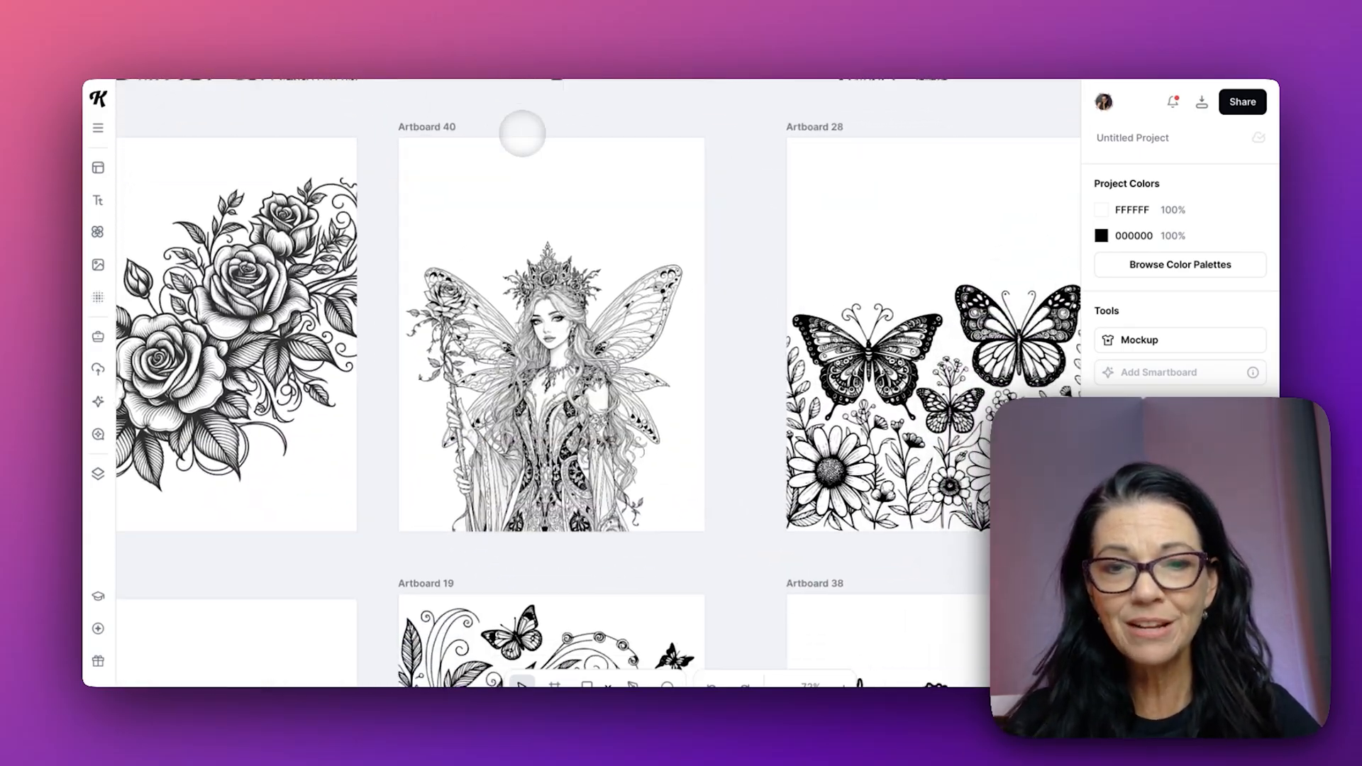
{"action": "scroll", "scroll_direction": "down", "scroll_amount": 3}
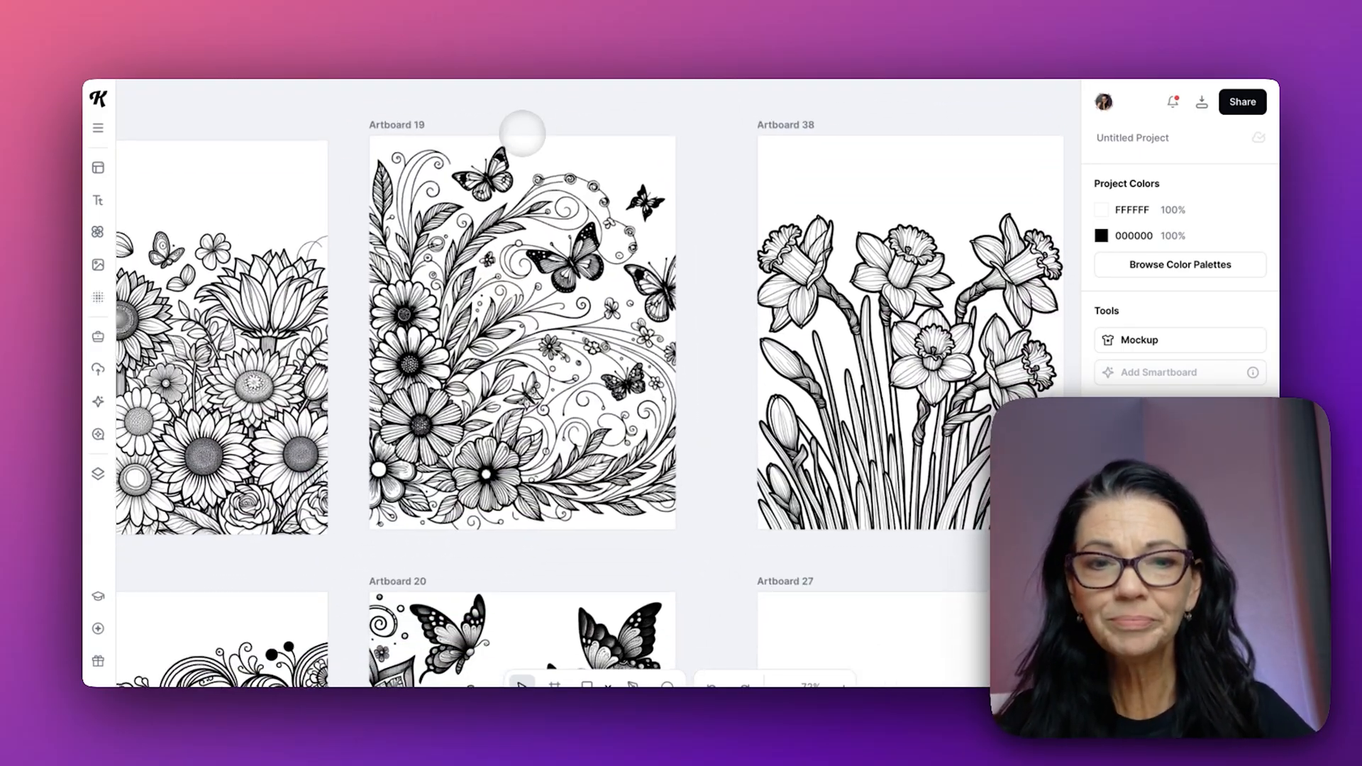
{"action": "scroll", "scroll_direction": "down", "scroll_amount": 3}
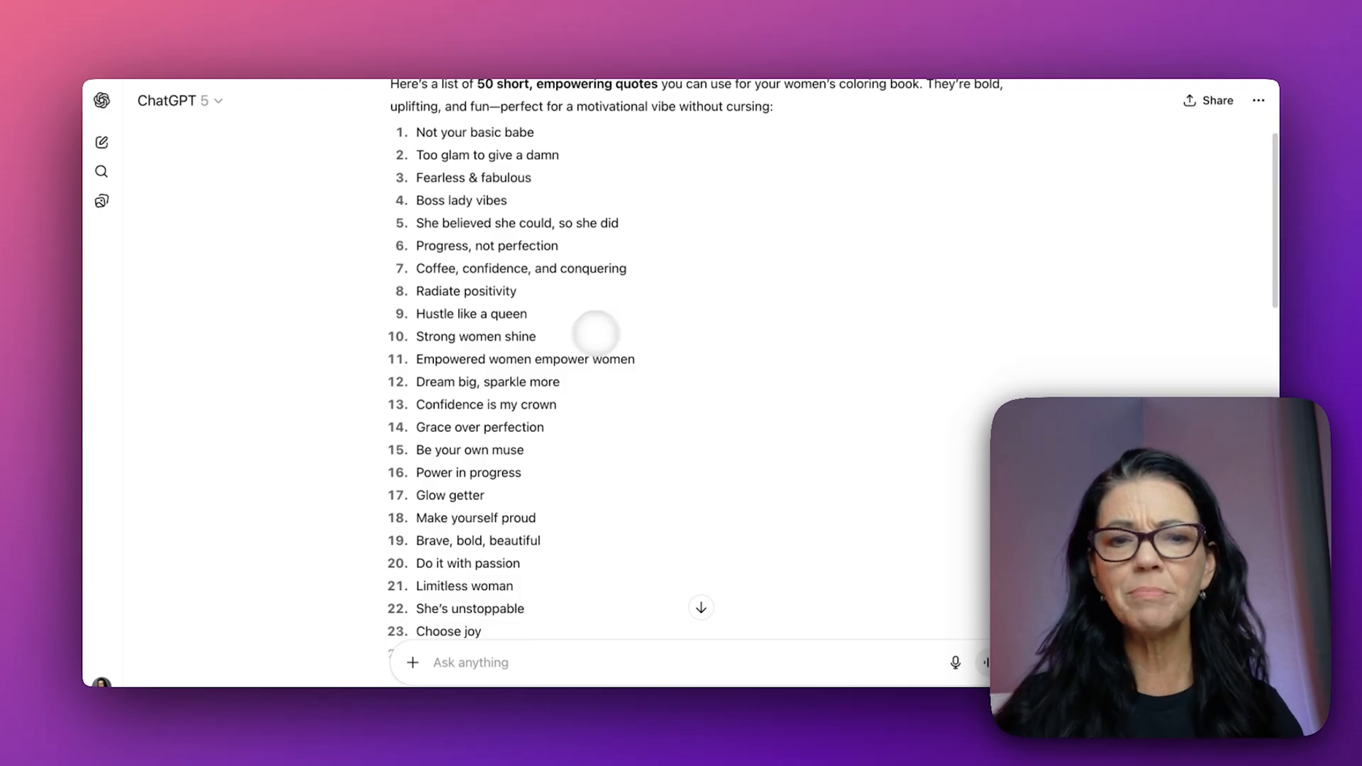
{"action": "mouse_move", "coordinate": [518, 365]}
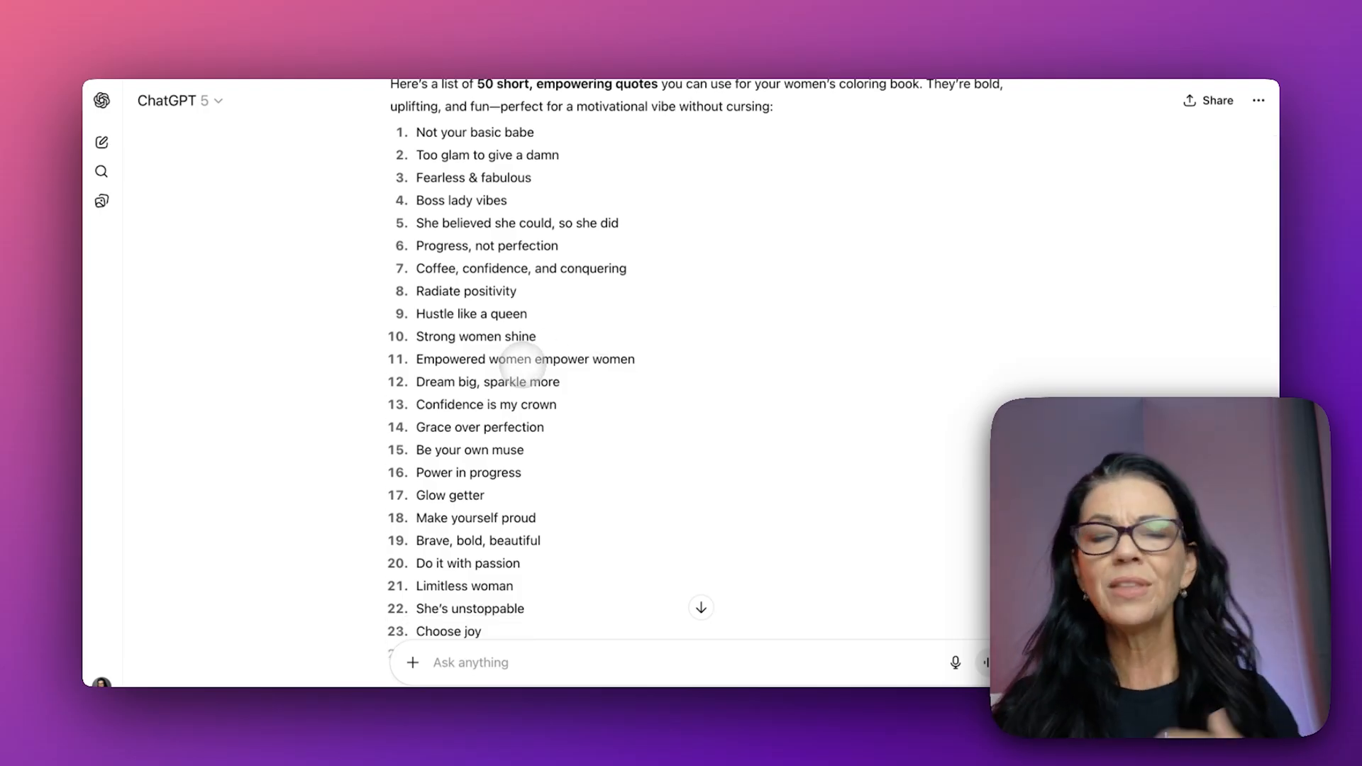
{"action": "scroll", "scroll_direction": "down", "scroll_amount": 3}
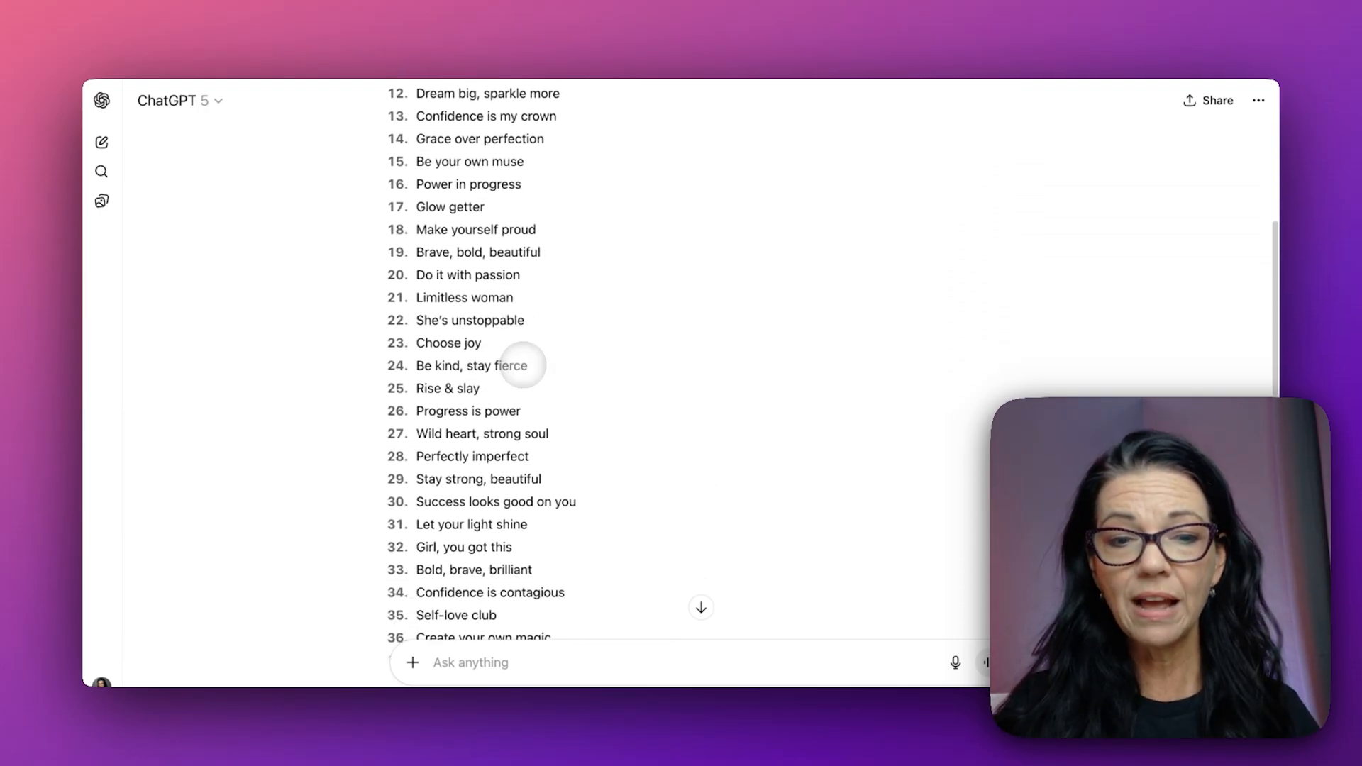
{"action": "scroll", "scroll_direction": "down", "scroll_amount": 3}
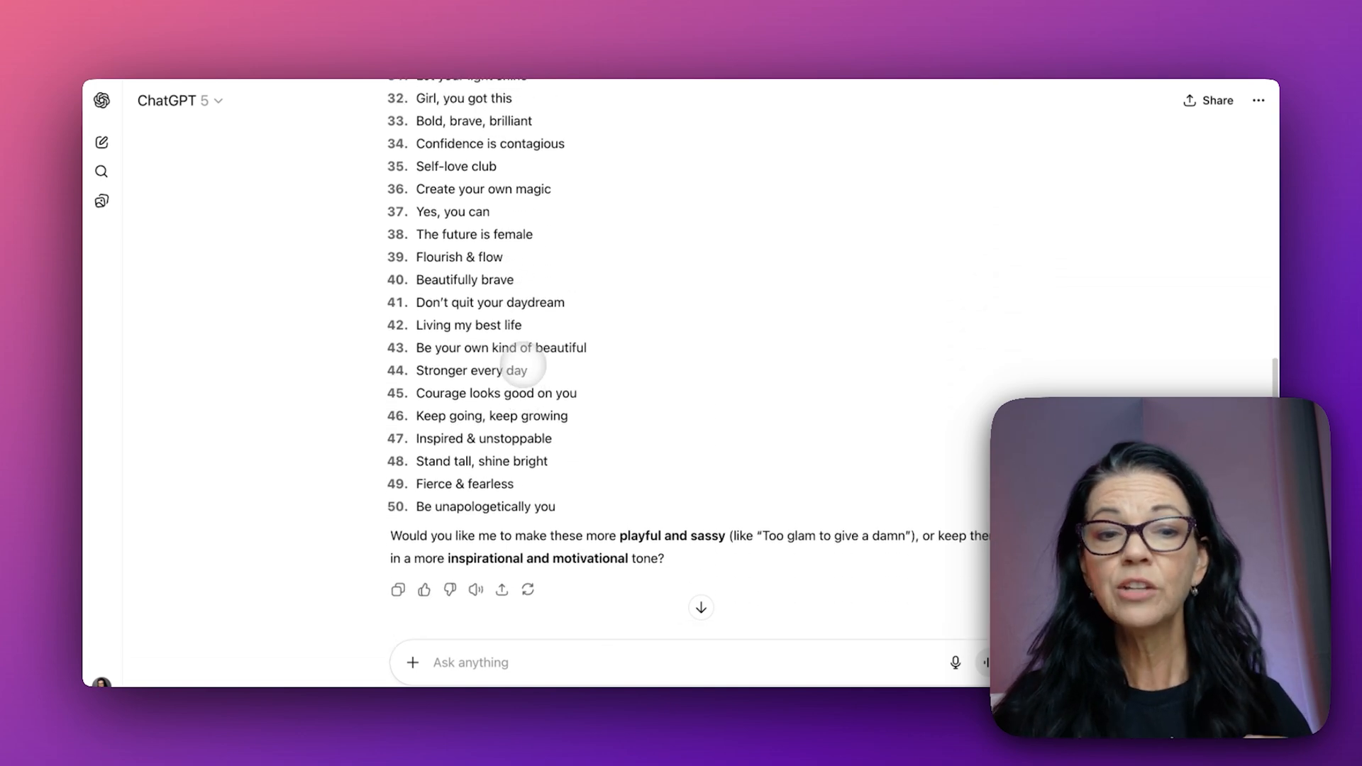
{"action": "scroll", "scroll_direction": "up", "scroll_amount": 3}
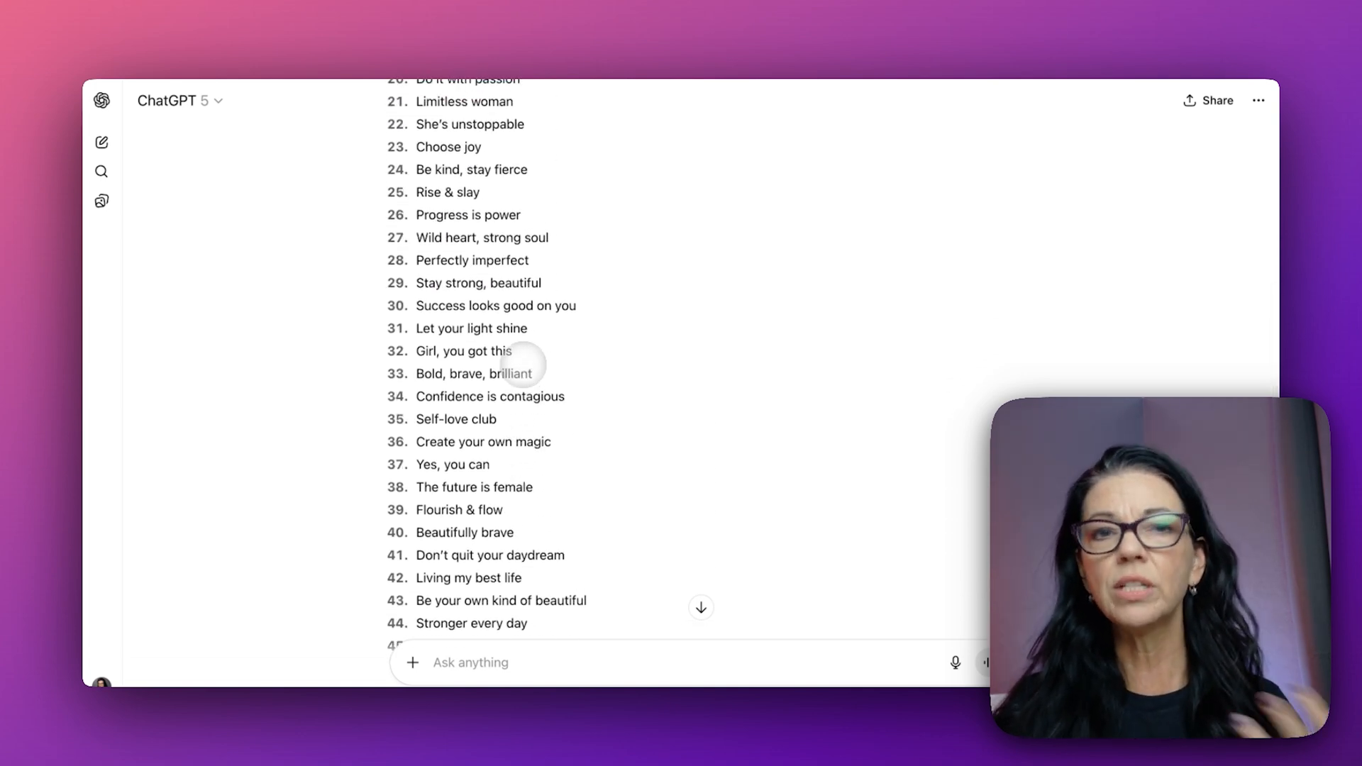
{"action": "scroll", "scroll_direction": "up", "scroll_amount": 3}
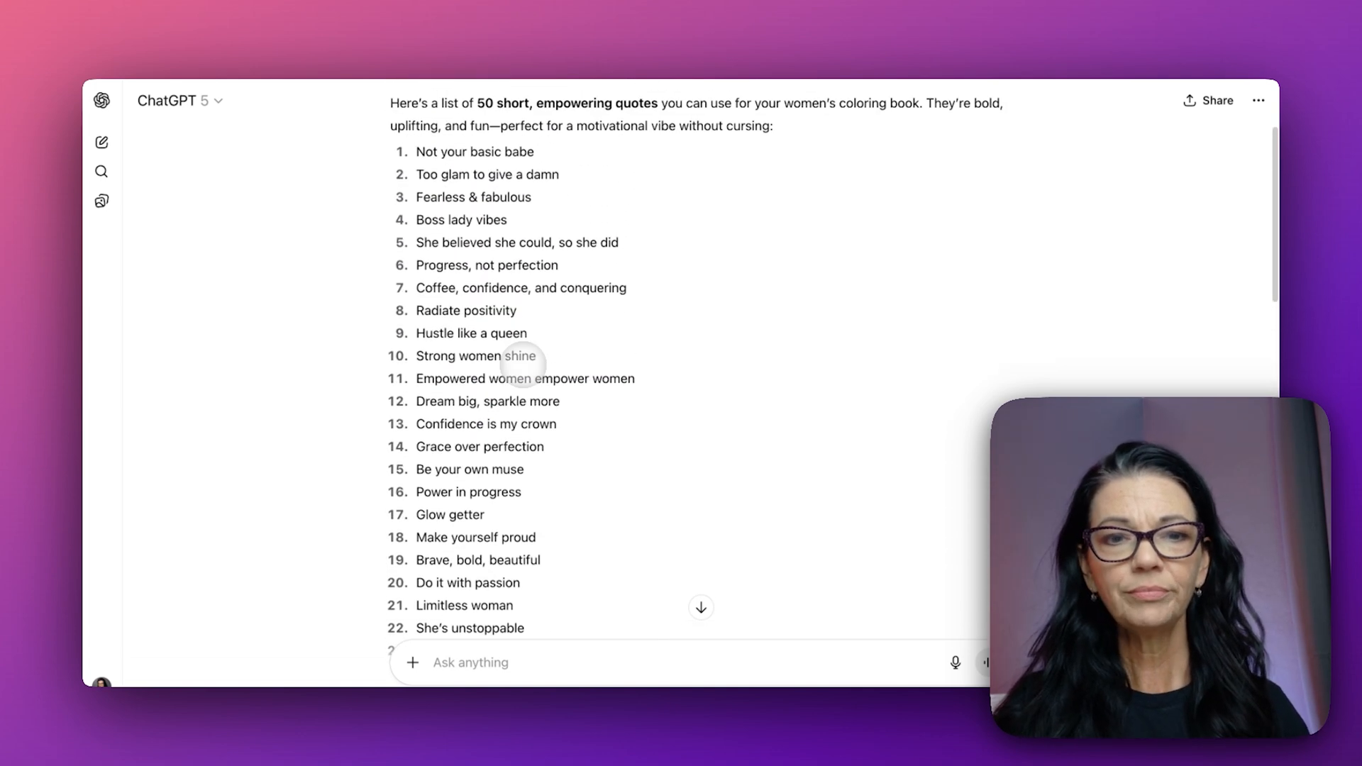
{"action": "double_click", "coordinate": [473, 196]}
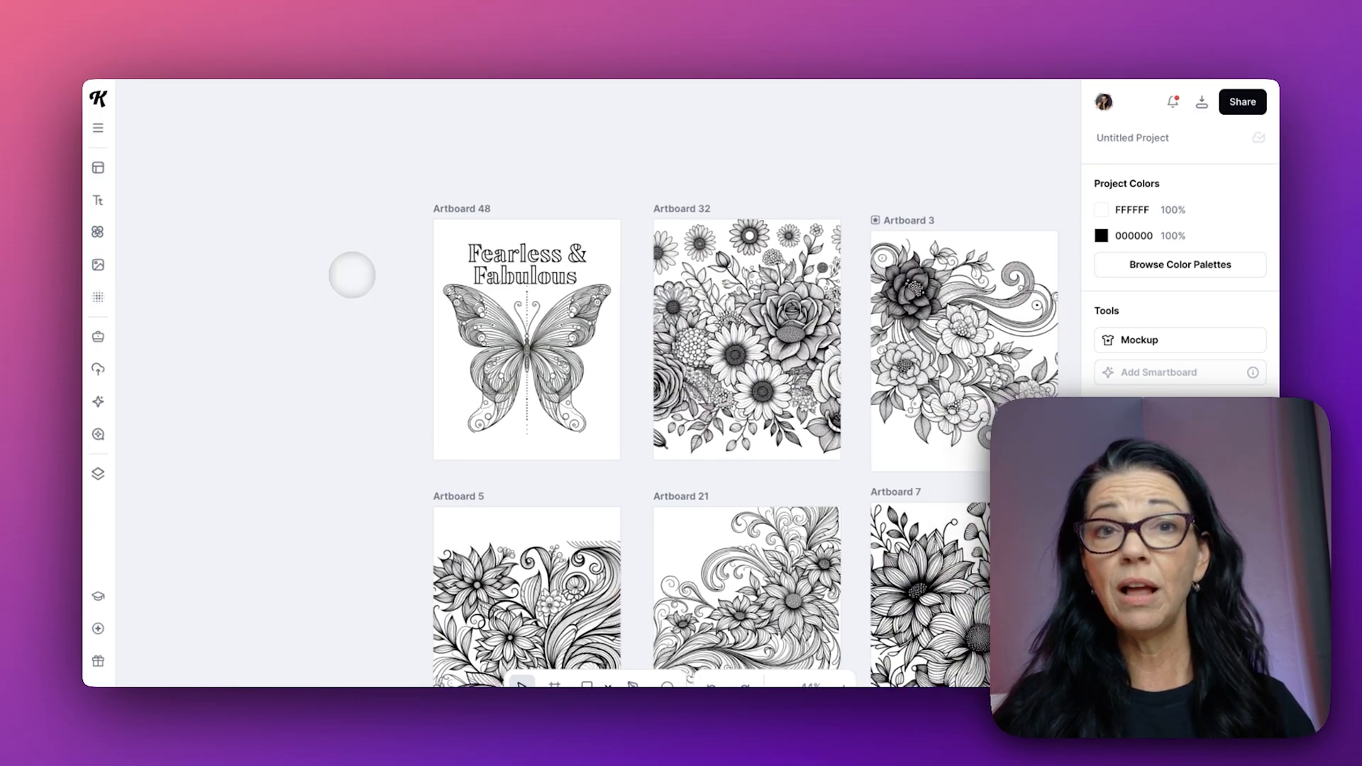
Step: Duplicate Artboard 48, the Fearless & Fabulous butterfly page, into Artboard 49
{"action": "left_click", "coordinate": [526, 339]}
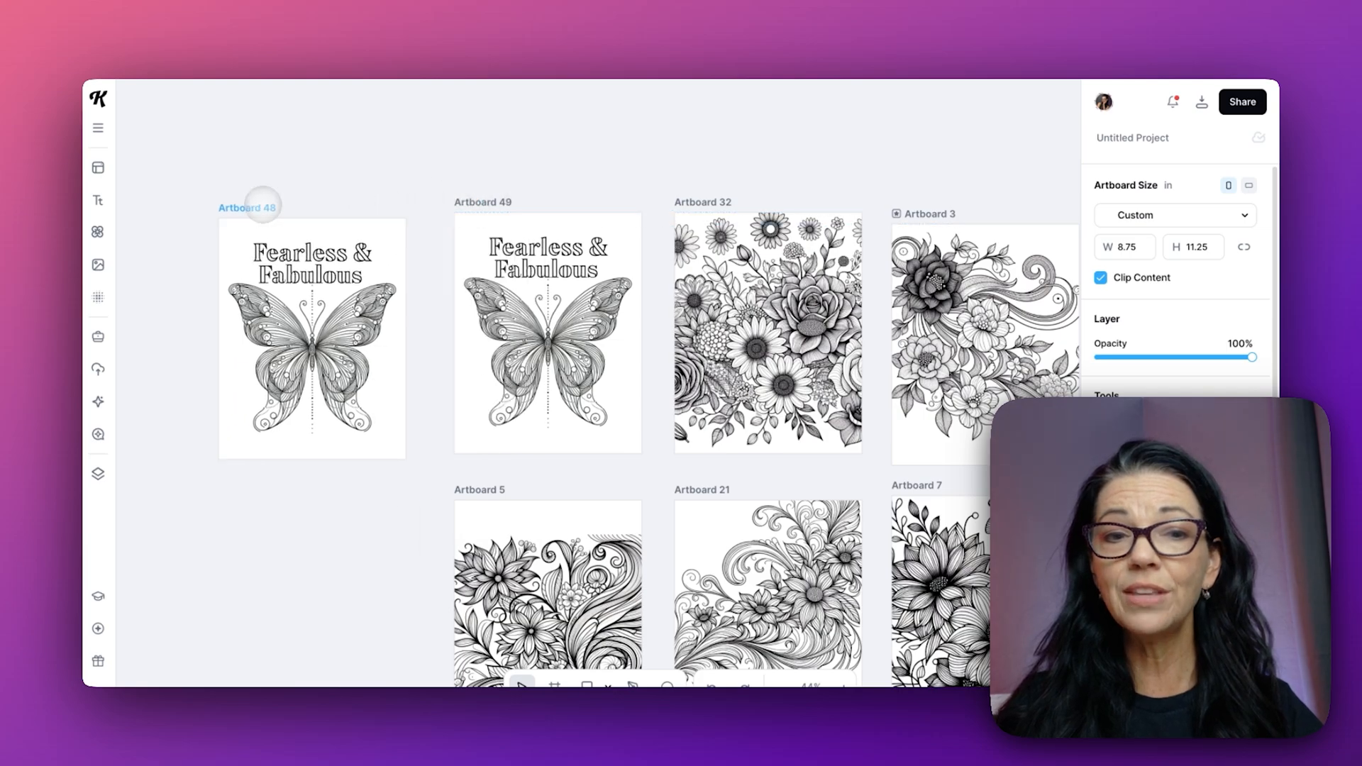
{"action": "left_click", "coordinate": [312, 337]}
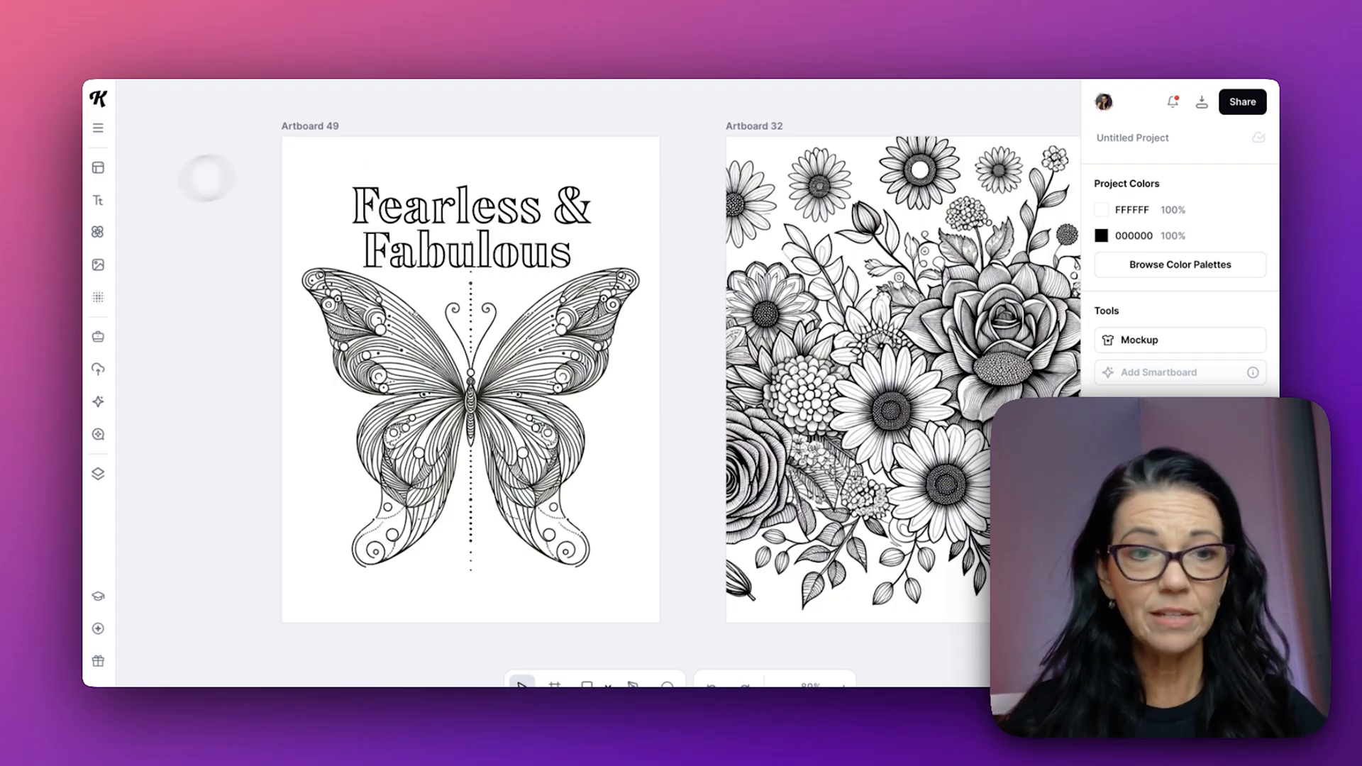
{"action": "left_click", "coordinate": [97, 201]}
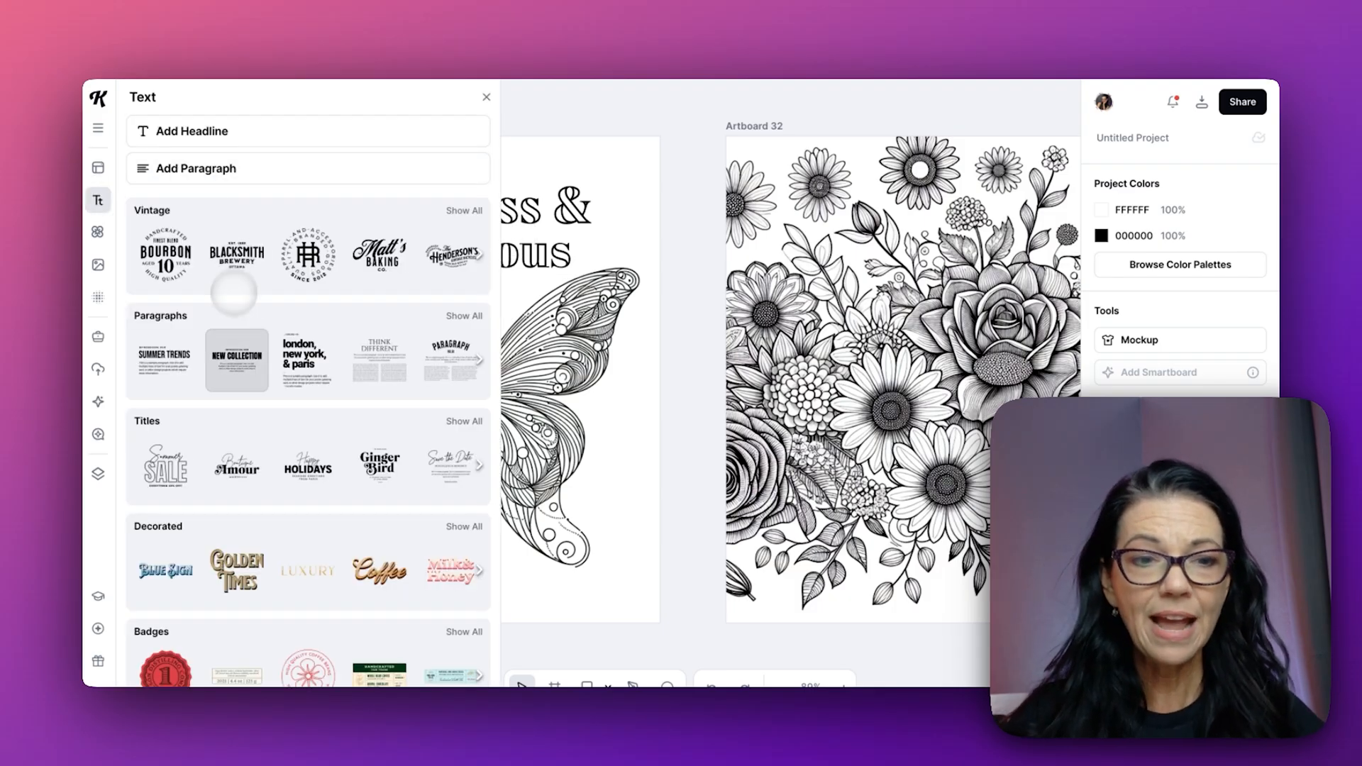
{"action": "scroll", "scroll_direction": "down", "scroll_amount": 3}
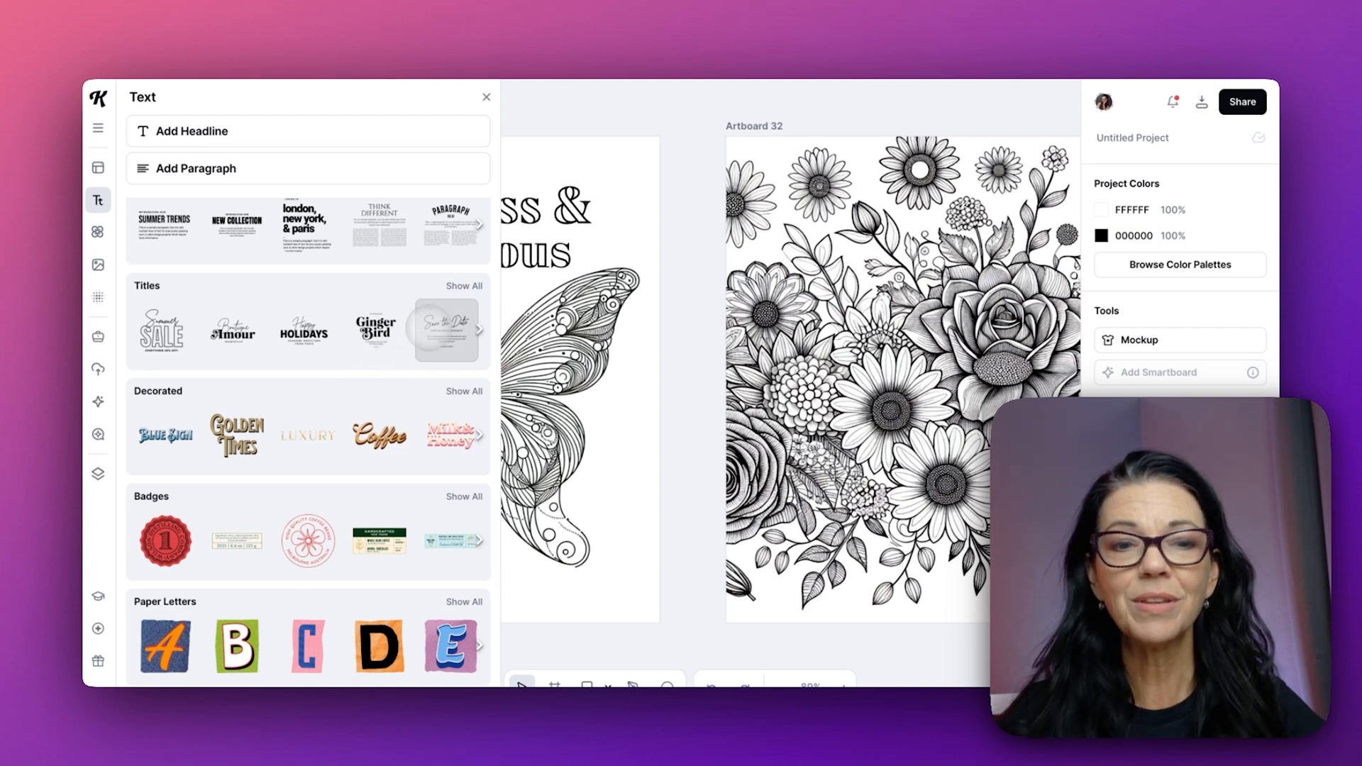
{"action": "left_click", "coordinate": [478, 328]}
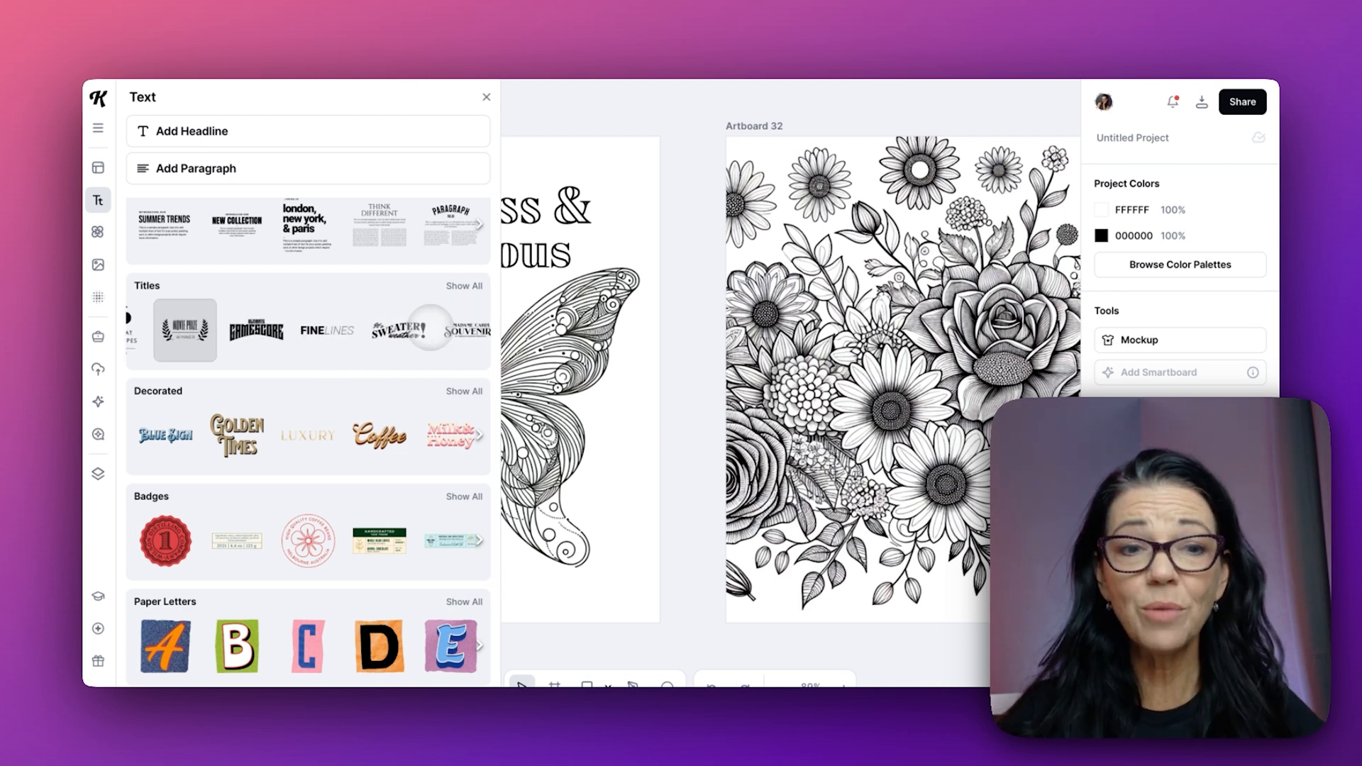
{"action": "left_click", "coordinate": [477, 330]}
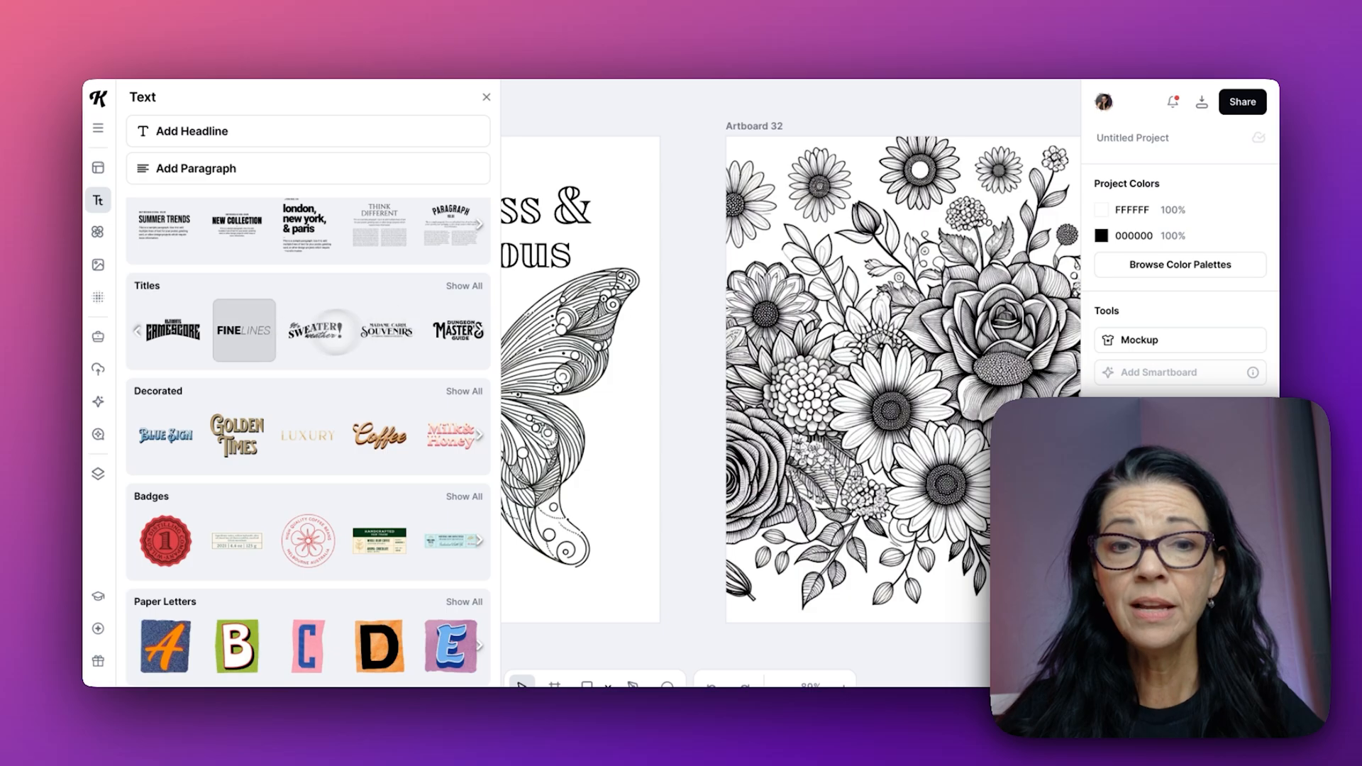
{"action": "left_click", "coordinate": [486, 96]}
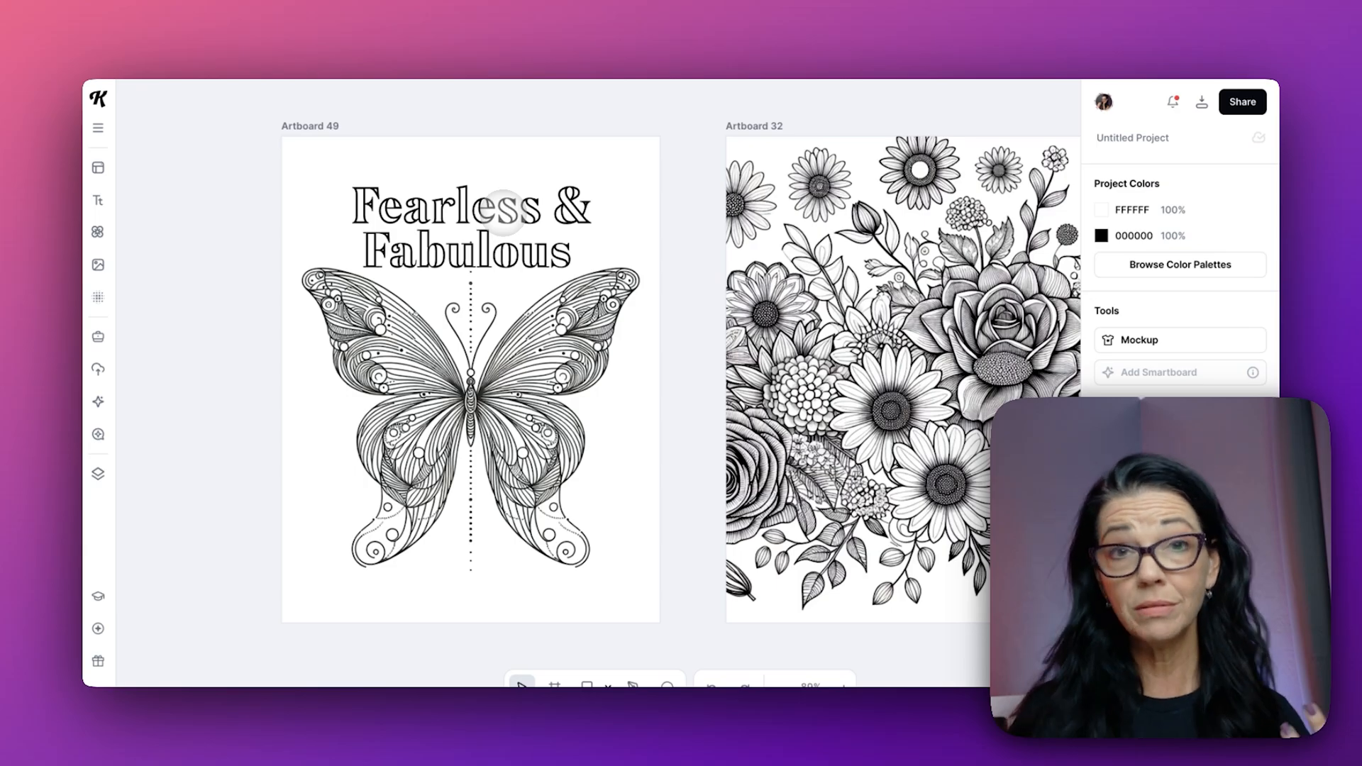
Step: Delete the butterfly image from Artboard 49, keeping only the Fearless & Fabulous title
{"action": "left_click", "coordinate": [469, 208]}
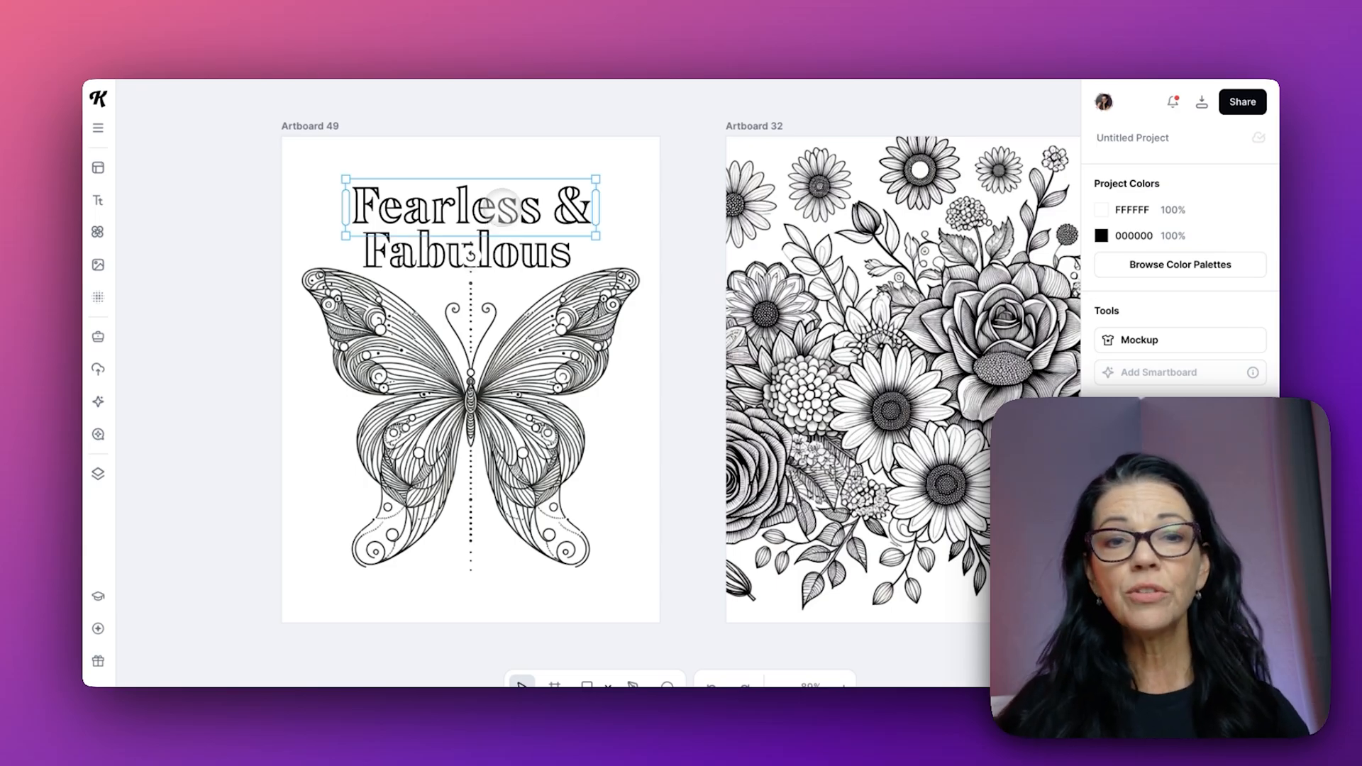
{"action": "left_click", "coordinate": [469, 209]}
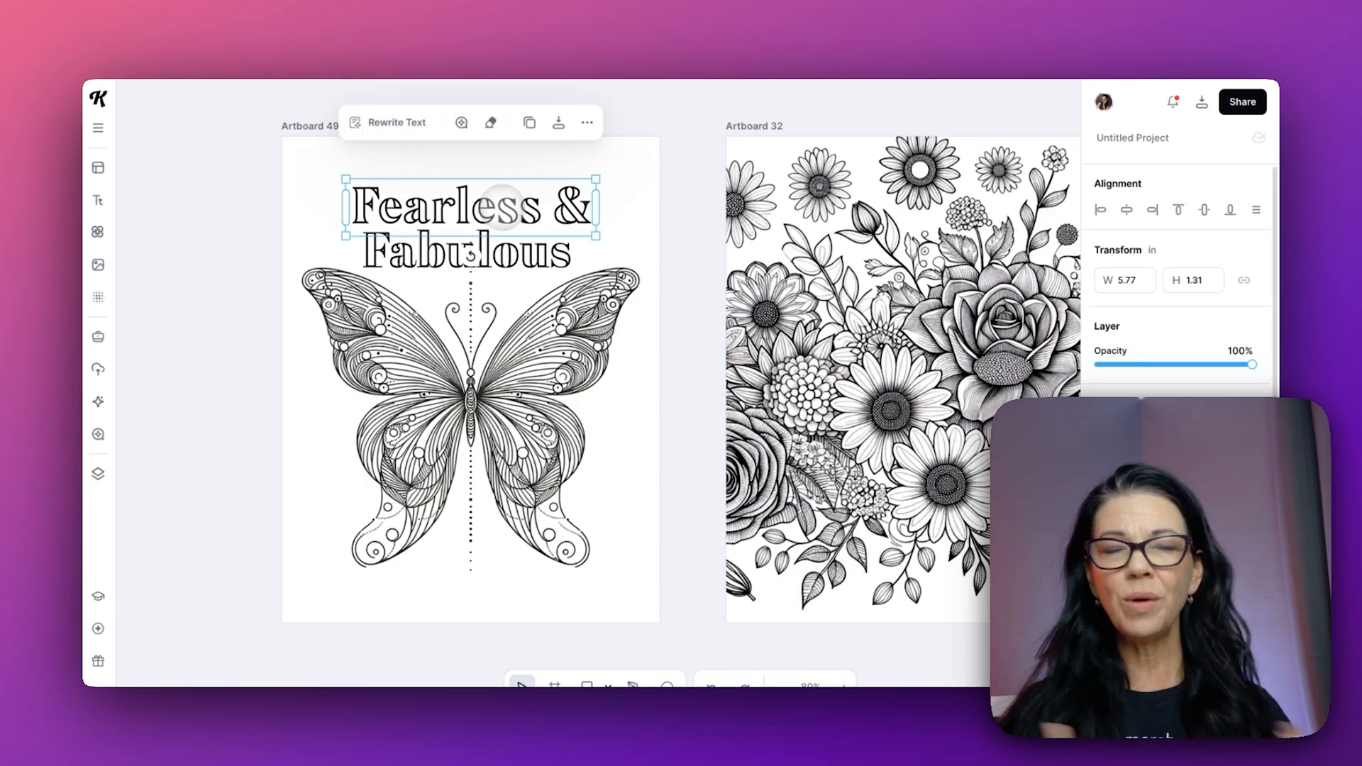
{"action": "left_click", "coordinate": [469, 417]}
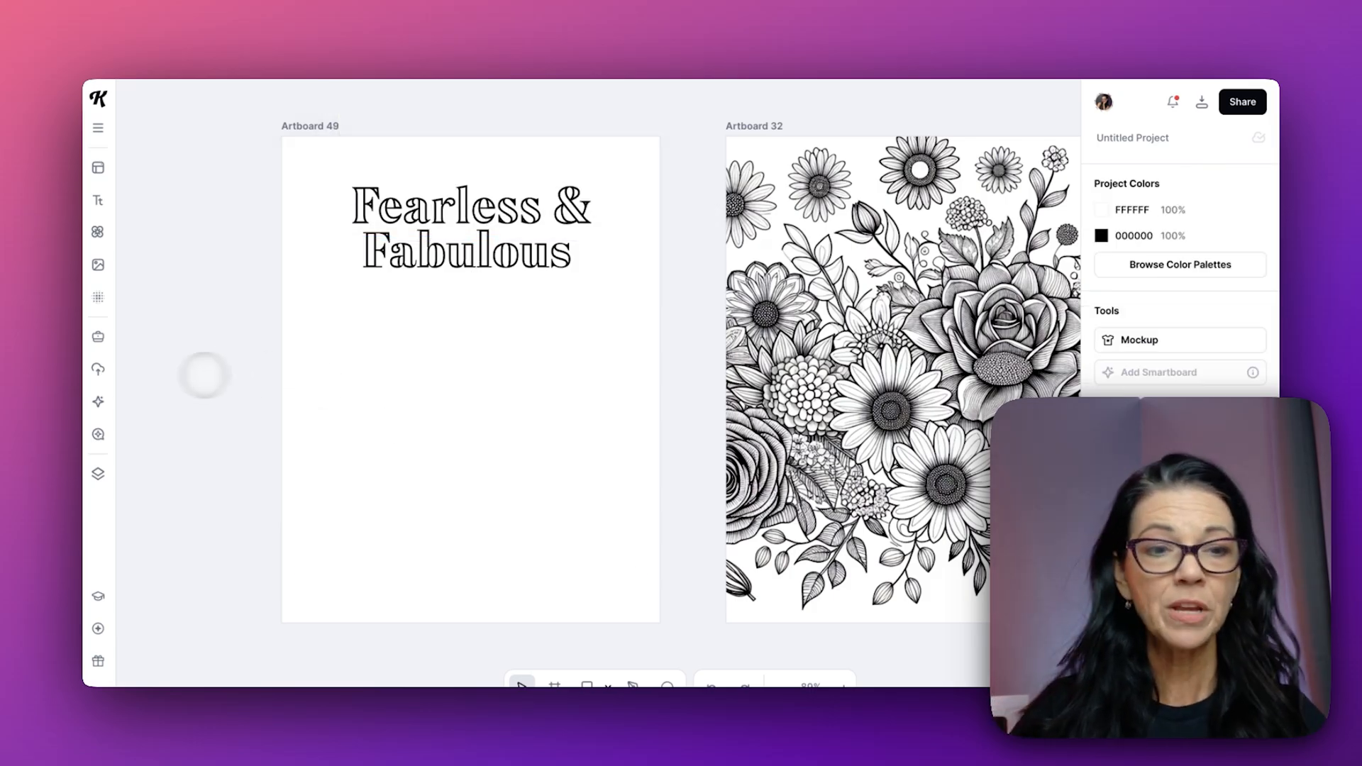
{"action": "left_click", "coordinate": [98, 400]}
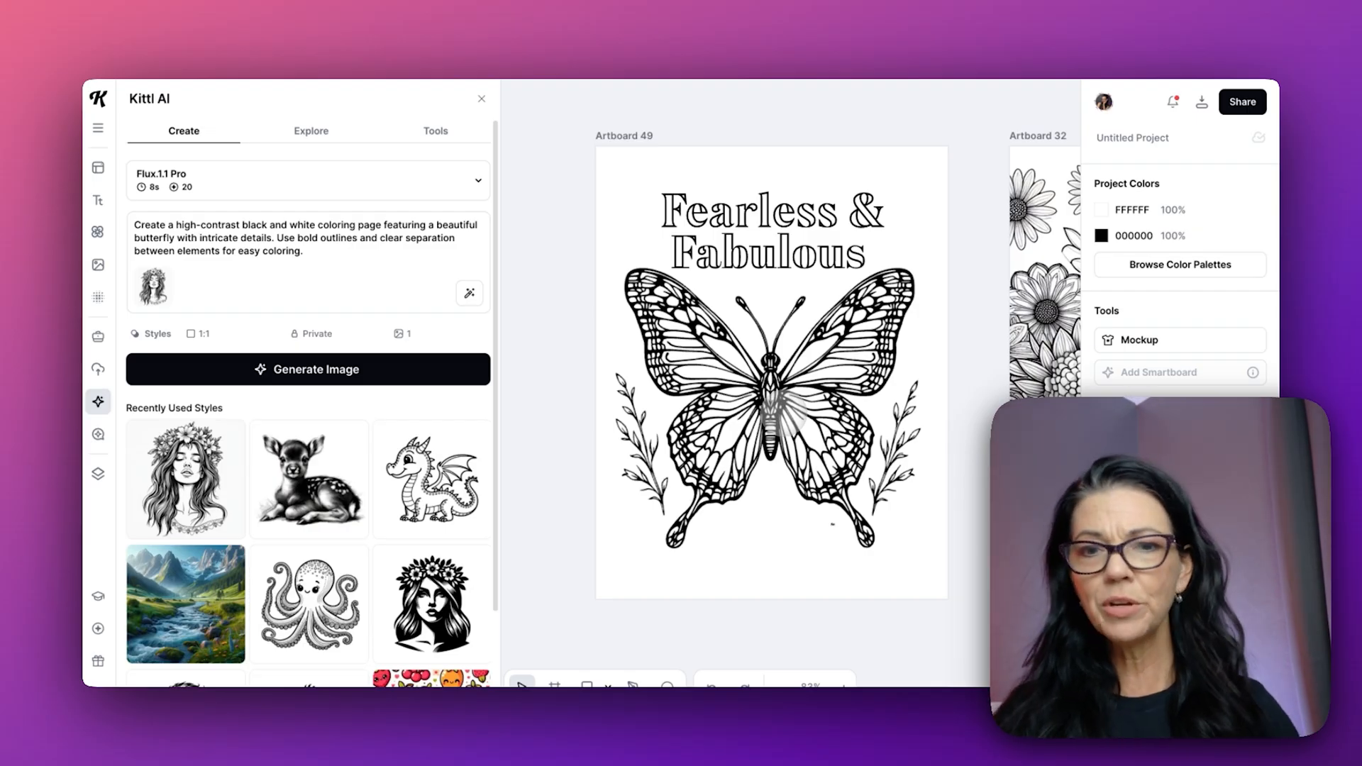
Step: Place the AI-generated bold-outline butterfly with leafy sprigs under the title
{"action": "left_click", "coordinate": [770, 374]}
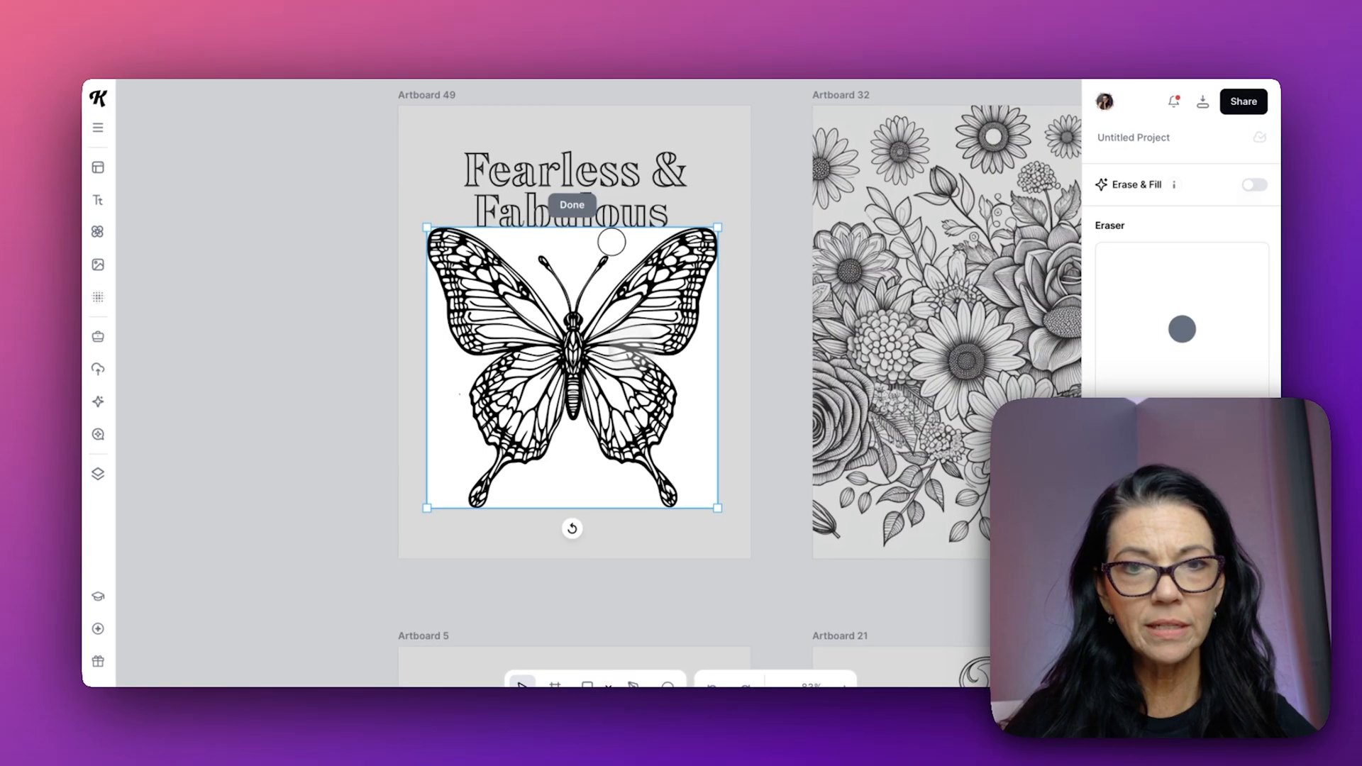
Step: Finish erasing the butterfly's leafy sprigs, then generate a square floral frame with Kittl AI
{"action": "left_click", "coordinate": [571, 204]}
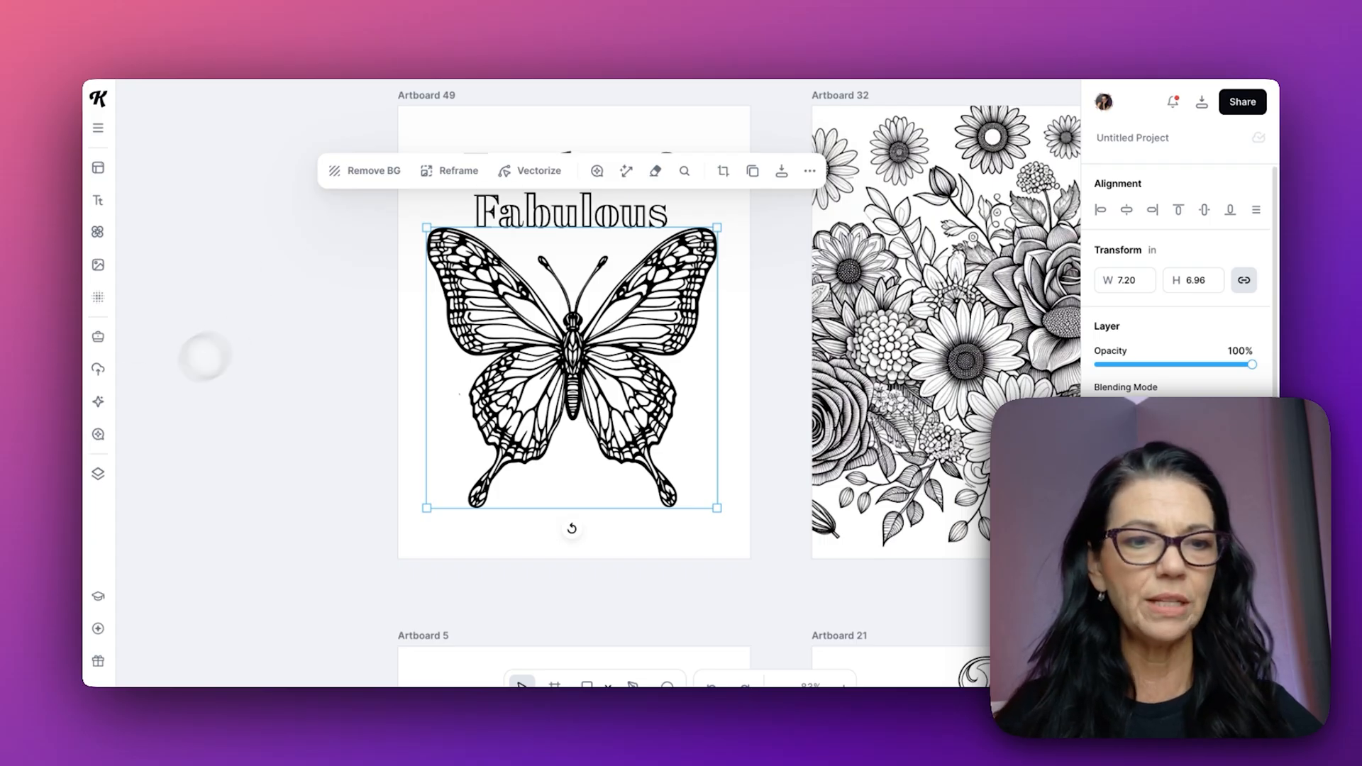
{"action": "left_click", "coordinate": [97, 400]}
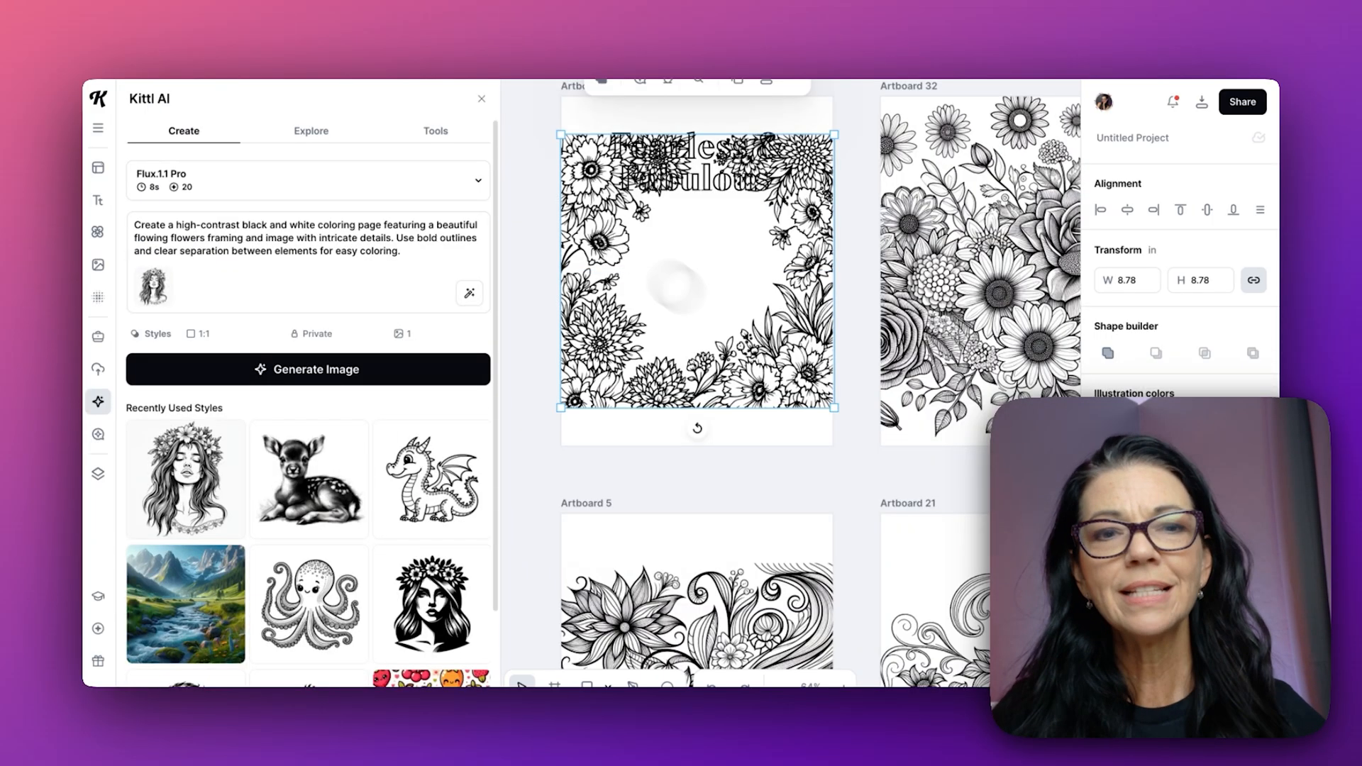
Step: Generate a 9:16 portrait floral frame image with Kittl AI to fill the page
{"action": "left_click", "coordinate": [480, 98]}
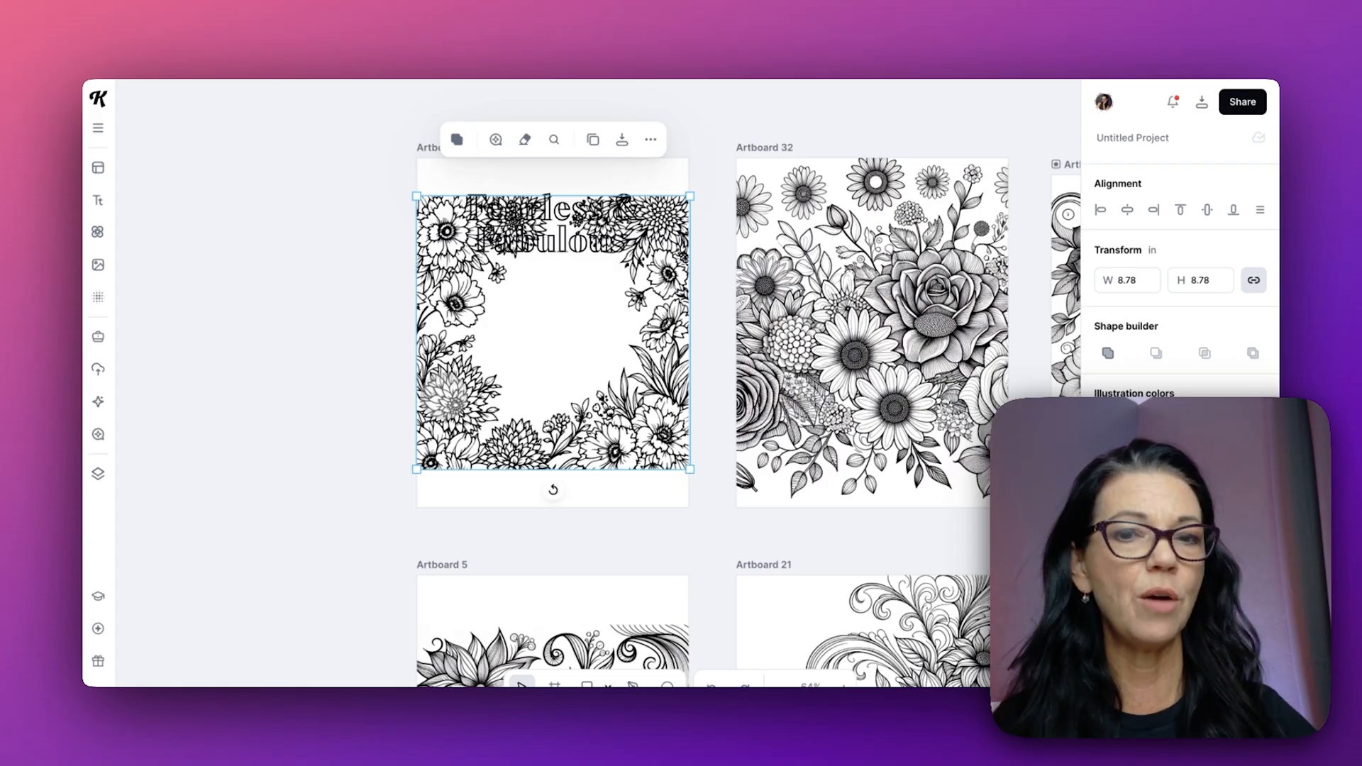
{"action": "left_click", "coordinate": [97, 400]}
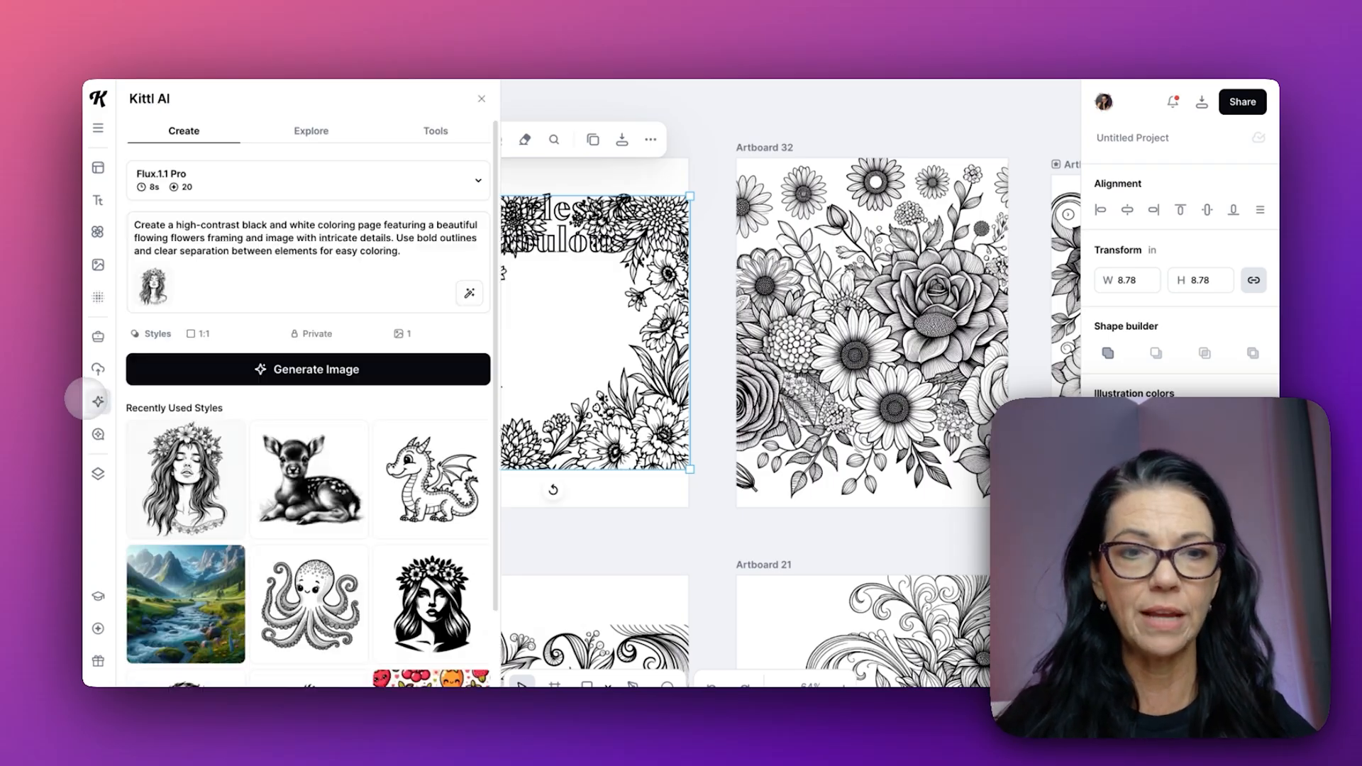
{"action": "left_click", "coordinate": [200, 333]}
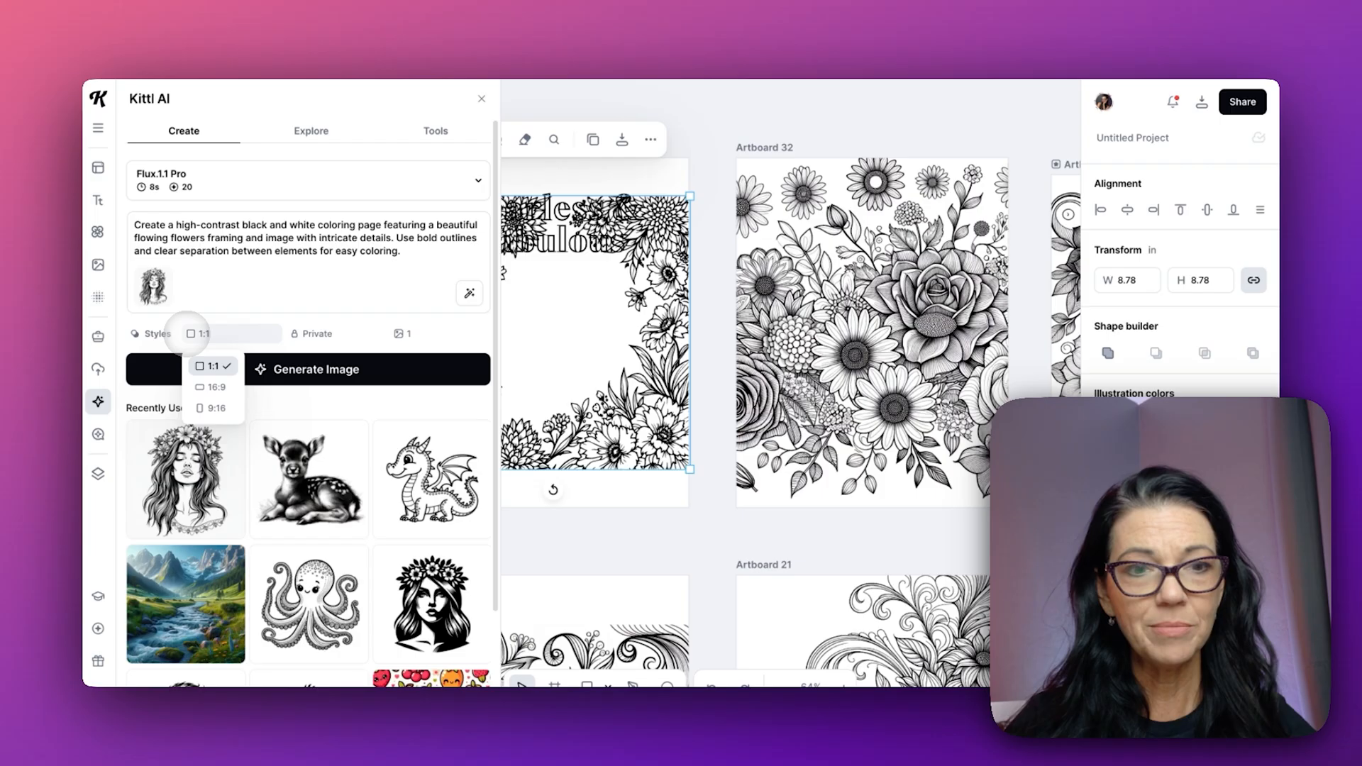
{"action": "left_click", "coordinate": [214, 408]}
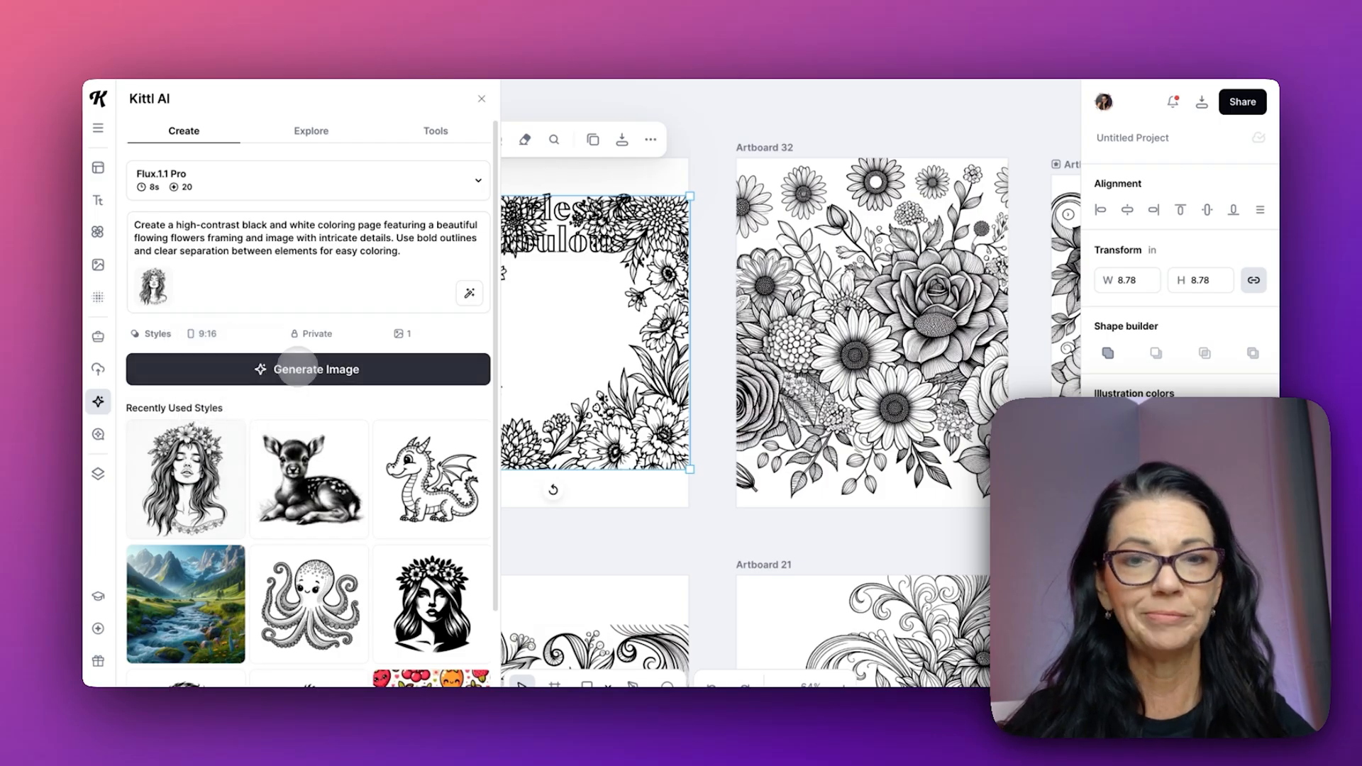
{"action": "left_click", "coordinate": [481, 98]}
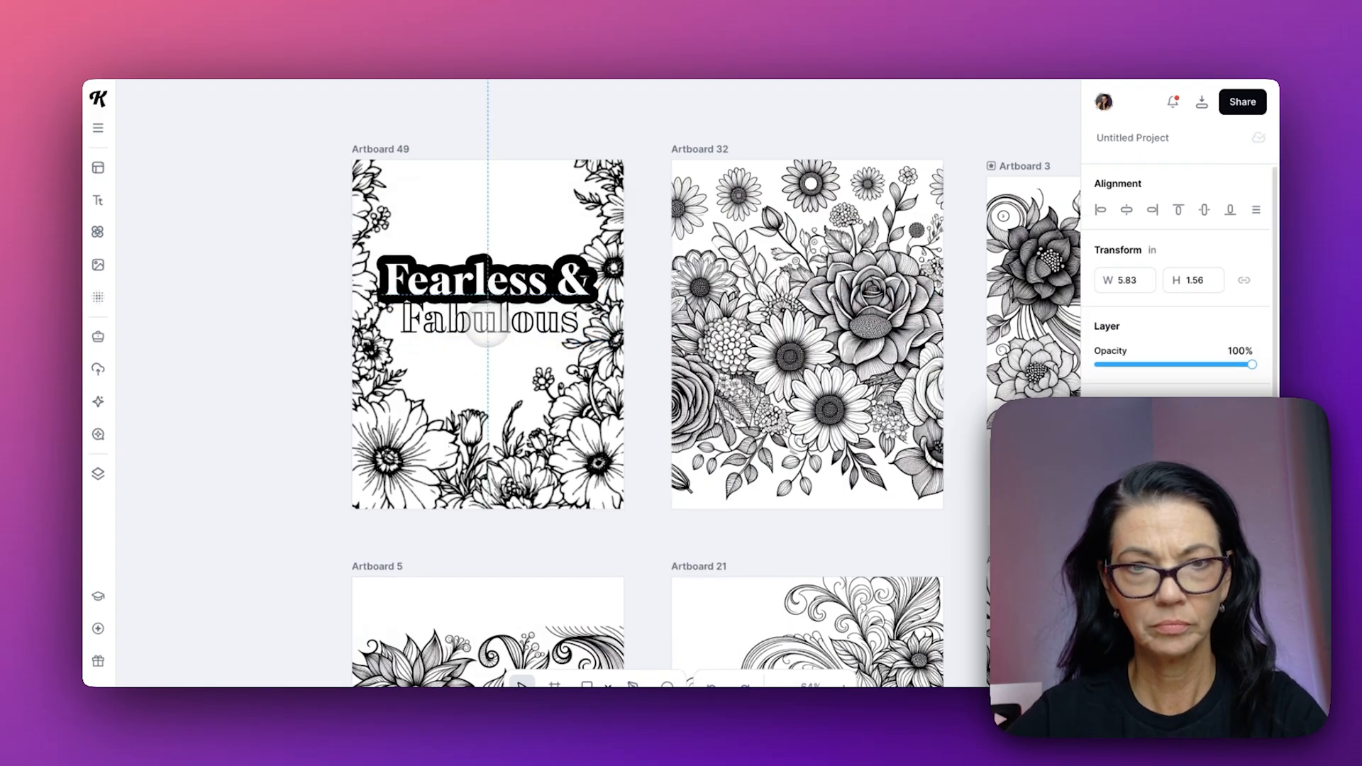
Step: Select the Fearless & Fabulous title, then the Boss Lady Vibes page on Artboard 32
{"action": "left_click", "coordinate": [487, 321]}
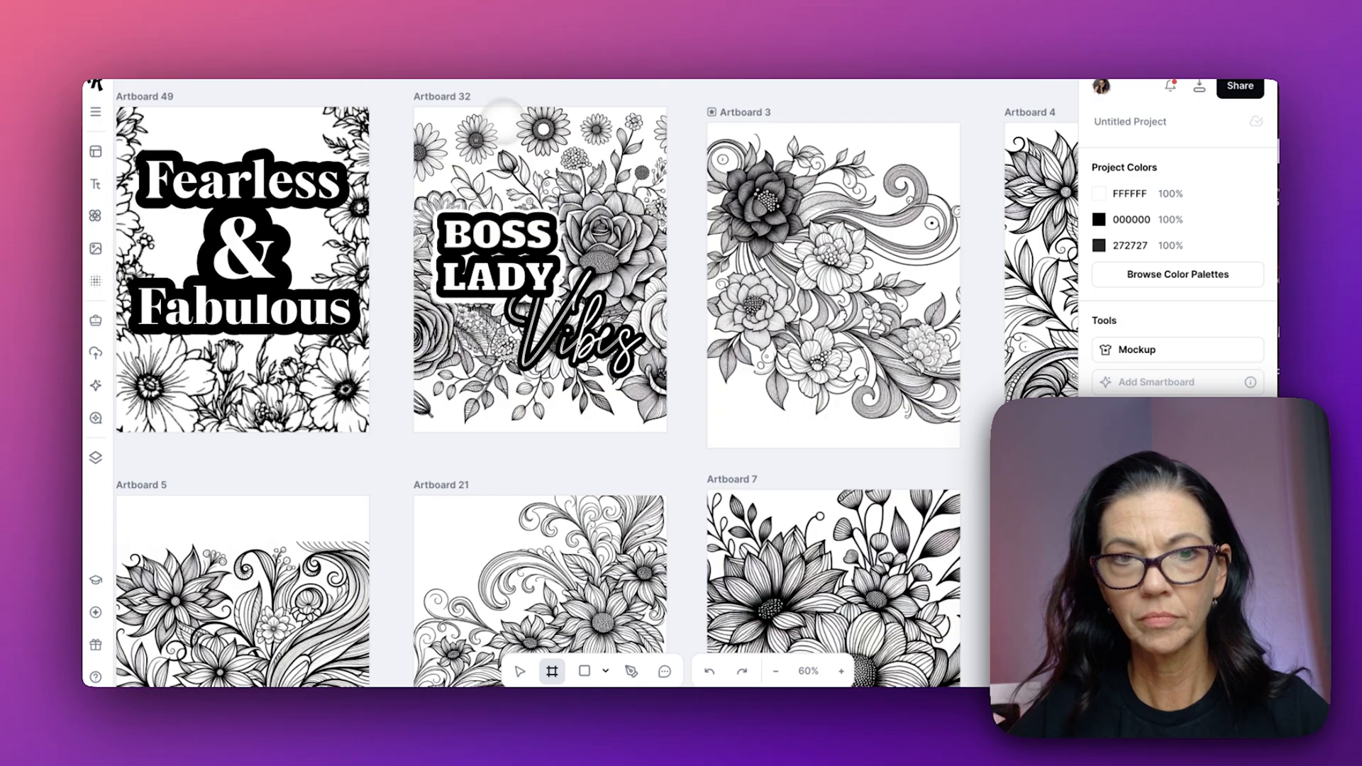
{"action": "left_click", "coordinate": [539, 270]}
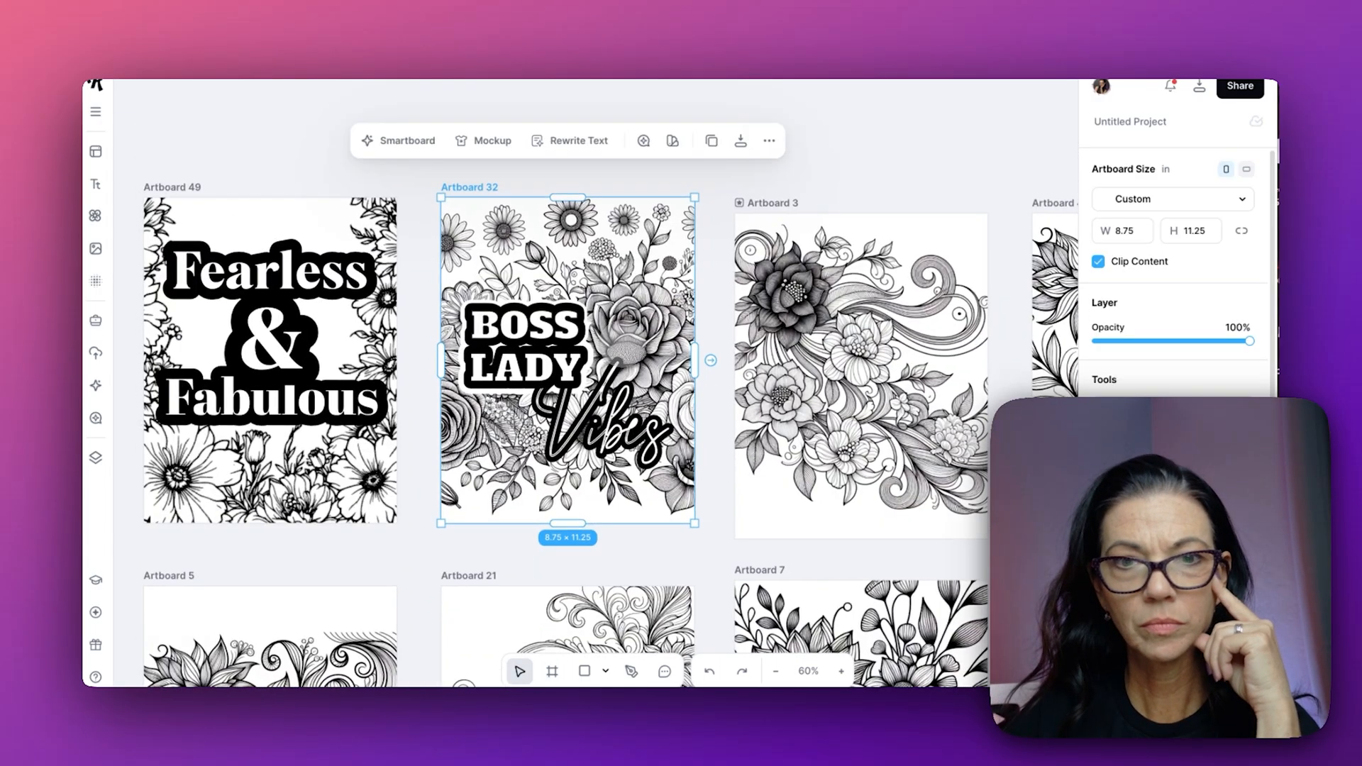
{"action": "left_click", "coordinate": [522, 348]}
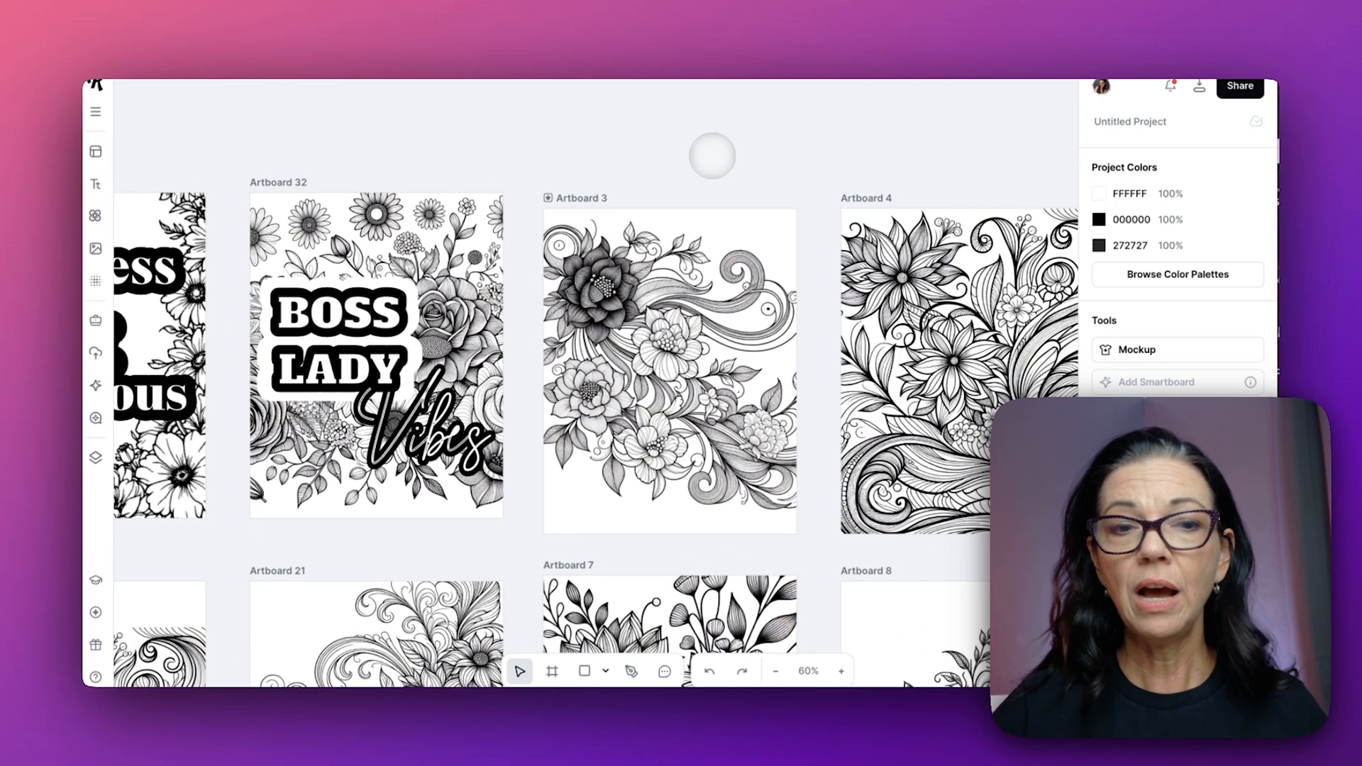
{"action": "mouse_move", "coordinate": [523, 175]}
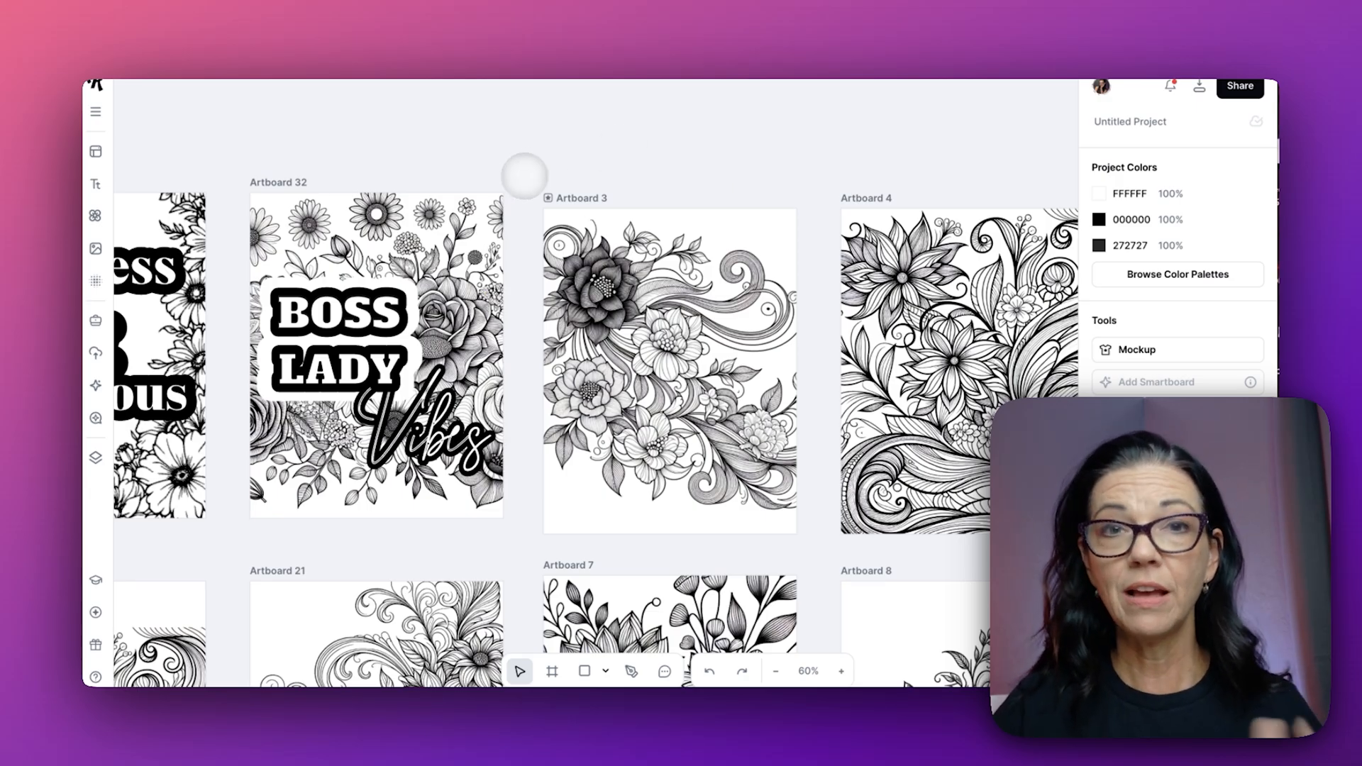
{"action": "mouse_move", "coordinate": [515, 178]}
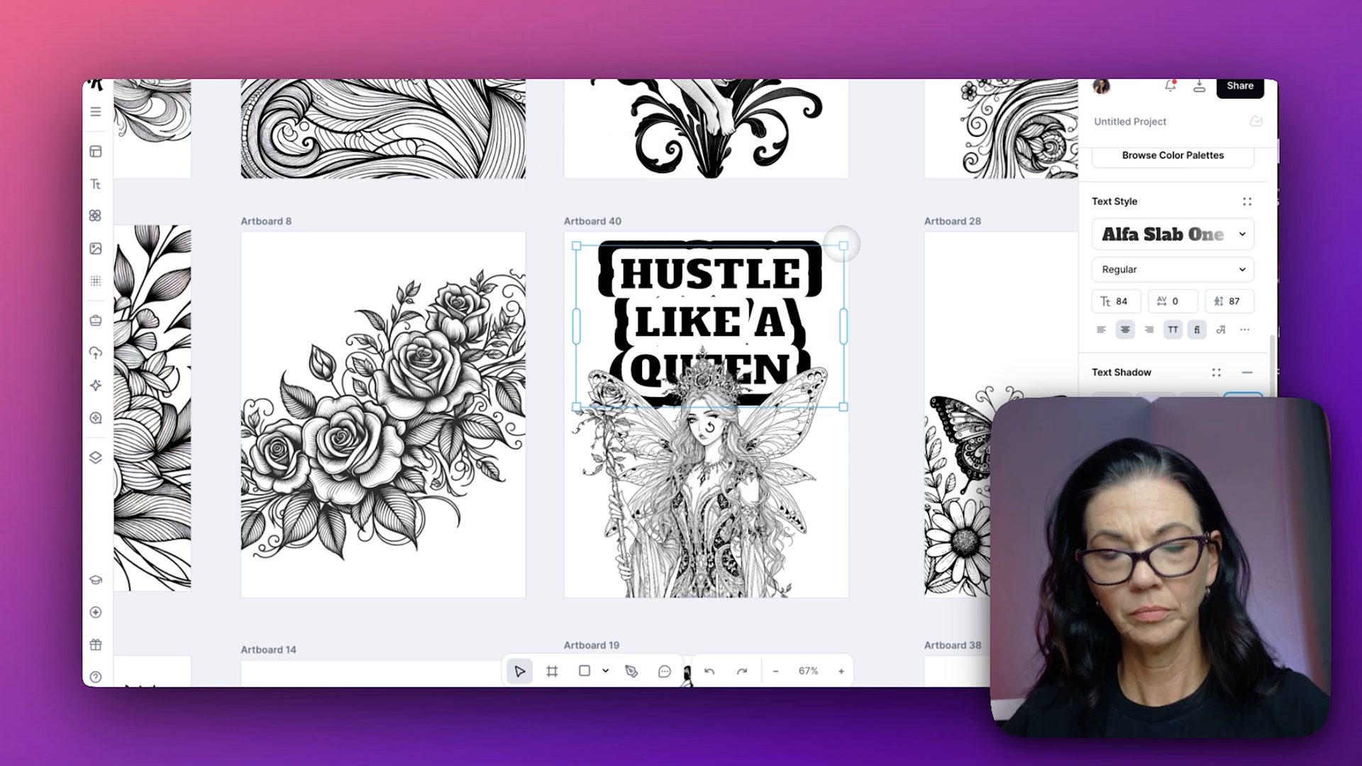
{"action": "left_click", "coordinate": [1108, 268]}
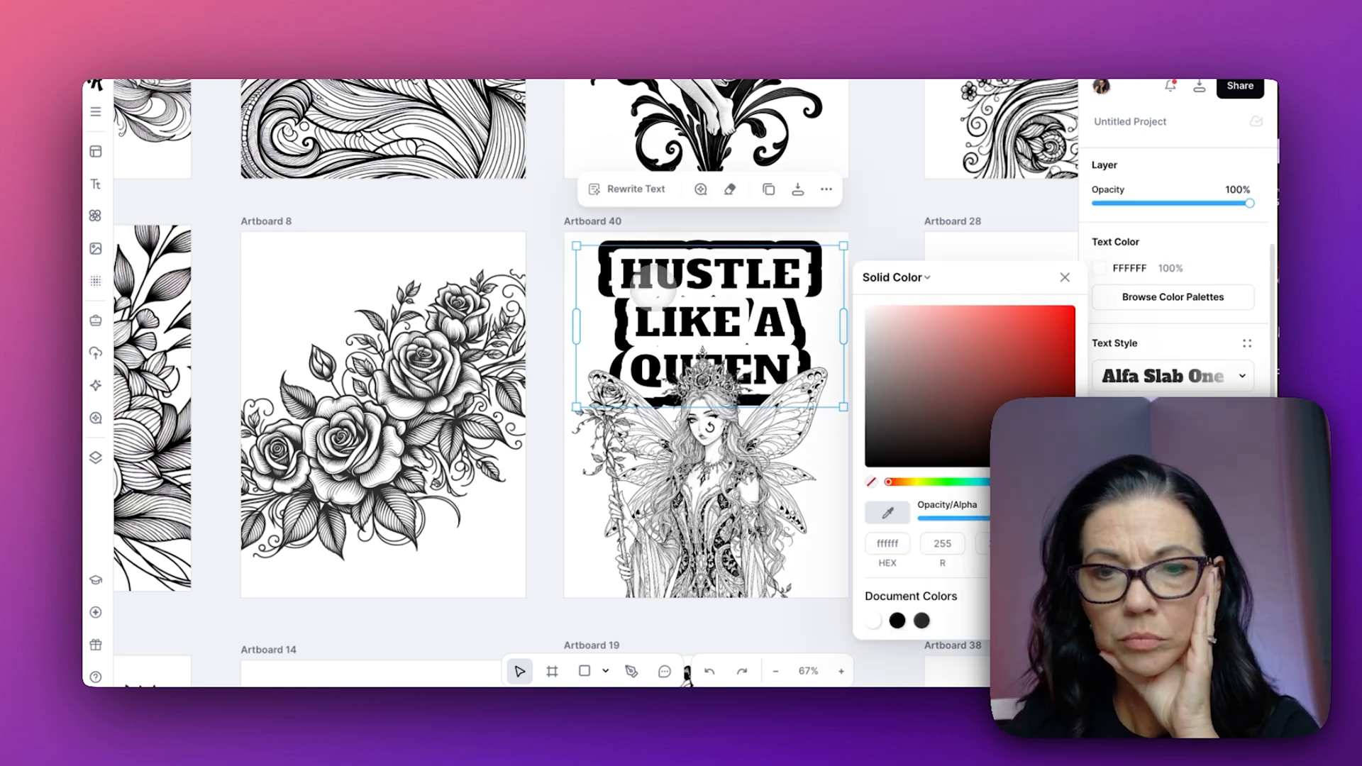
{"action": "left_click", "coordinate": [1065, 277]}
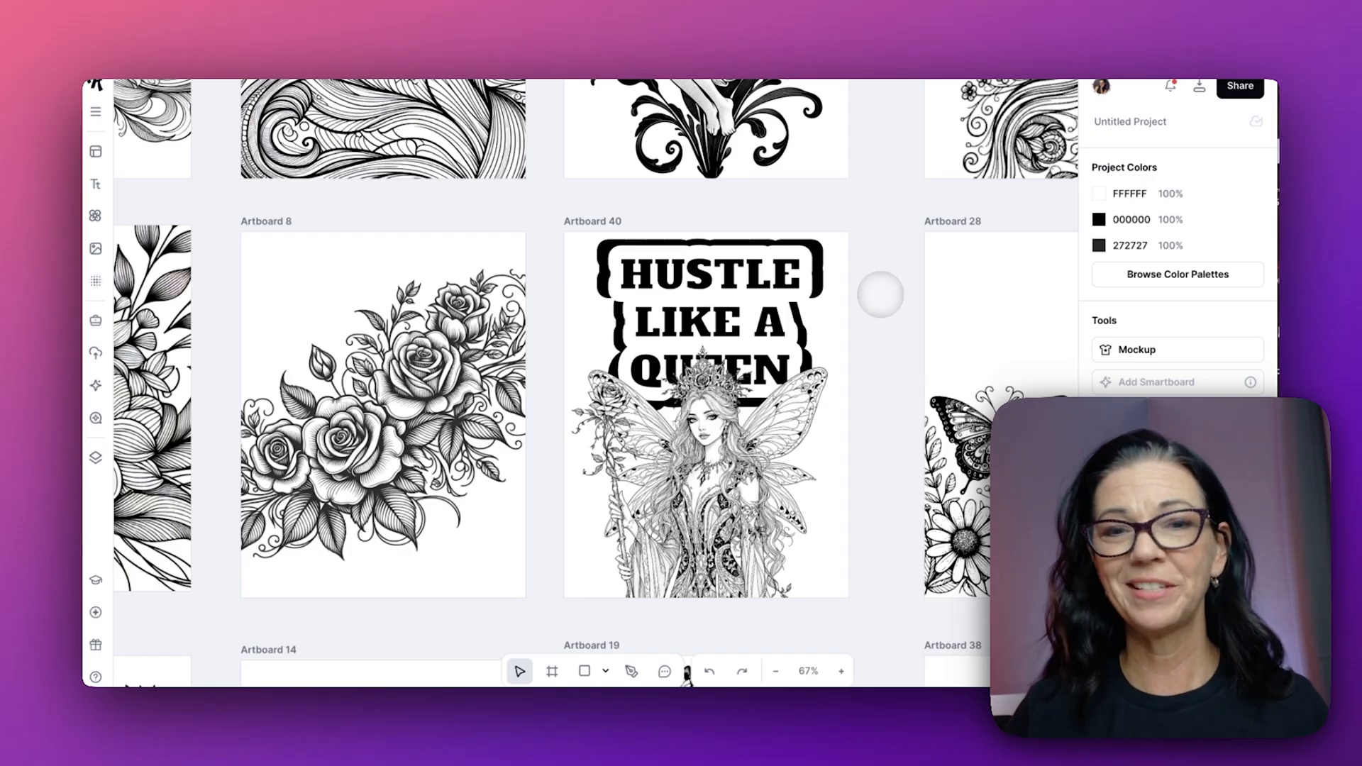
{"action": "left_click", "coordinate": [774, 670]}
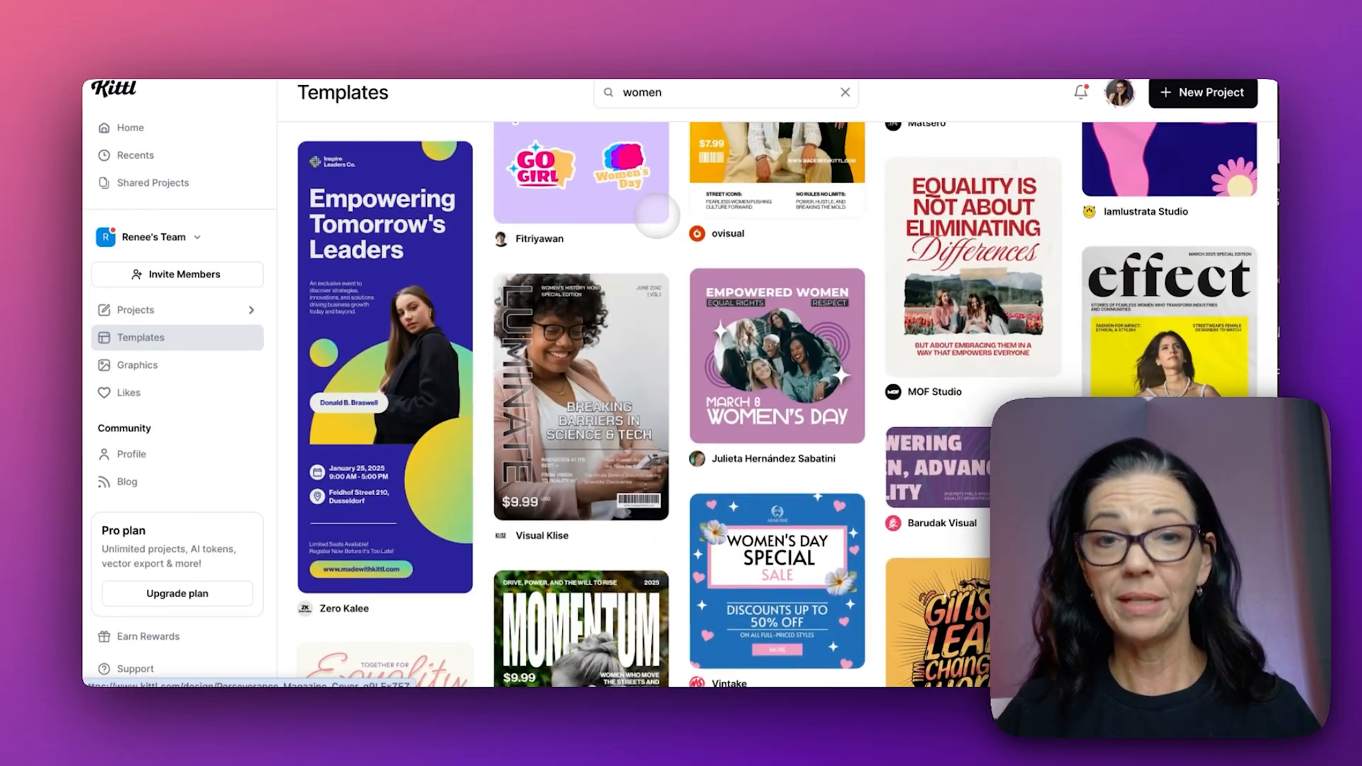
{"action": "scroll", "scroll_direction": "down", "scroll_amount": 3}
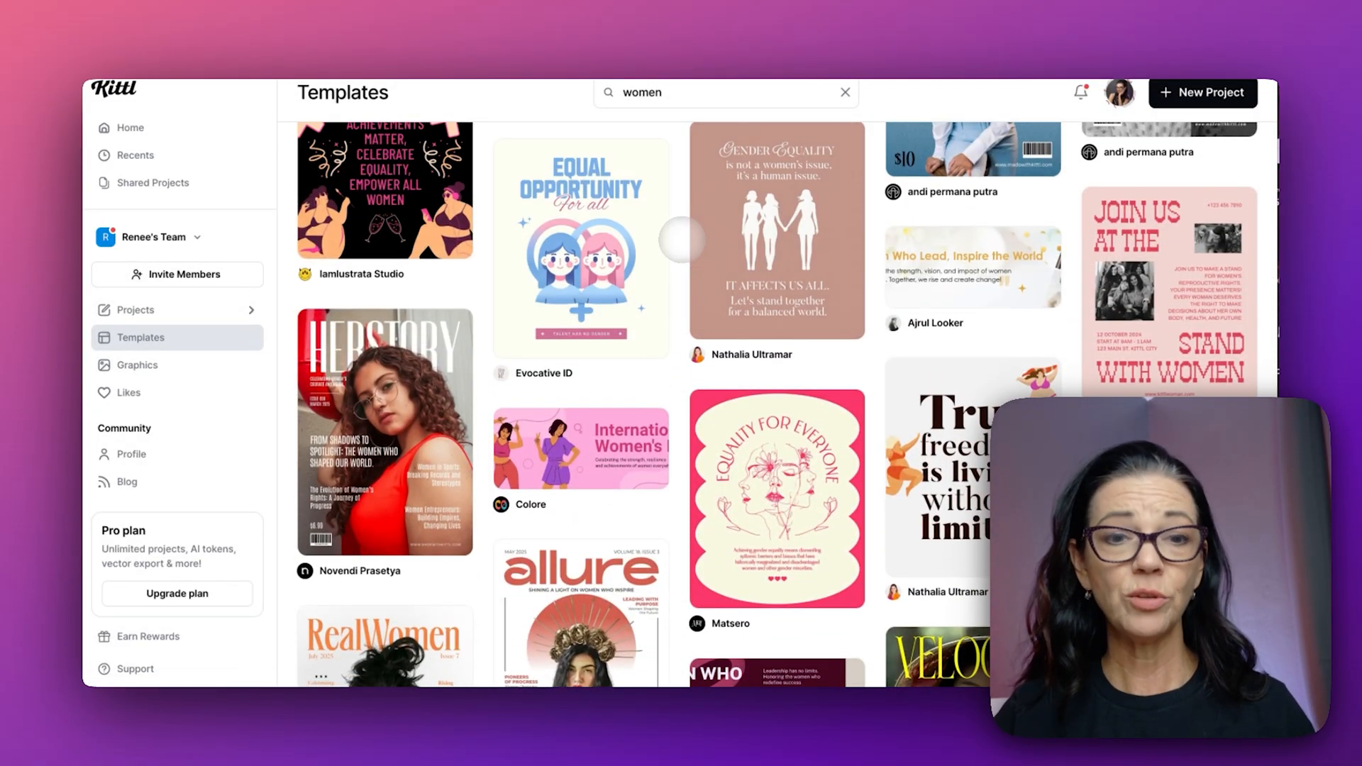
{"action": "scroll", "scroll_direction": "down", "scroll_amount": 3}
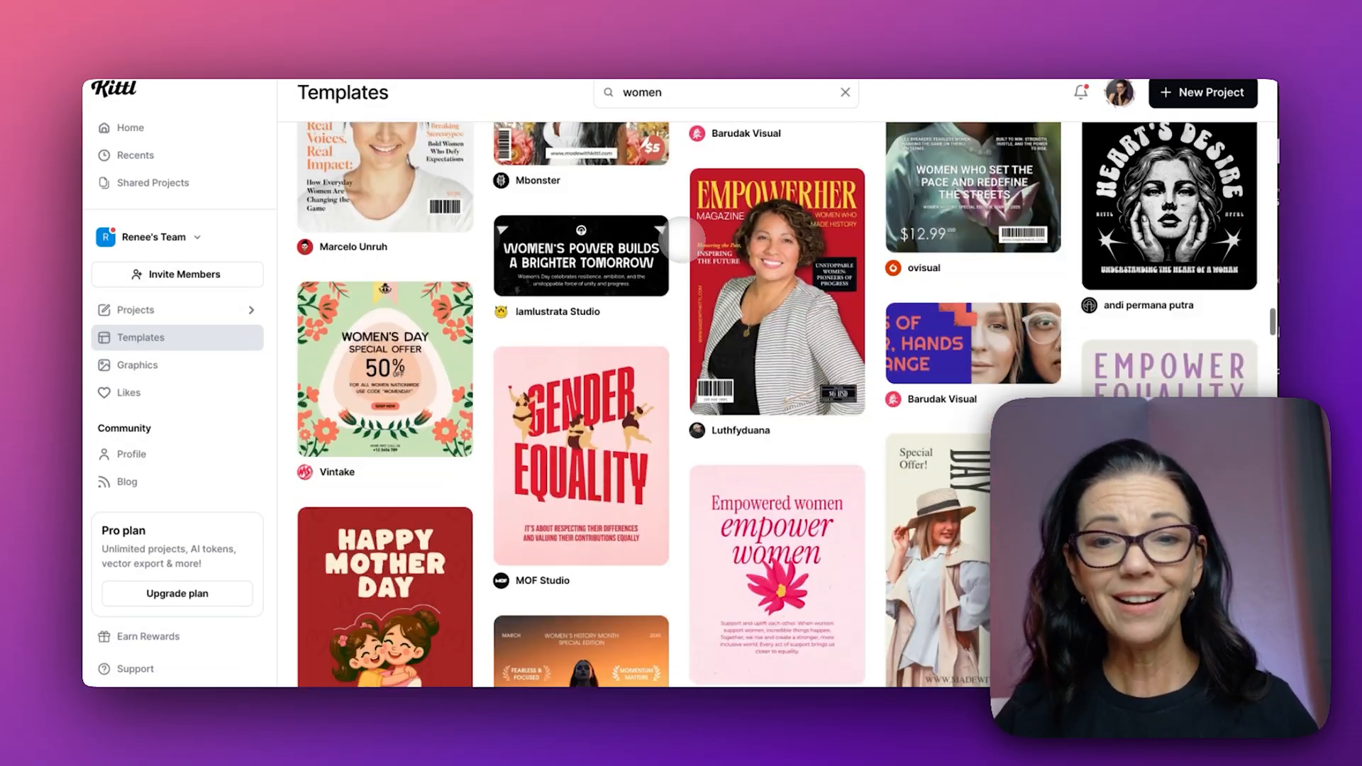
{"action": "scroll", "scroll_direction": "down", "scroll_amount": 3}
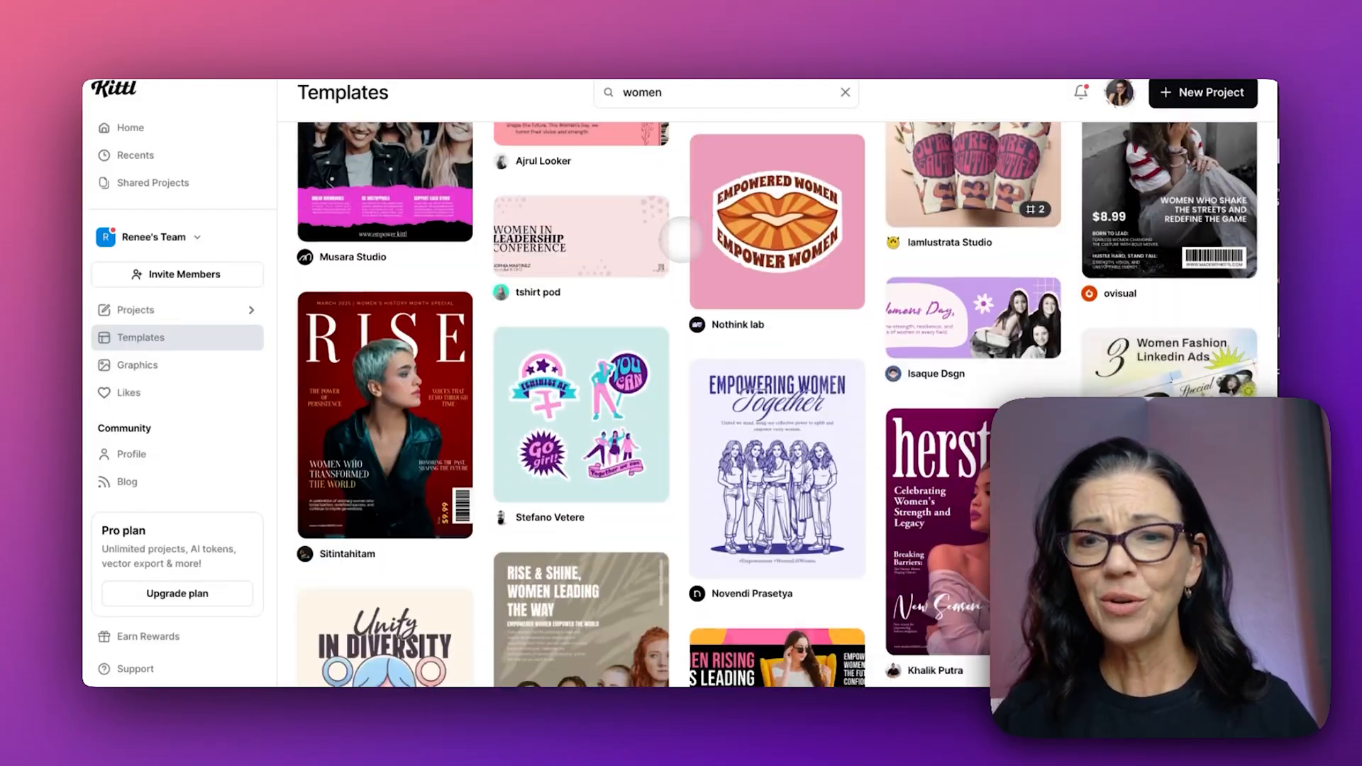
{"action": "scroll", "scroll_direction": "down", "scroll_amount": 3}
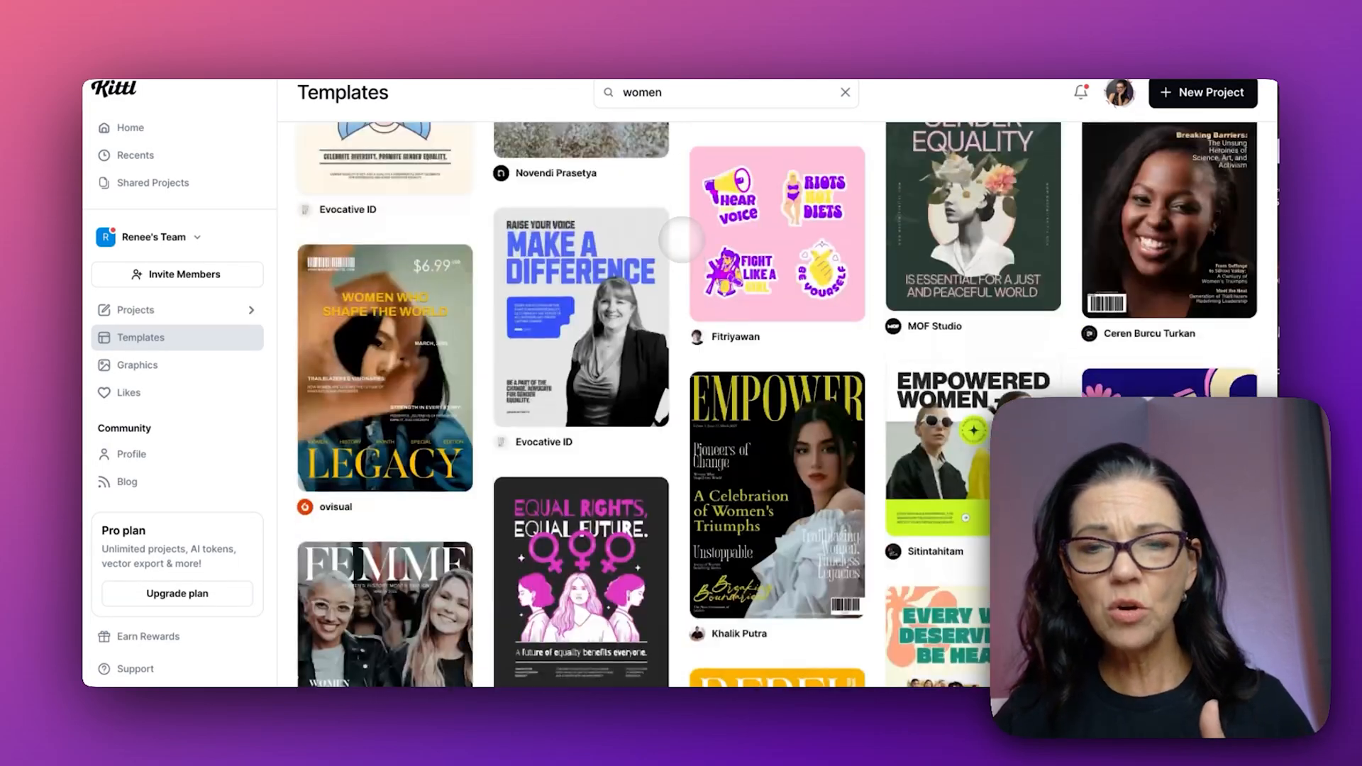
{"action": "scroll", "scroll_direction": "down", "scroll_amount": 3}
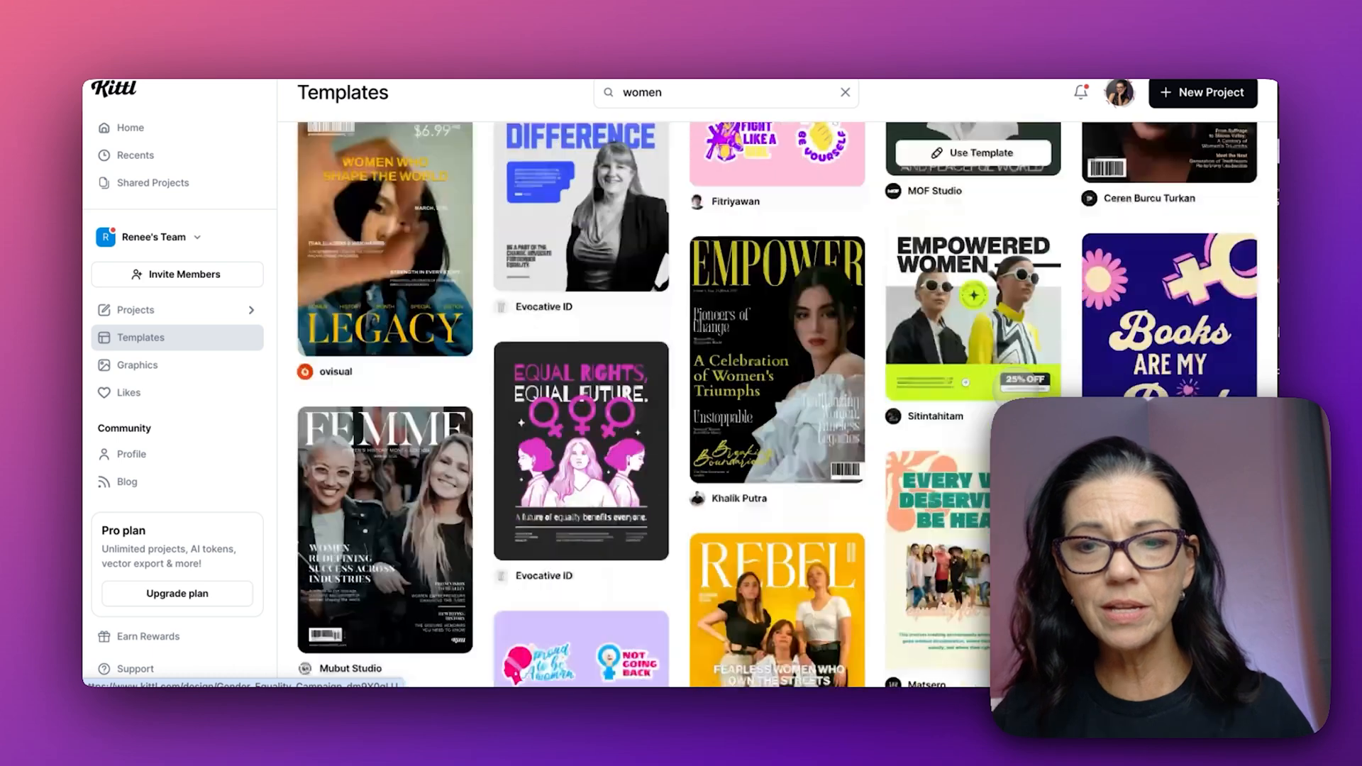
{"action": "scroll", "scroll_direction": "down", "scroll_amount": 3}
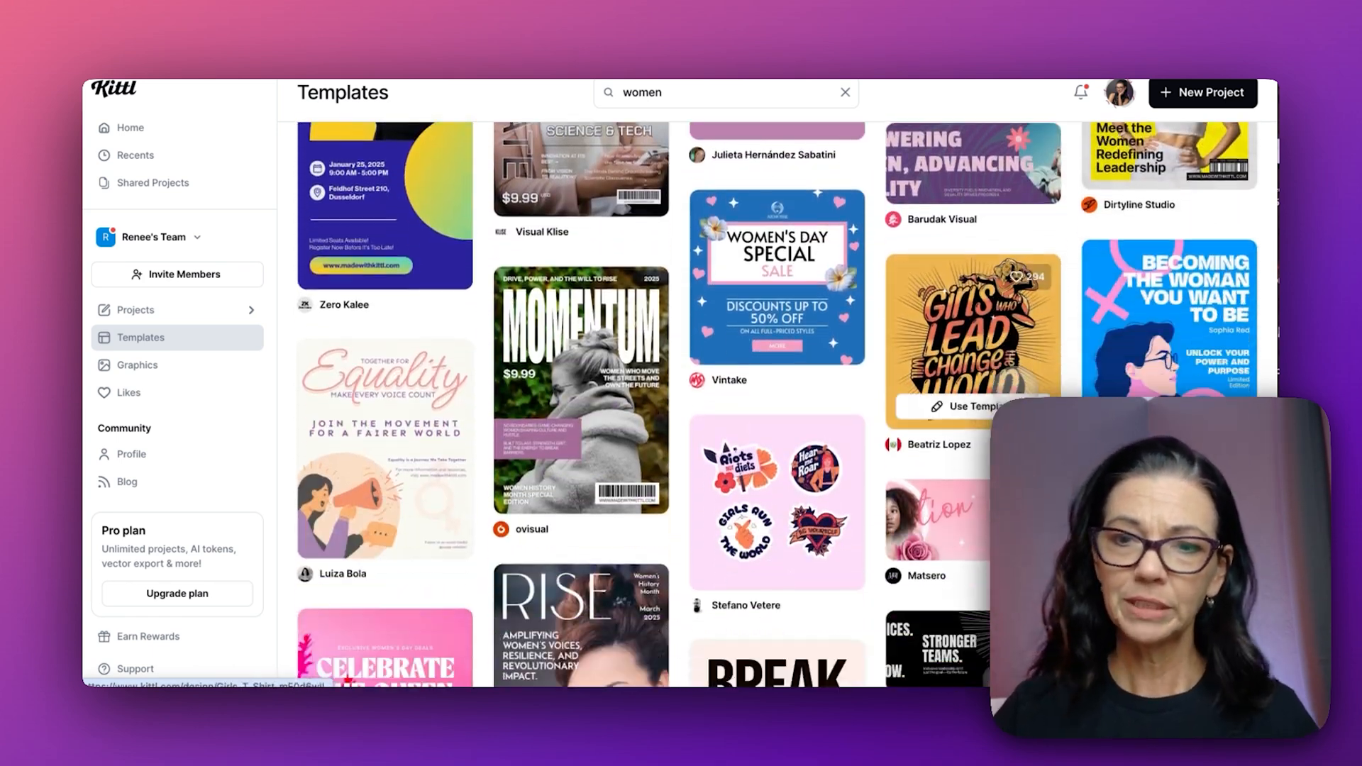
{"action": "scroll", "scroll_direction": "down", "scroll_amount": 3}
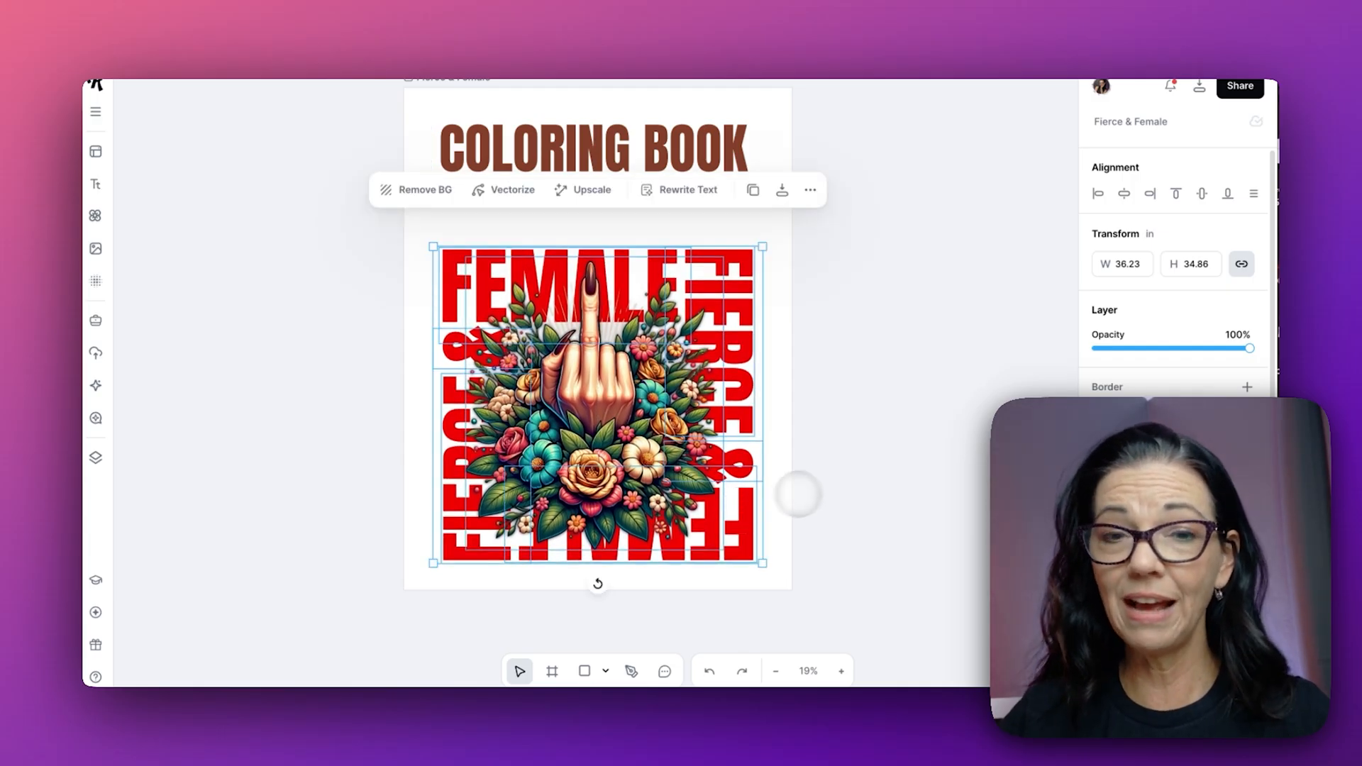
Step: Colour the COLORING BOOK heading red EB0406, check it deselected, then reselect it
{"action": "left_click", "coordinate": [597, 145]}
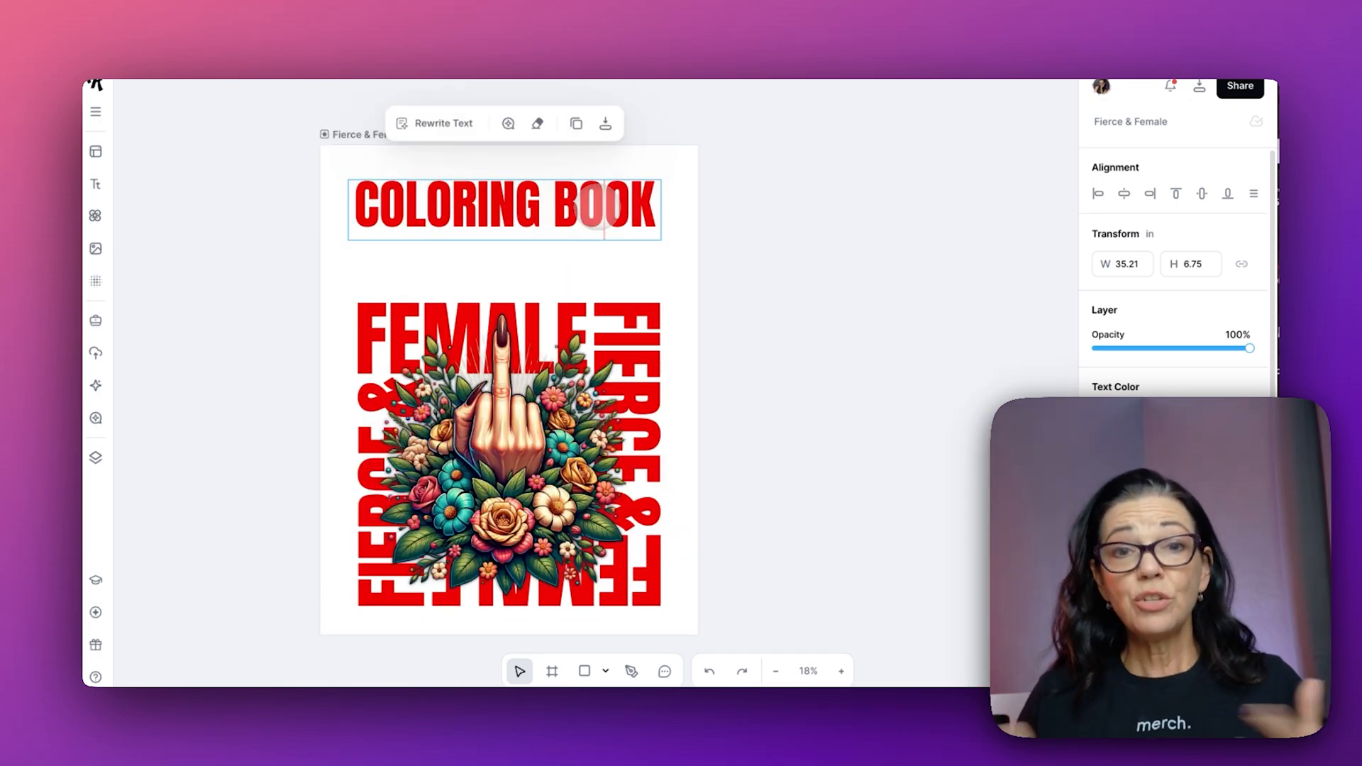
{"action": "left_click", "coordinate": [599, 239]}
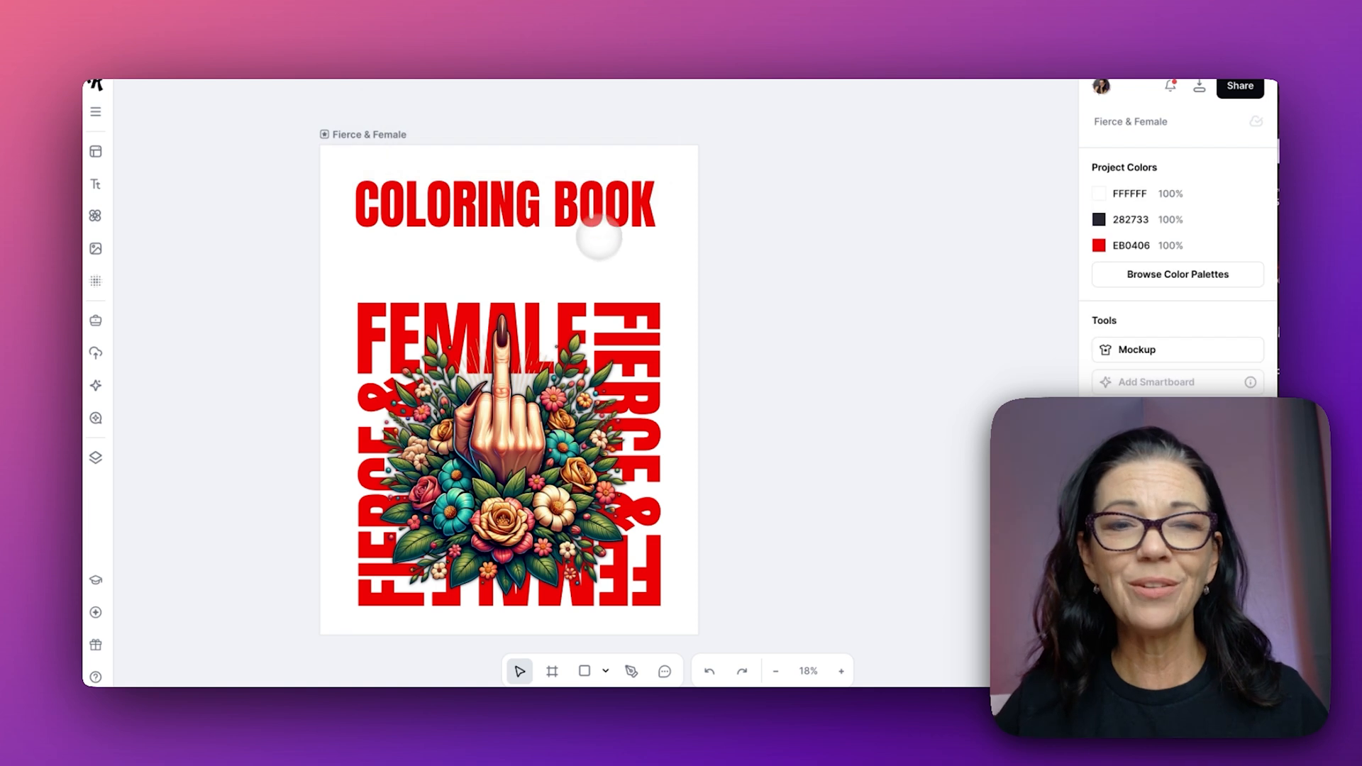
{"action": "left_click", "coordinate": [504, 204]}
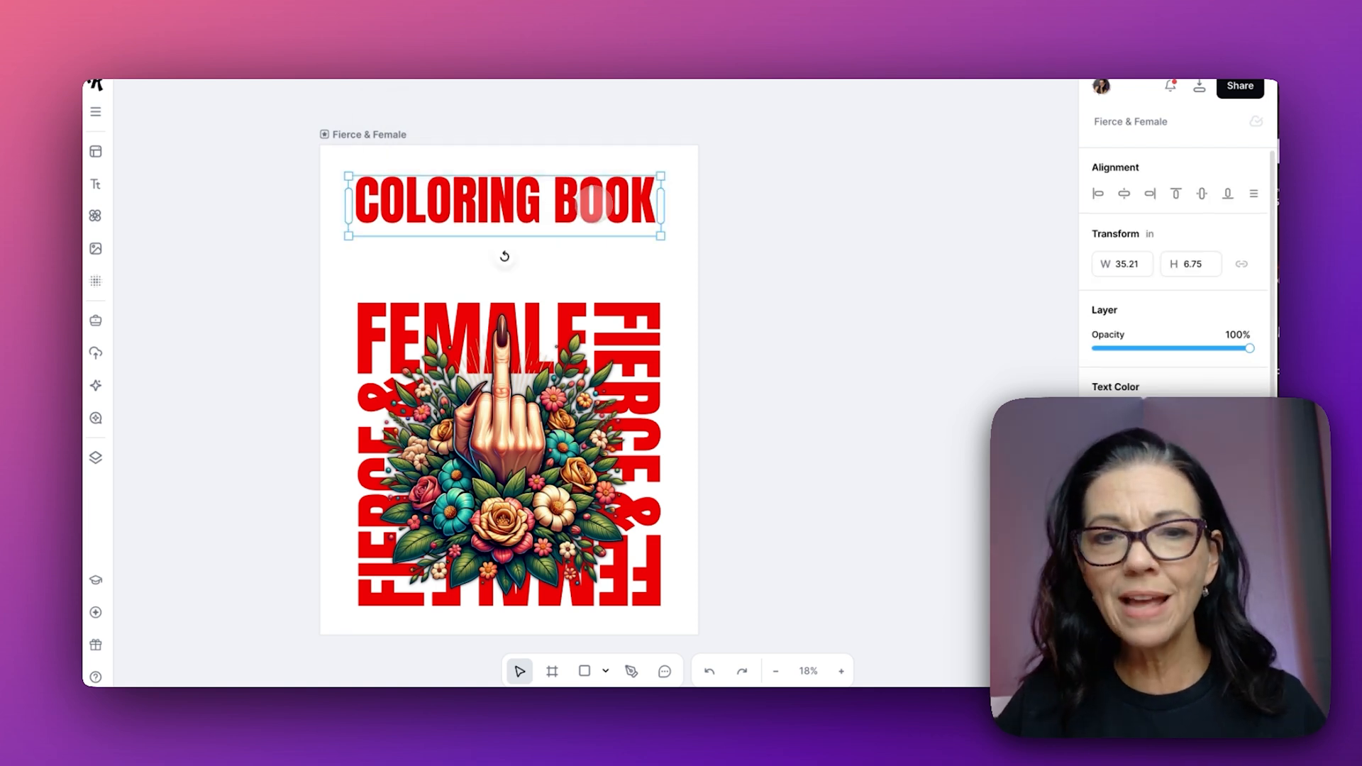
{"action": "left_click", "coordinate": [504, 204]}
{"action": "type", "text": "30 EMPOWERING PAGES TO INSPIRE YOU!"}
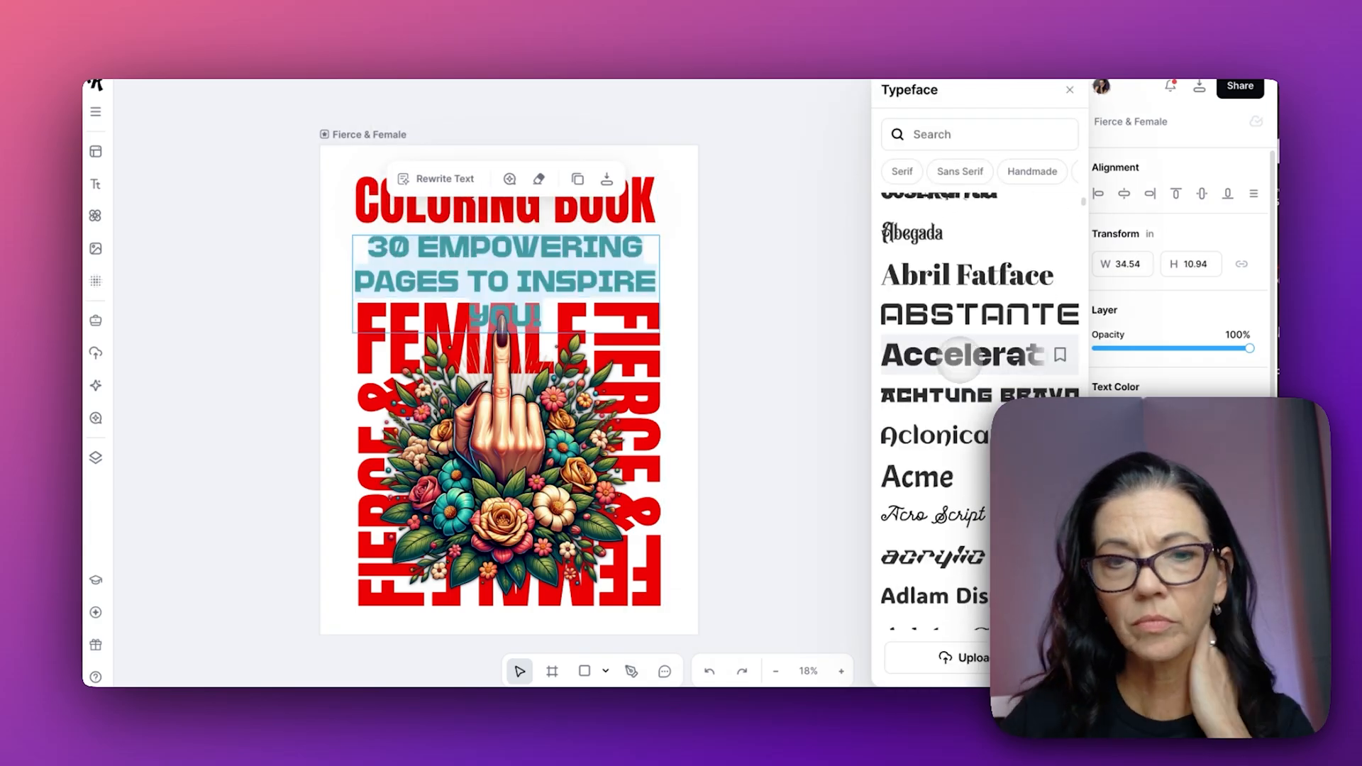
Step: Pick a typeface for the subtitle in the Typeface panel
{"action": "left_click", "coordinate": [1069, 90]}
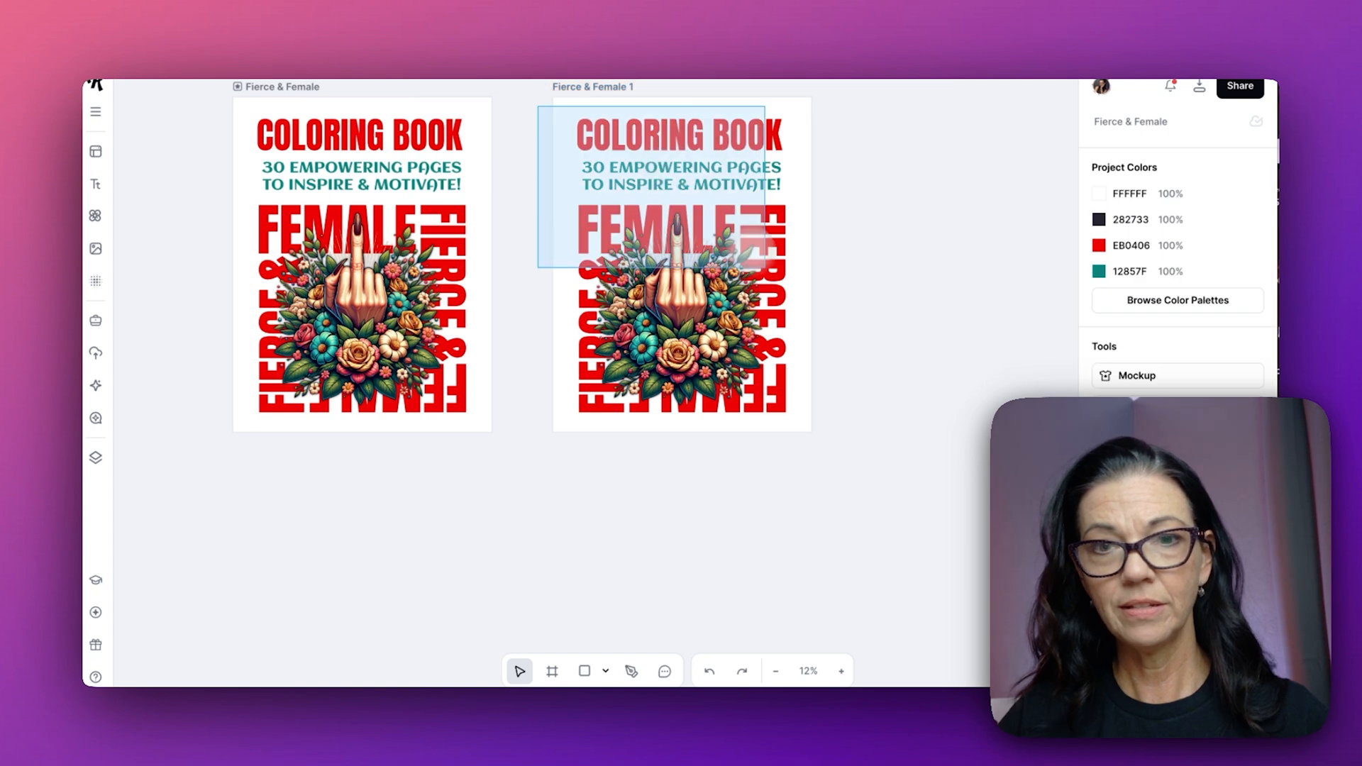
Step: Download both Fierce & Female cover artboards as JPEG files
{"action": "left_click", "coordinate": [1240, 85]}
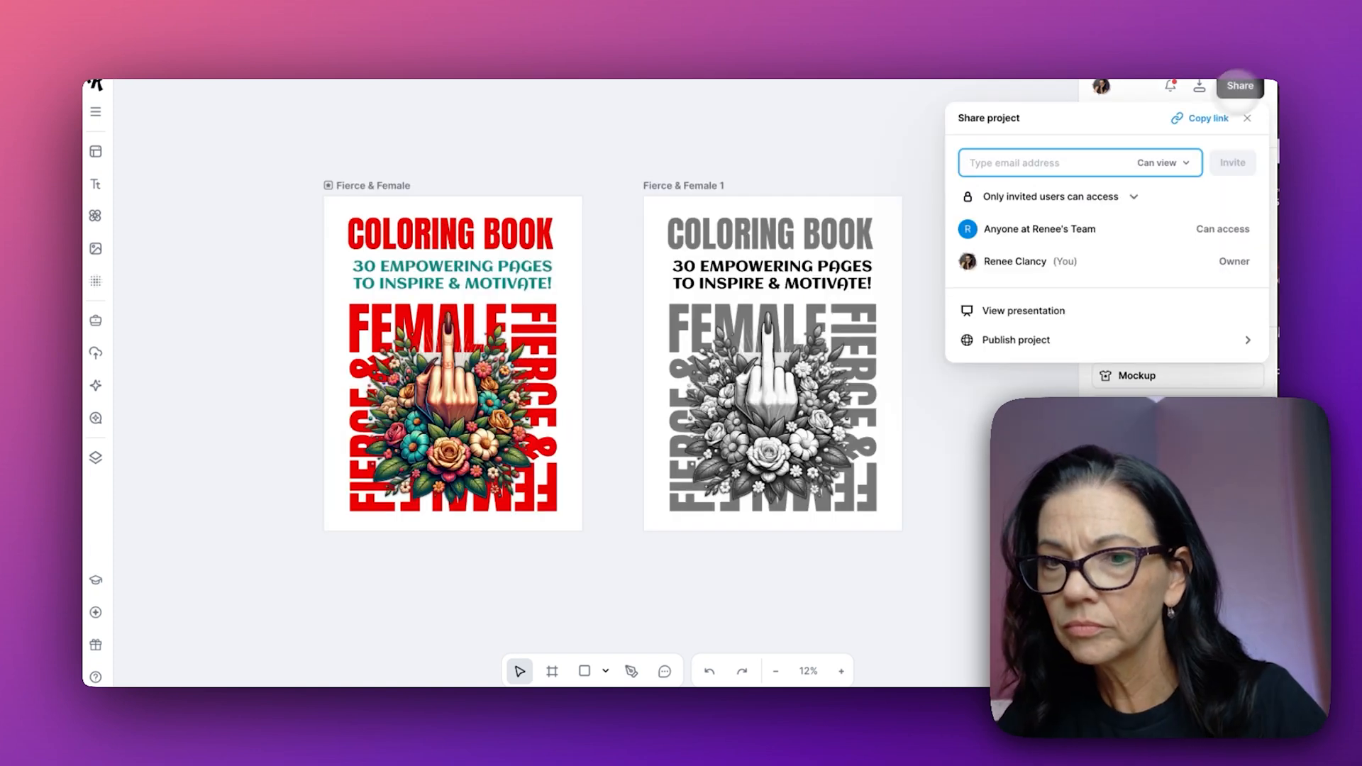
{"action": "left_click", "coordinate": [1200, 85]}
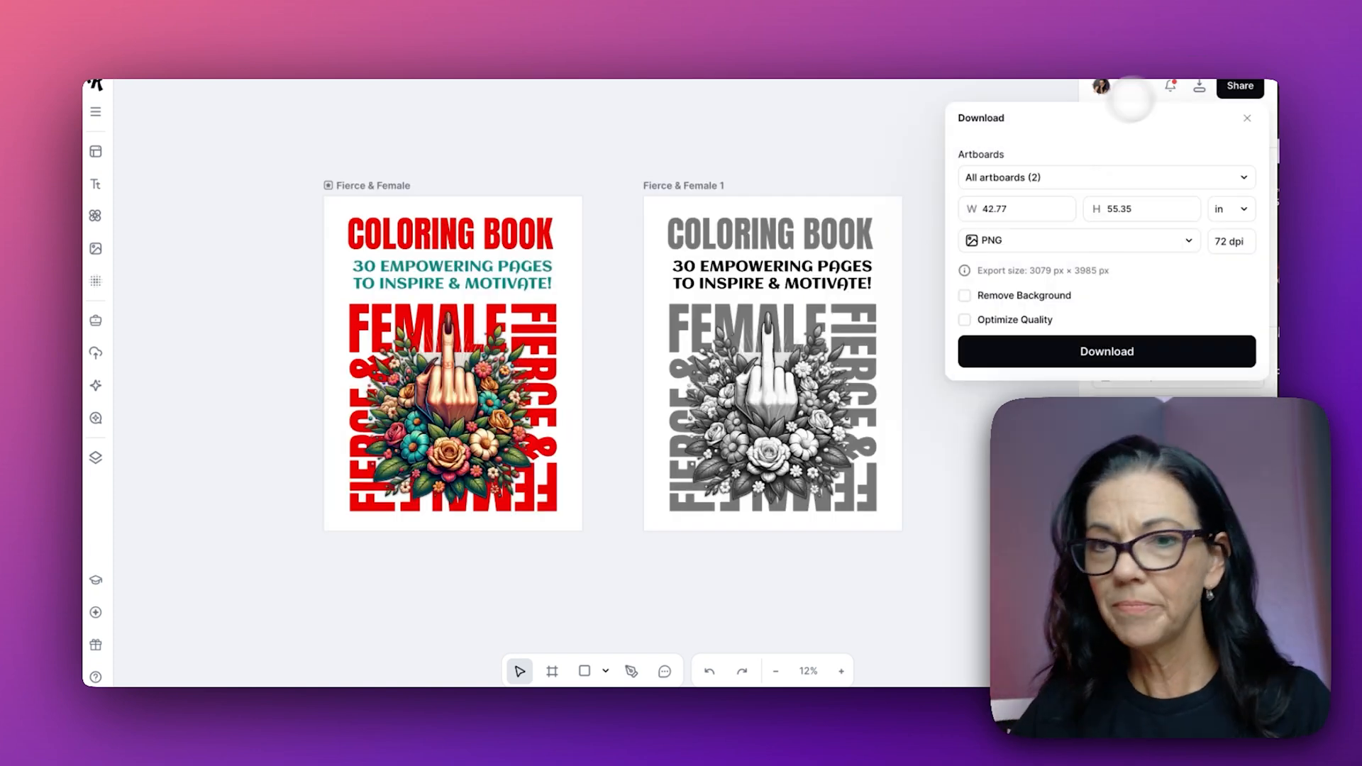
{"action": "left_click", "coordinate": [1077, 240]}
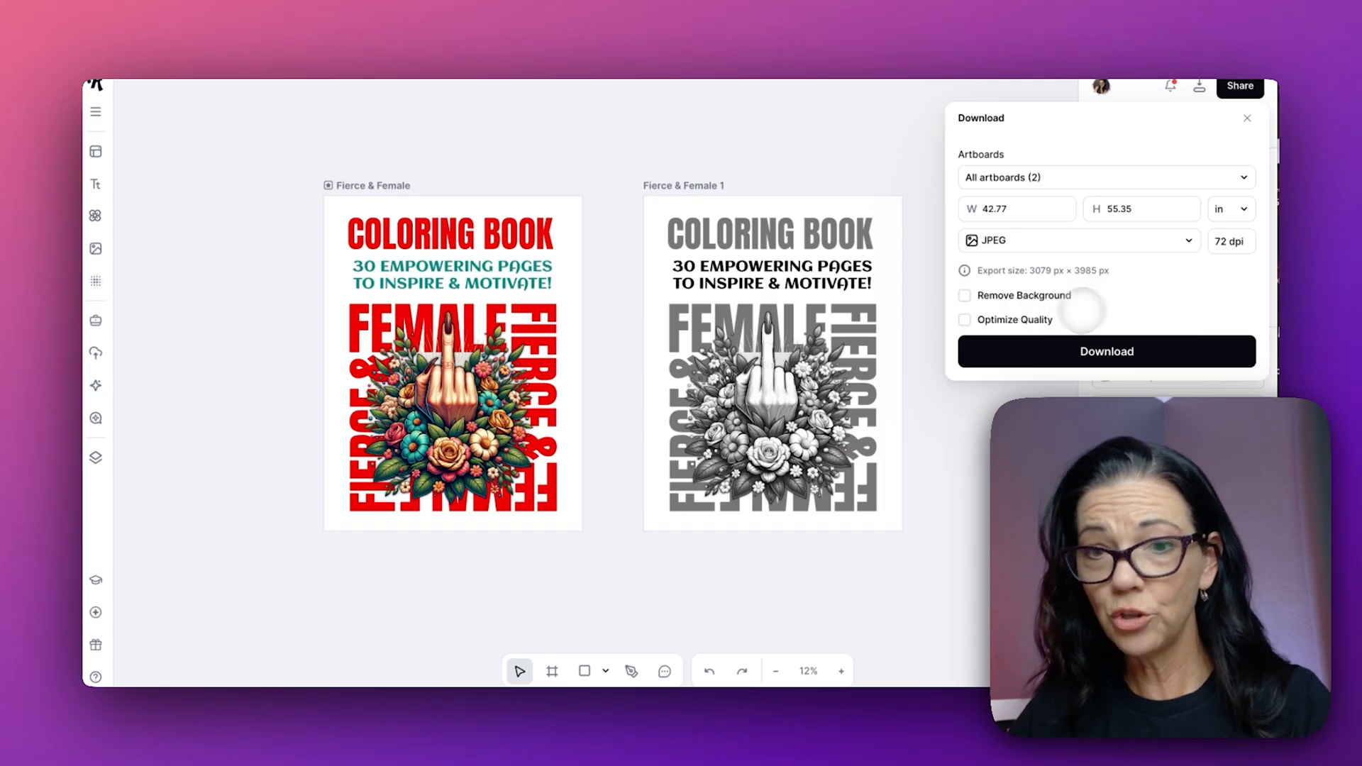
{"action": "left_click", "coordinate": [965, 320]}
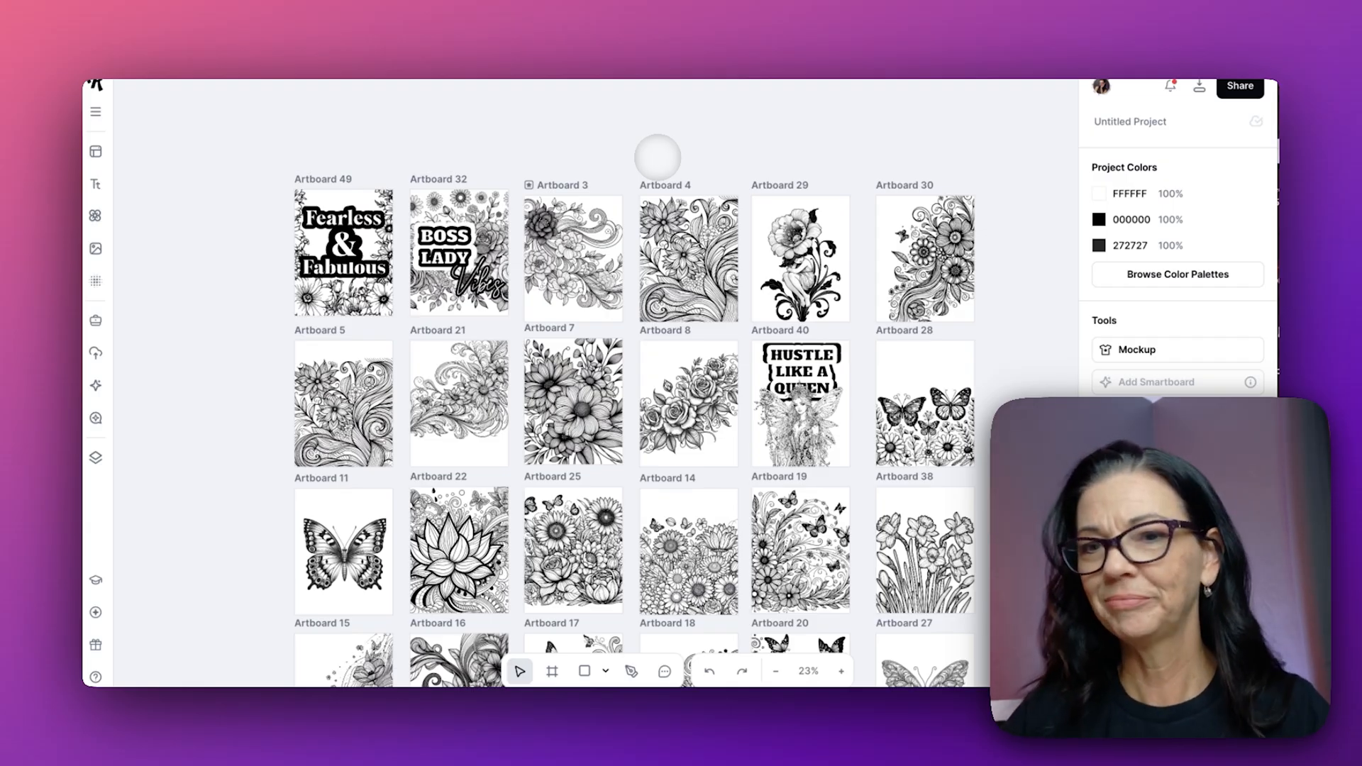
Step: Choose PDF format with Combine artboards into one file and Optimize Quality ticked
{"action": "left_click", "coordinate": [1200, 86]}
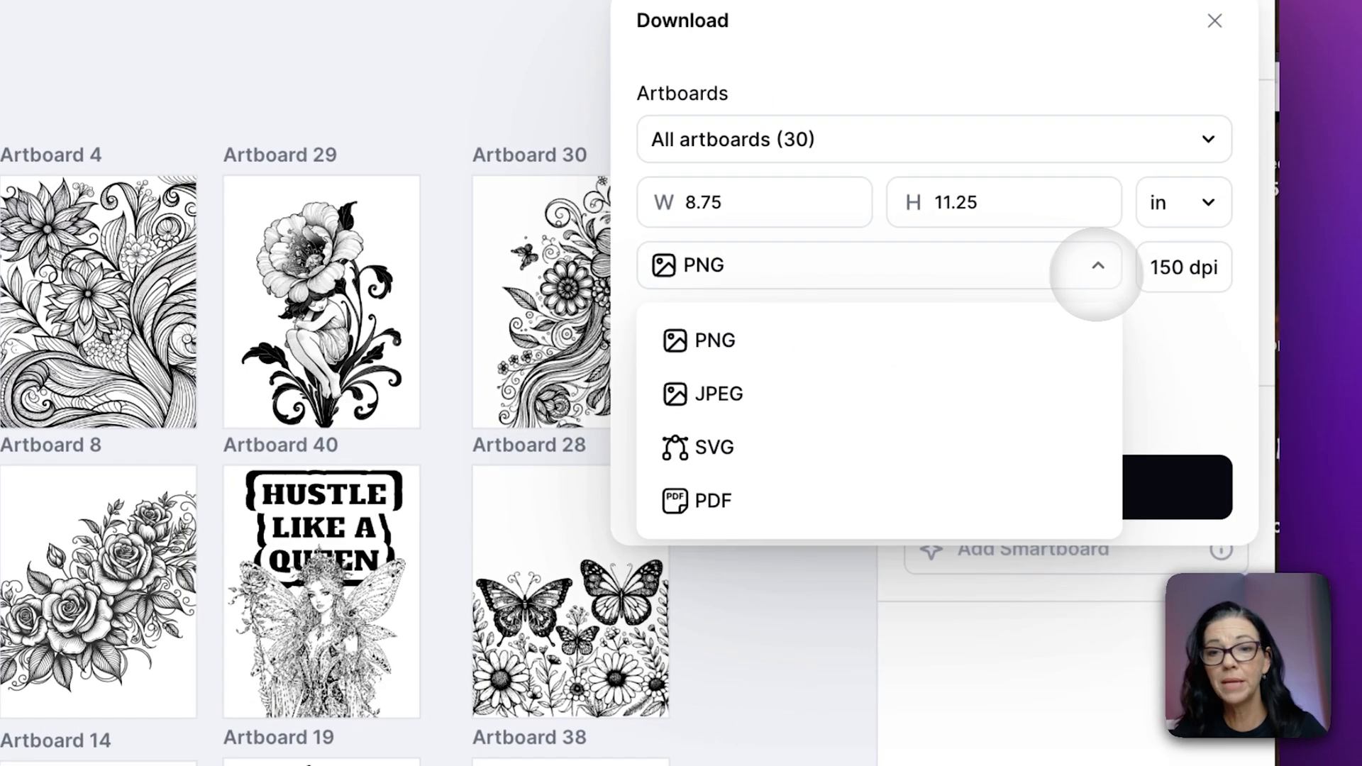
{"action": "left_click", "coordinate": [712, 500]}
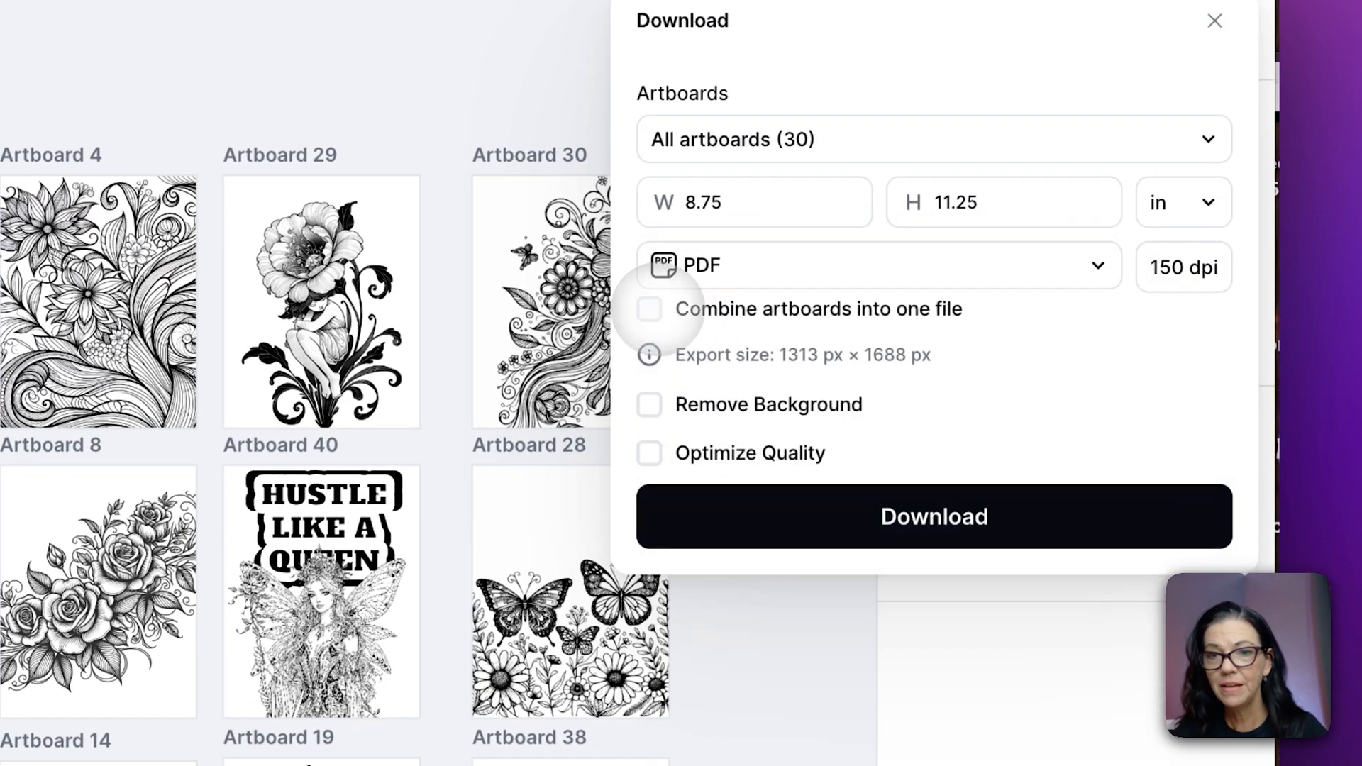
{"action": "left_click", "coordinate": [648, 309]}
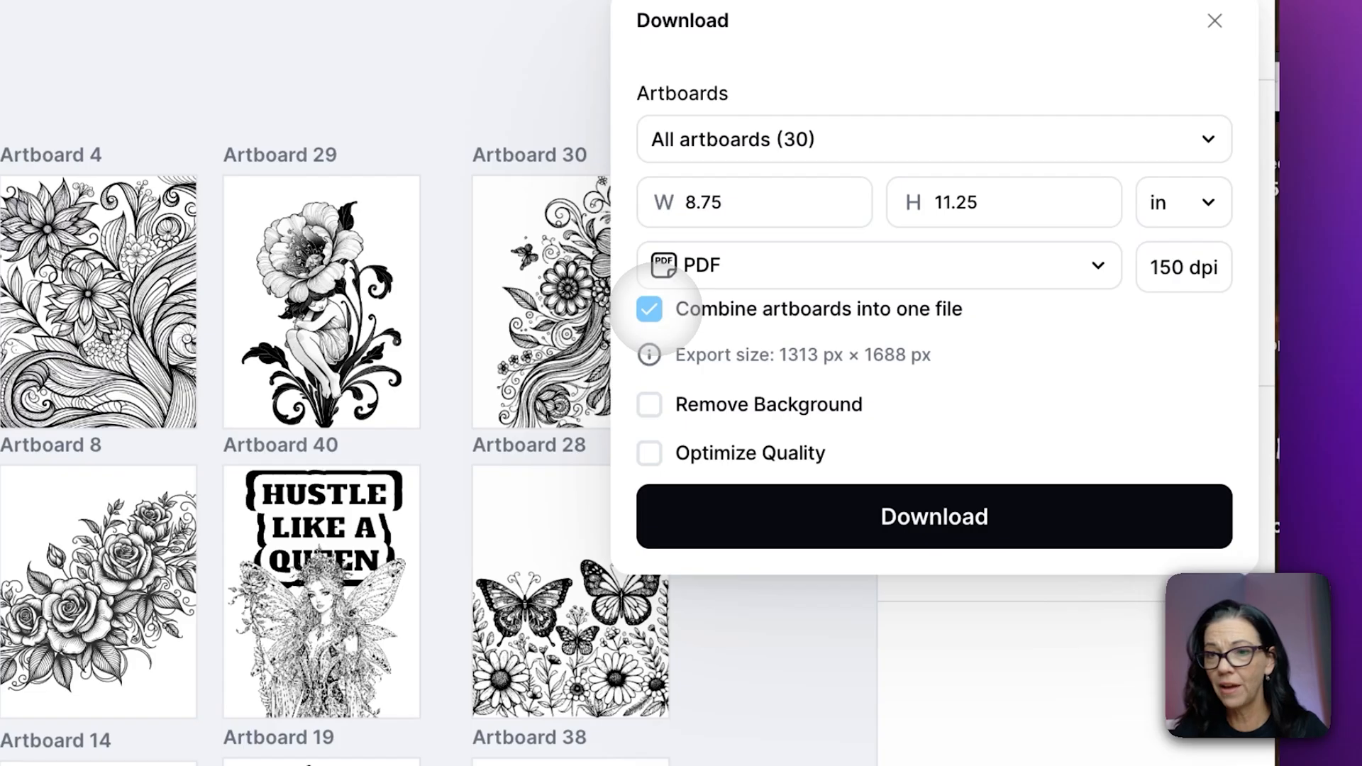
{"action": "left_click", "coordinate": [648, 453]}
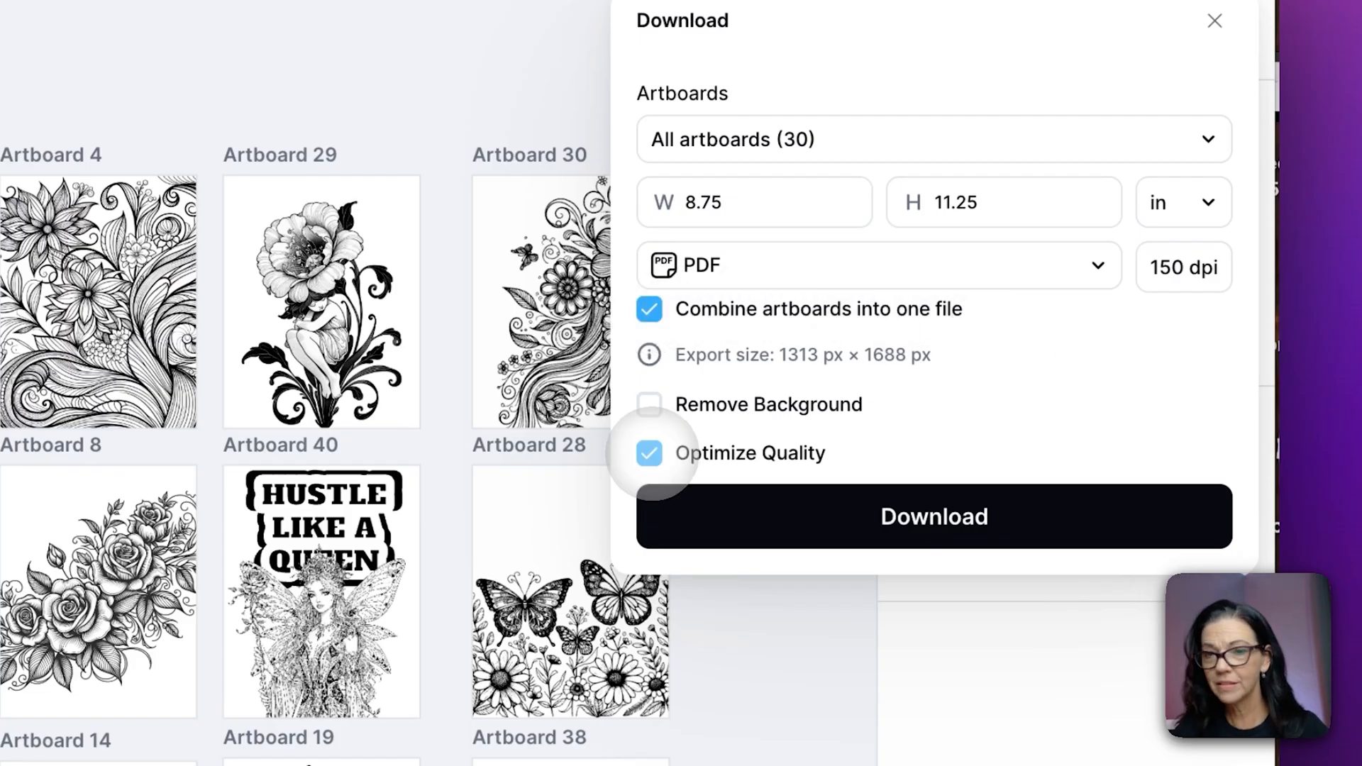
{"action": "mouse_move", "coordinate": [1063, 387]}
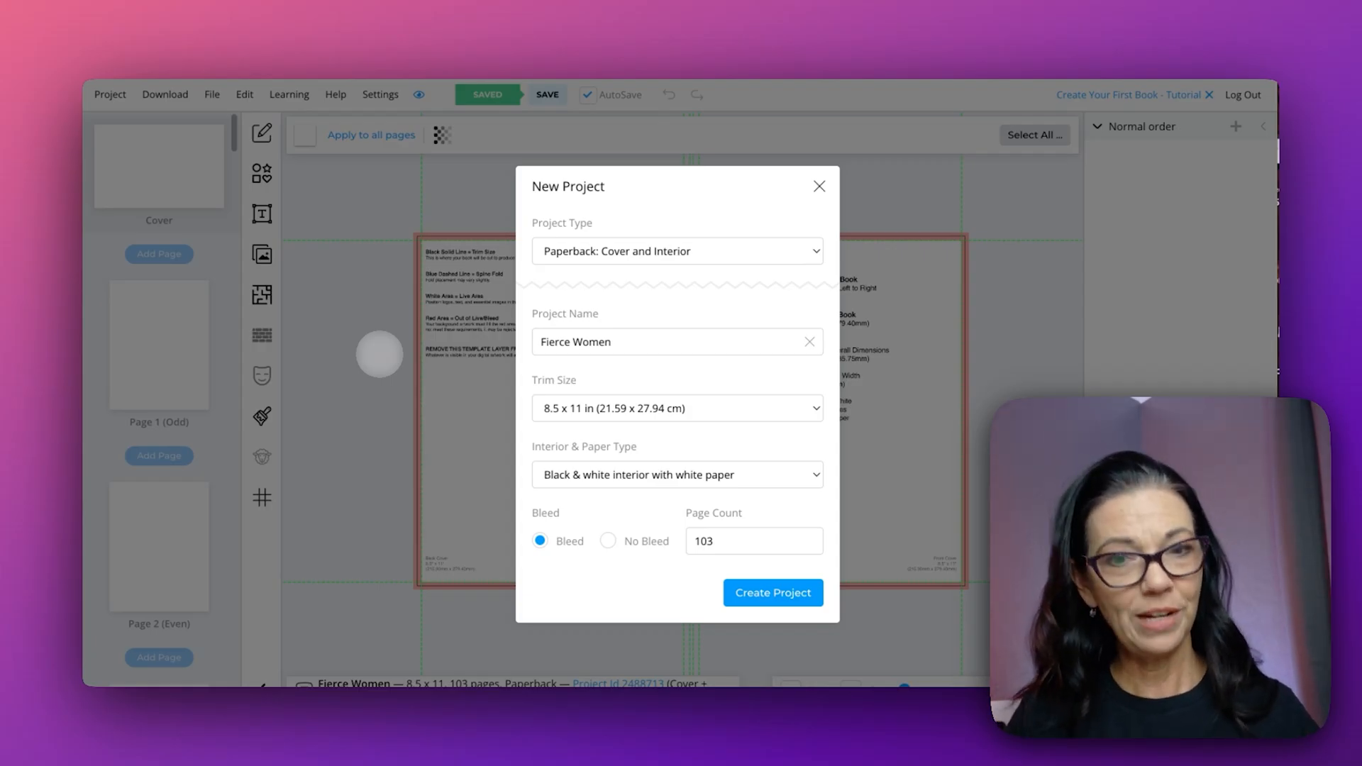
{"action": "mouse_move", "coordinate": [695, 487]}
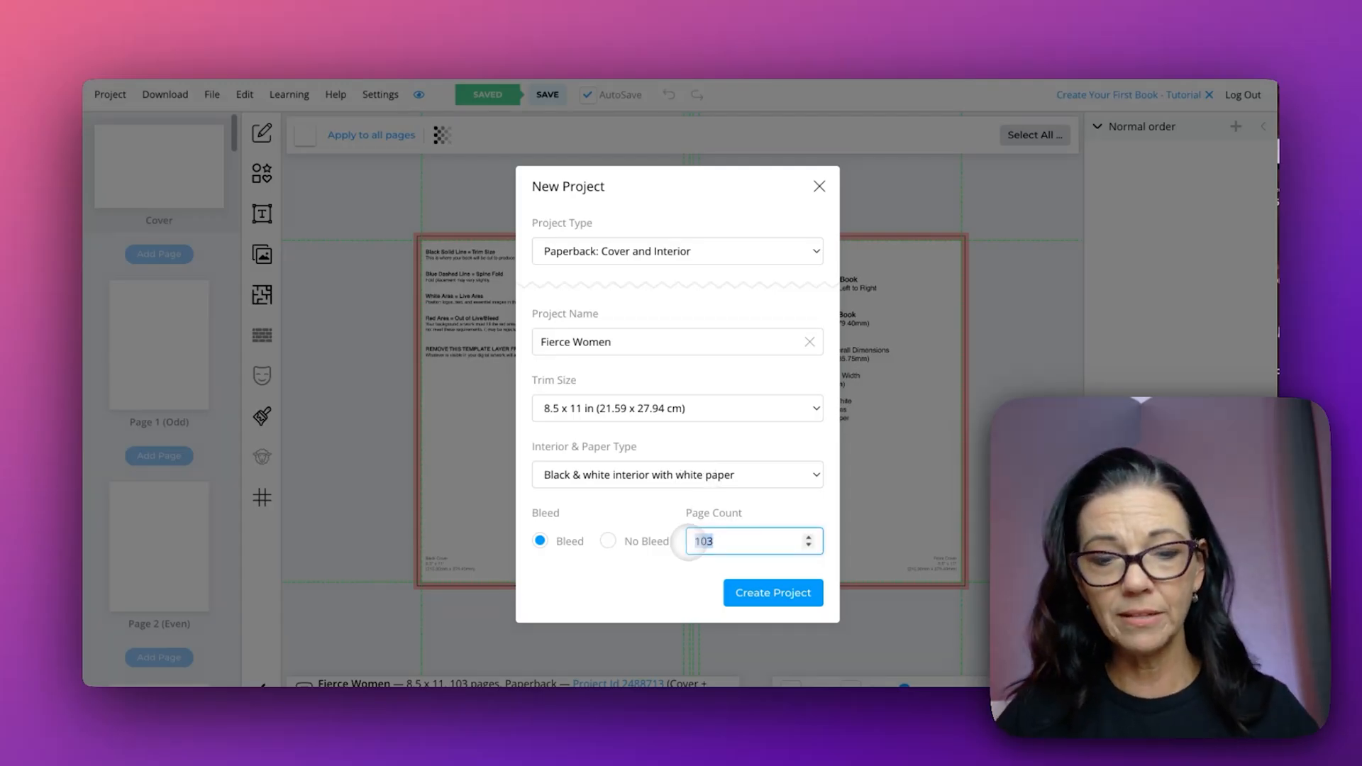
Step: Create the 'Fierce Women' 8.5x11 black-and-white paperback with 63 pages
{"action": "left_click", "coordinate": [771, 593]}
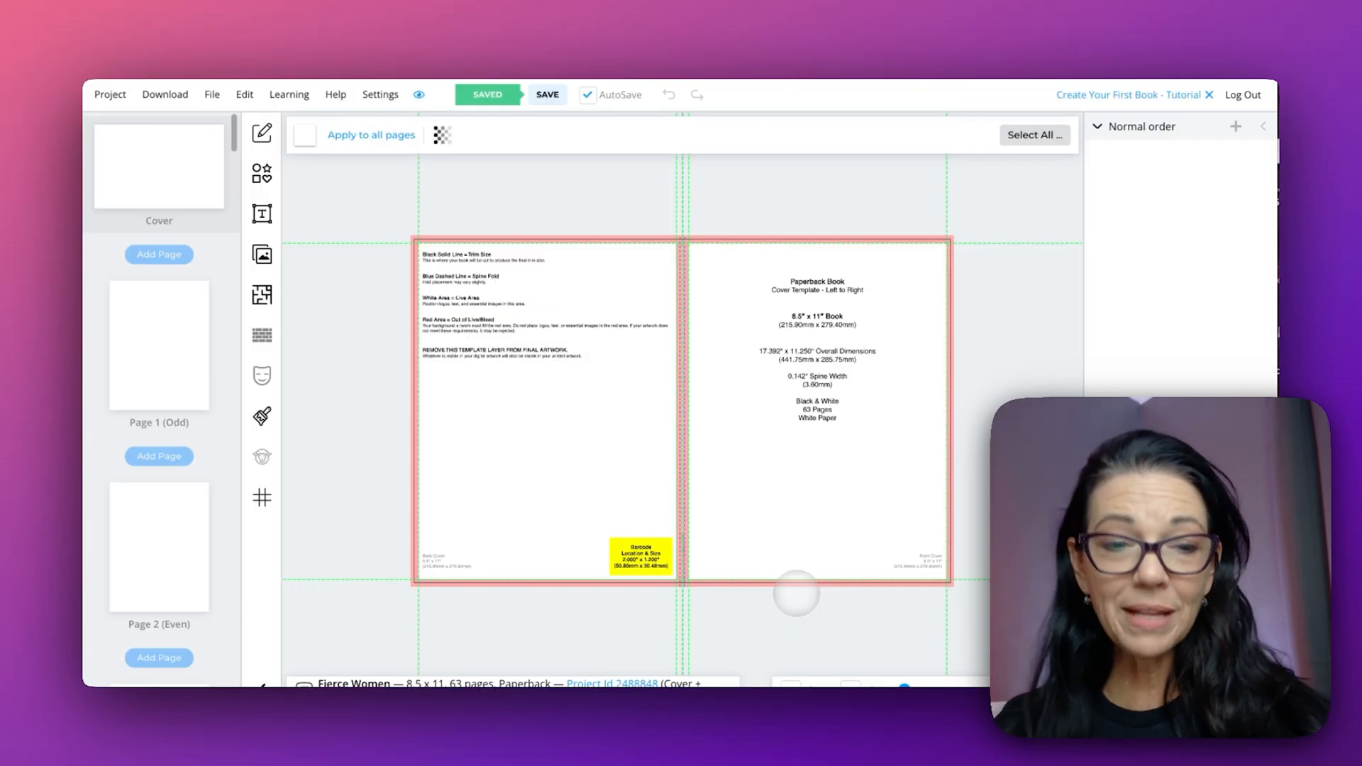
Step: Fill interior page 1 with the grayscale Fierce & Female cover, resized to fill
{"action": "left_click", "coordinate": [159, 343]}
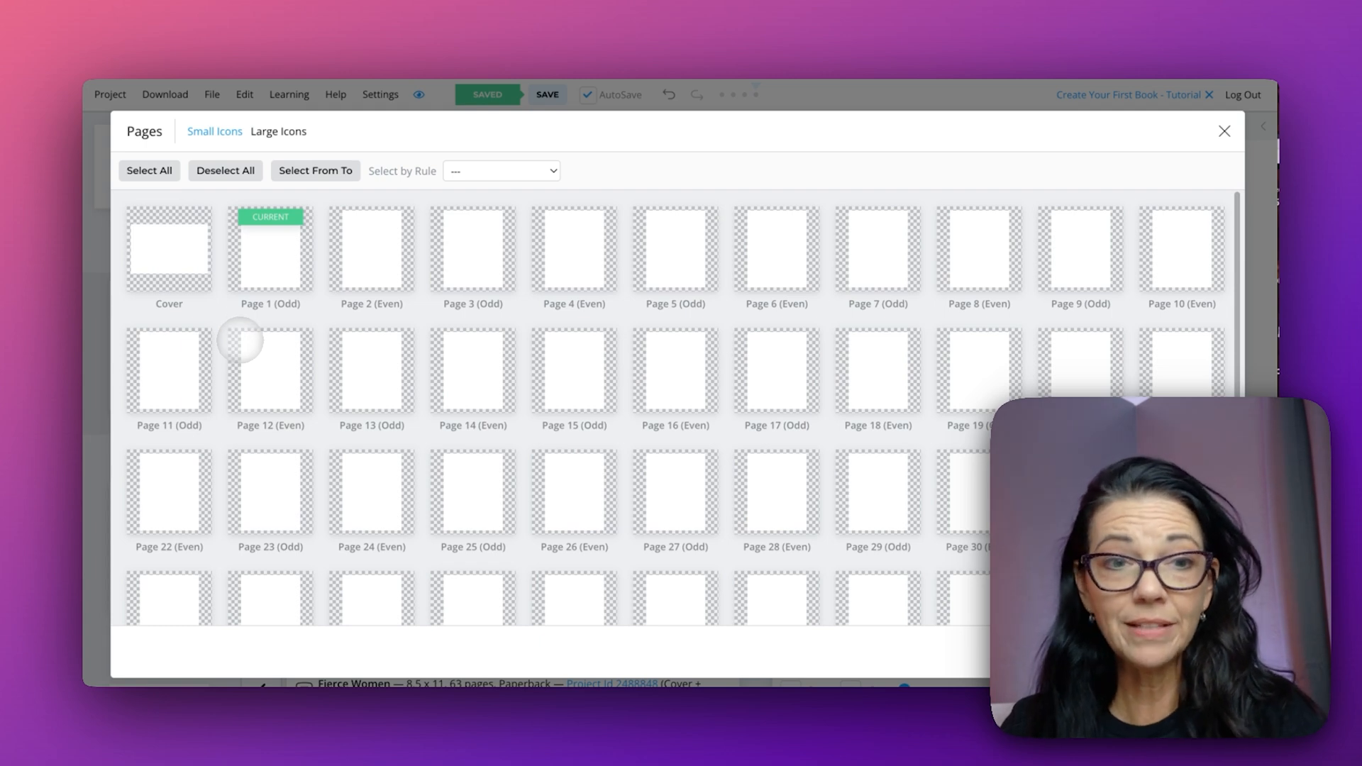
{"action": "left_click", "coordinate": [271, 251]}
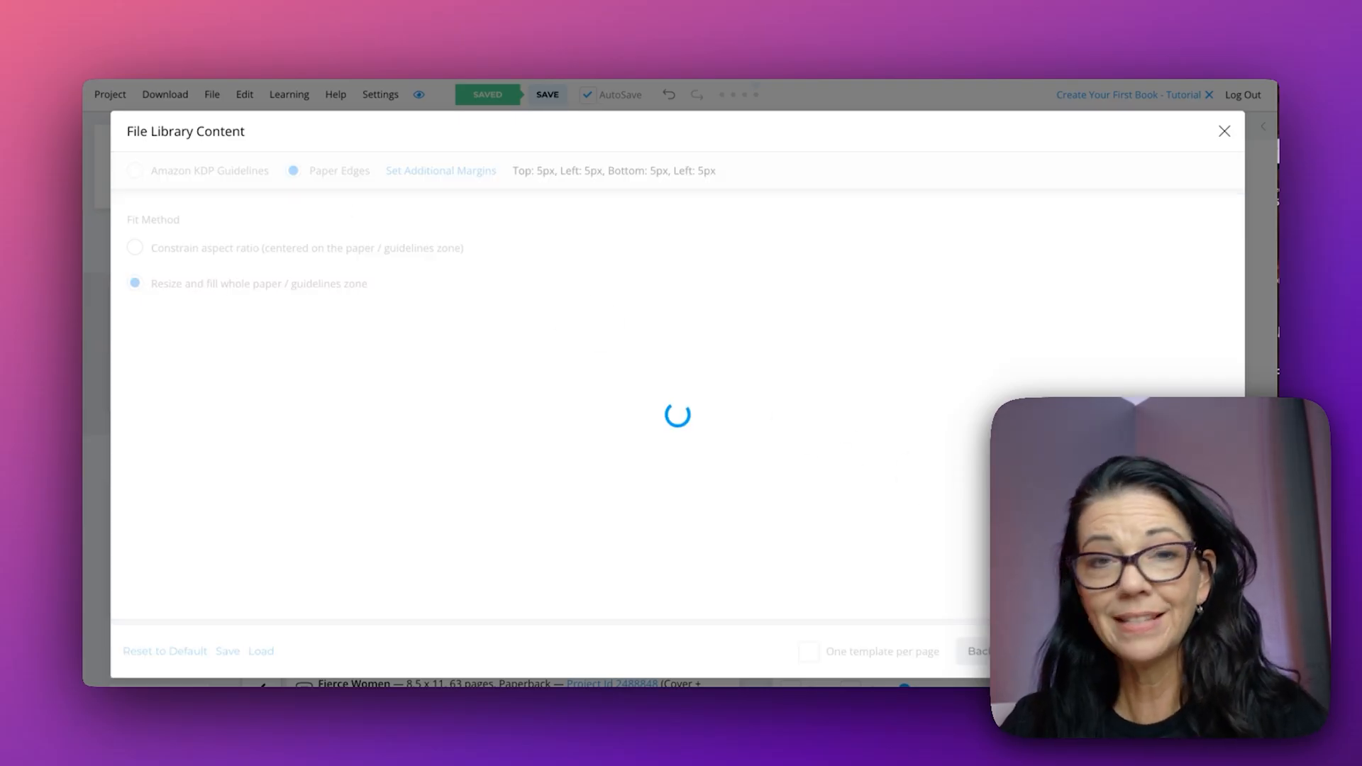
{"action": "left_click", "coordinate": [1224, 131]}
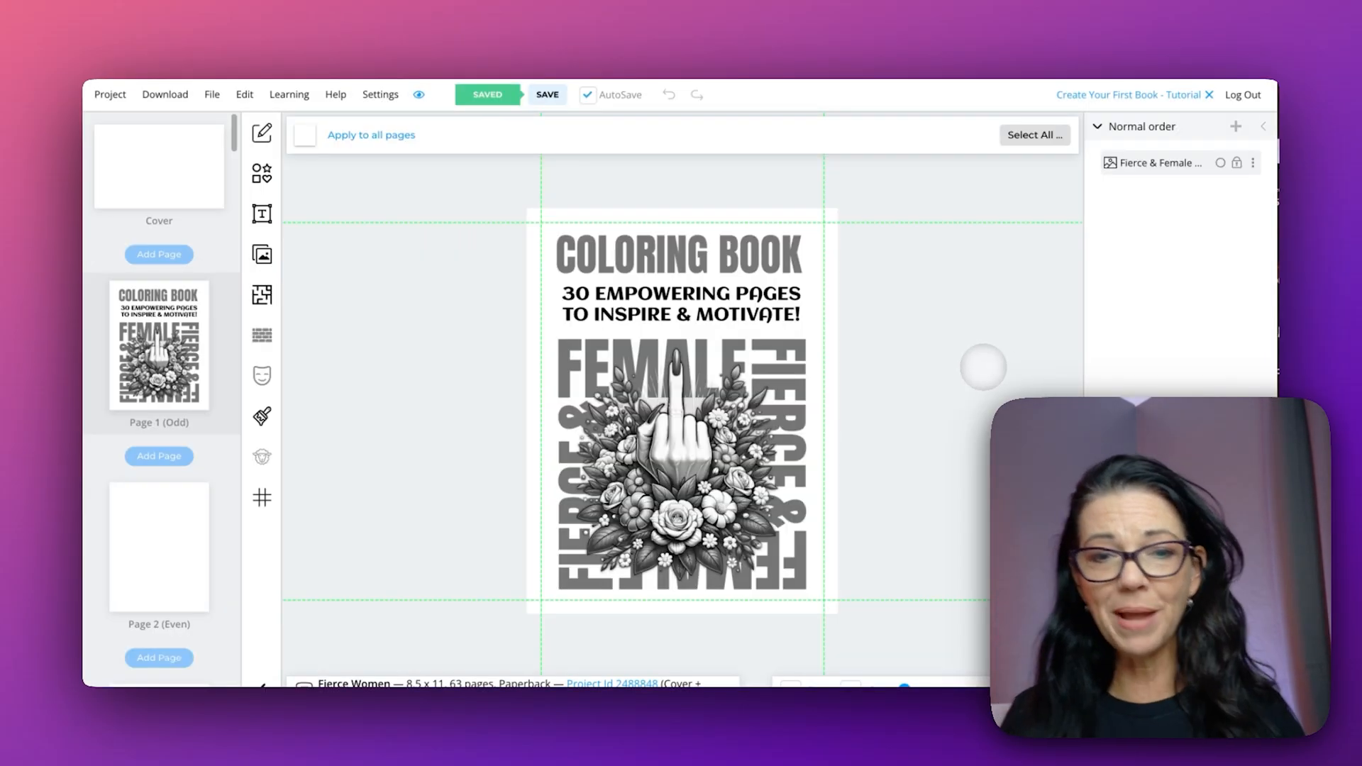
Step: Select the odd interior pages by rule to receive the coloring-page PDF
{"action": "scroll", "scroll_direction": "down", "scroll_amount": 3}
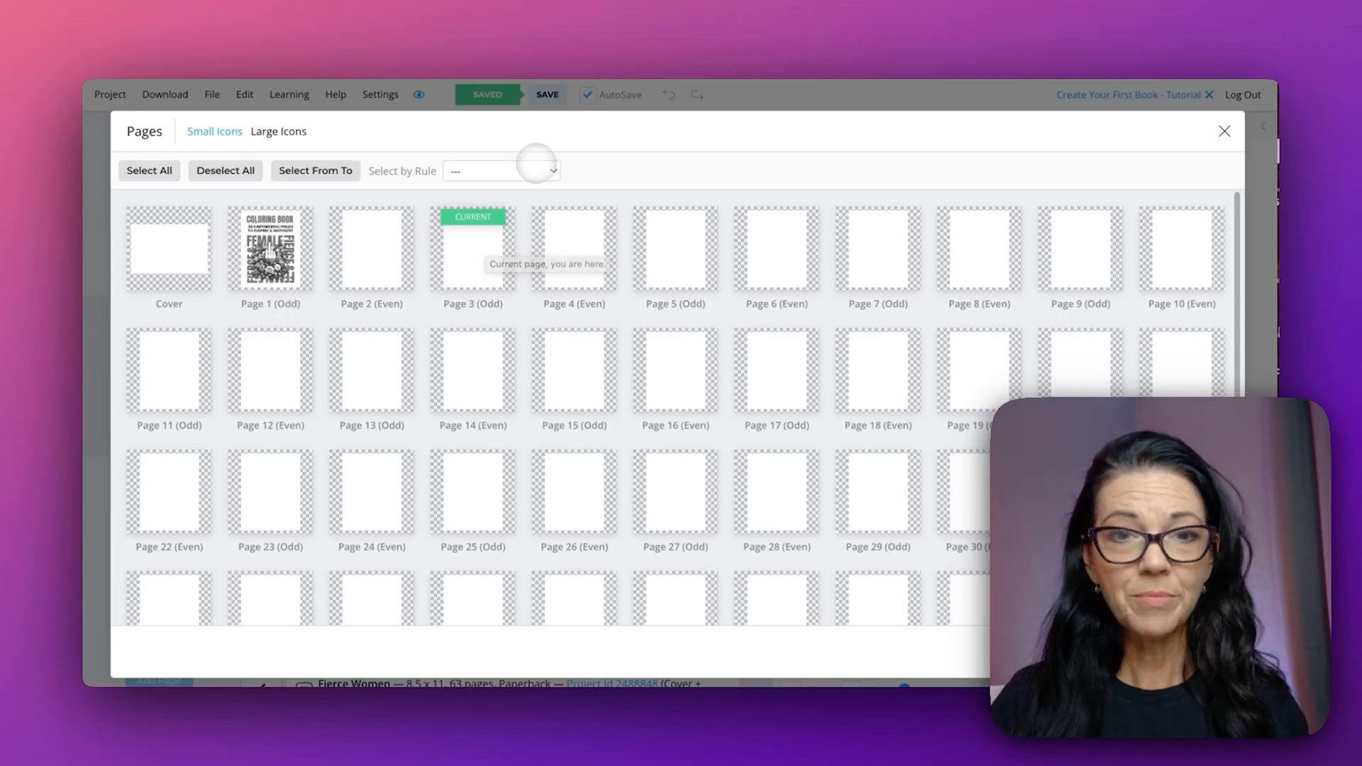
{"action": "left_click", "coordinate": [502, 170]}
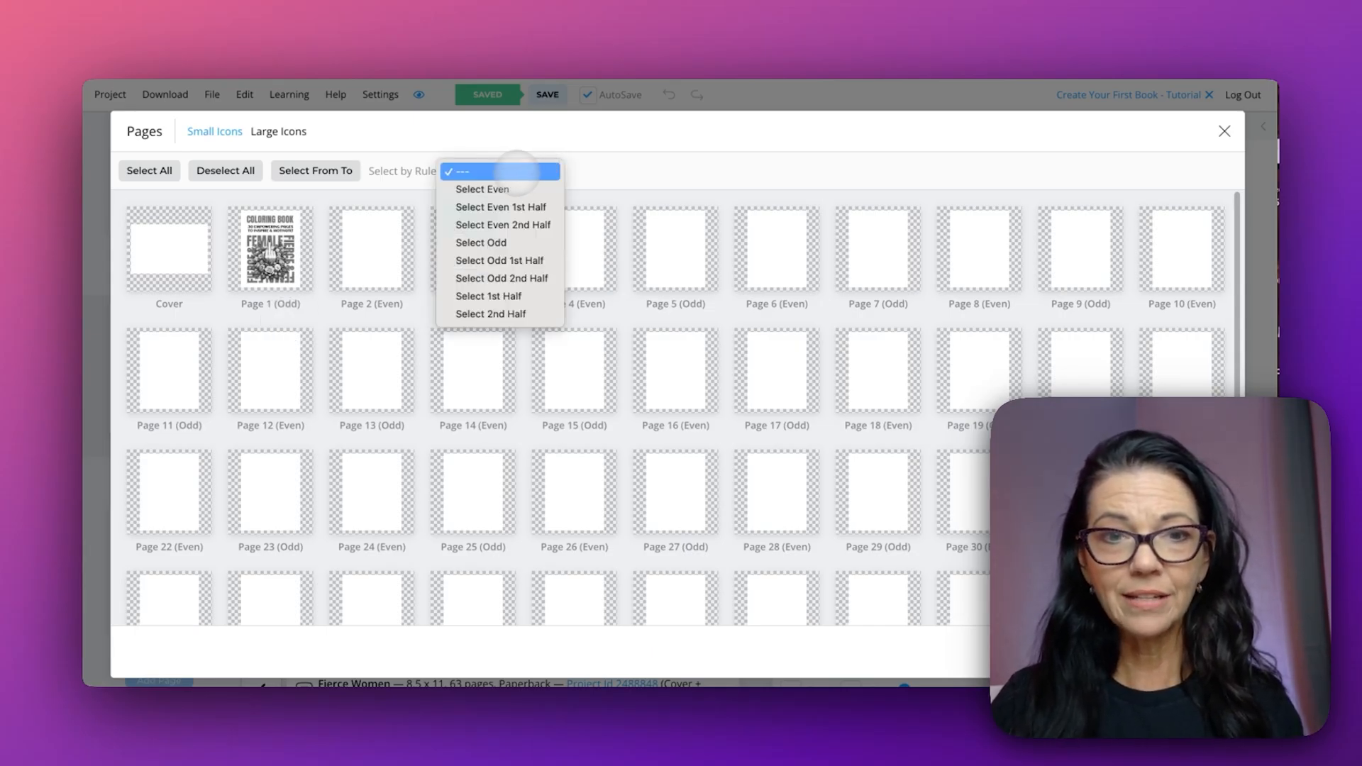
{"action": "left_click", "coordinate": [481, 242]}
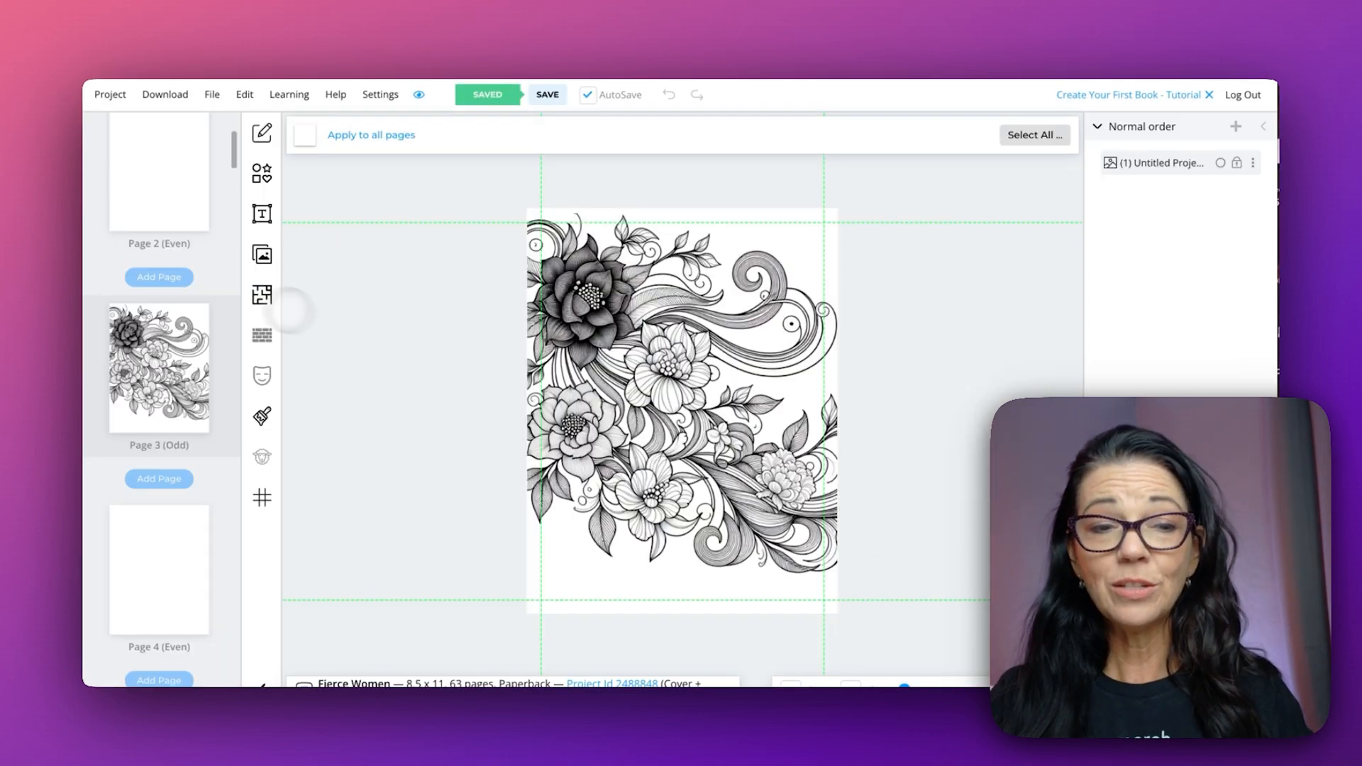
{"action": "scroll", "scroll_direction": "down", "scroll_amount": 3}
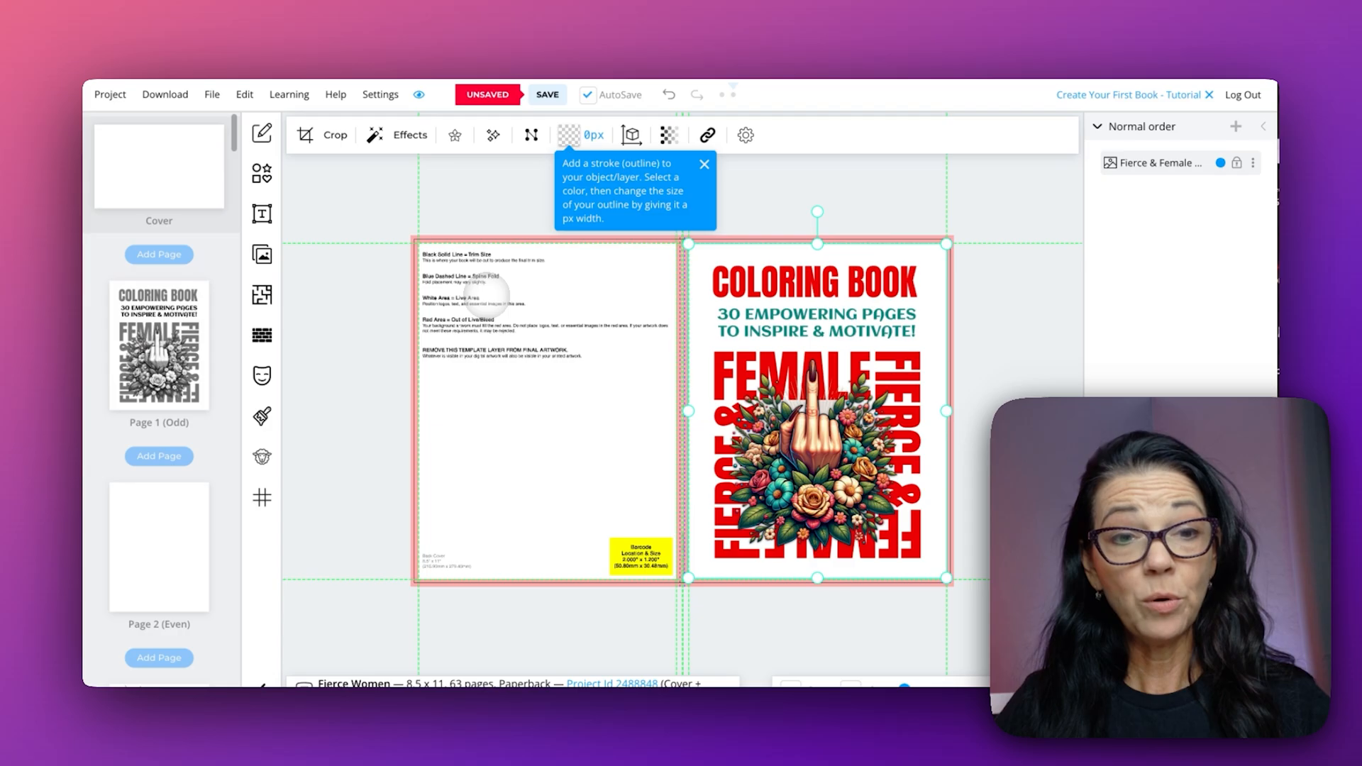
Step: Add a rectangle to the cover and give it a white #FFFFFF fill
{"action": "left_click", "coordinate": [262, 171]}
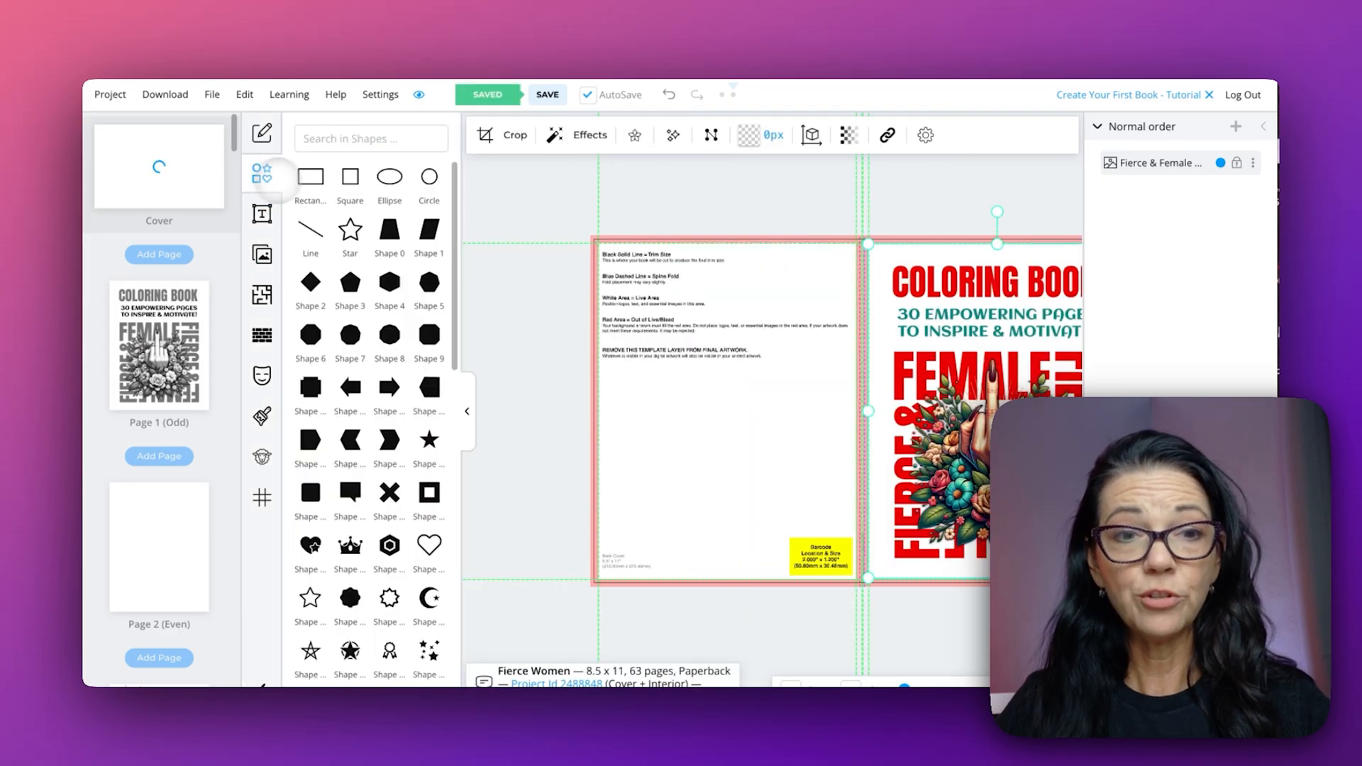
{"action": "left_click", "coordinate": [309, 176]}
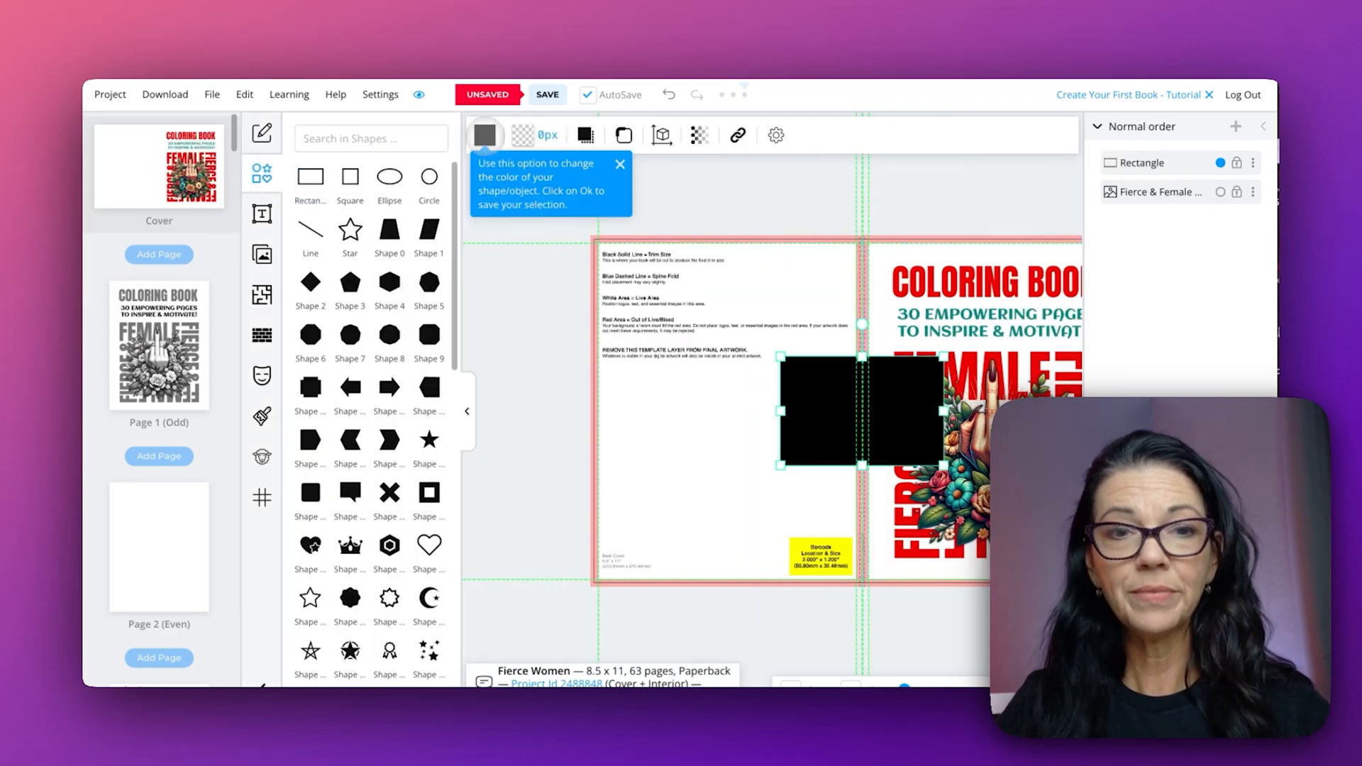
{"action": "left_click", "coordinate": [486, 135]}
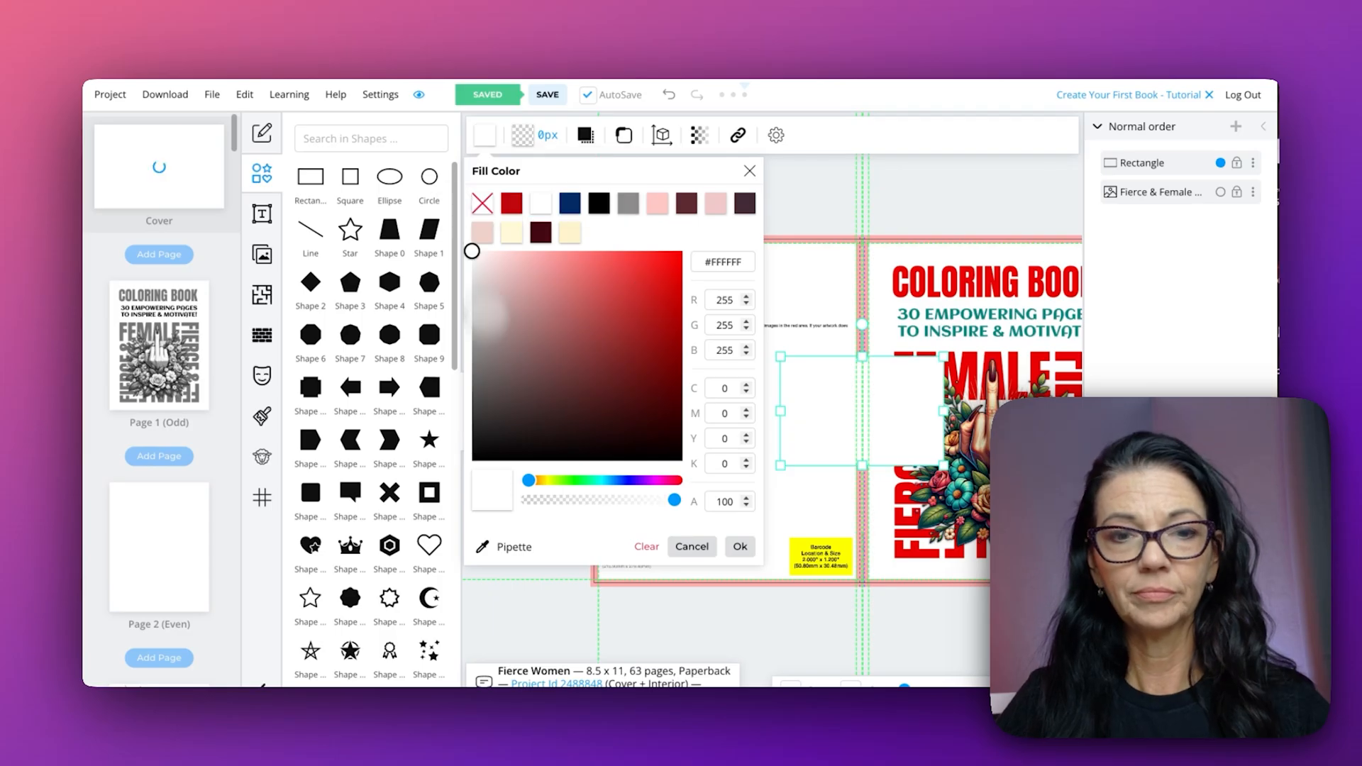
{"action": "left_click", "coordinate": [738, 546]}
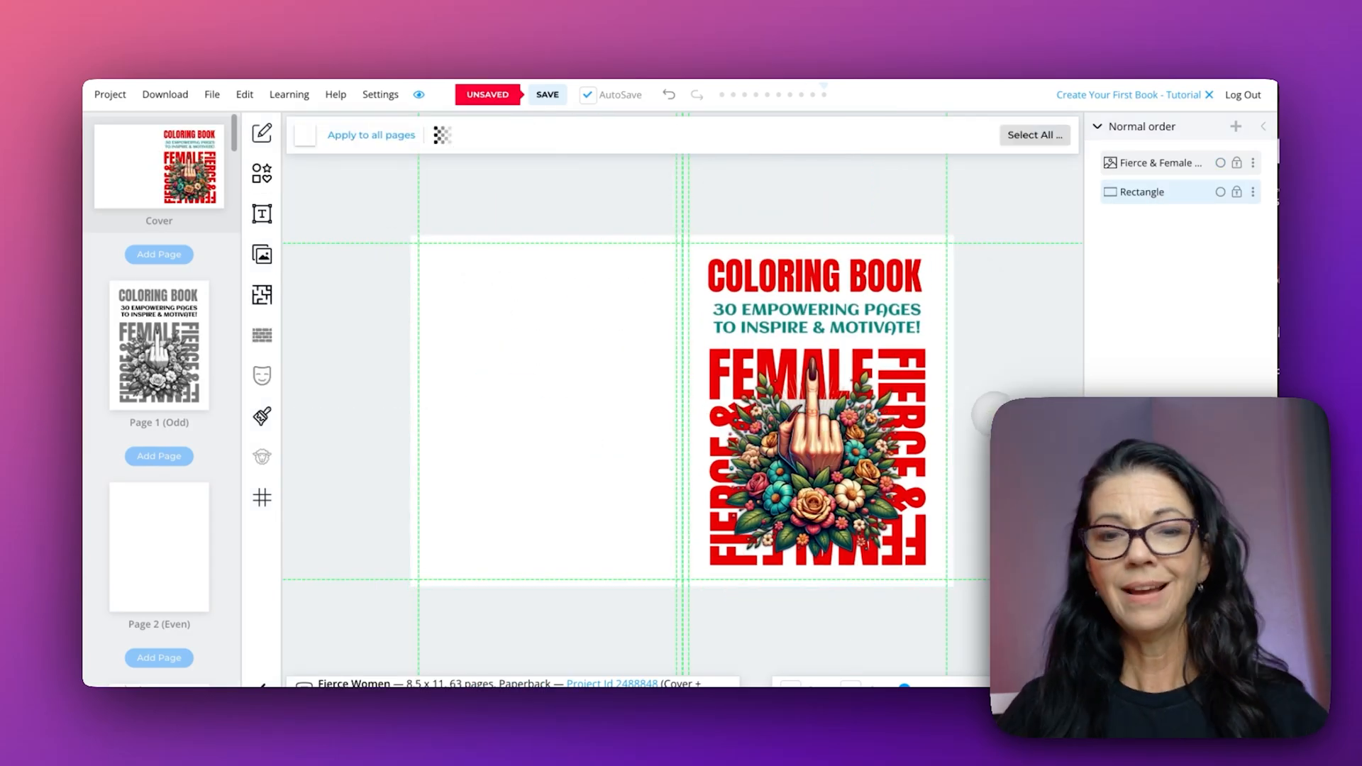
{"action": "left_click", "coordinate": [546, 94]}
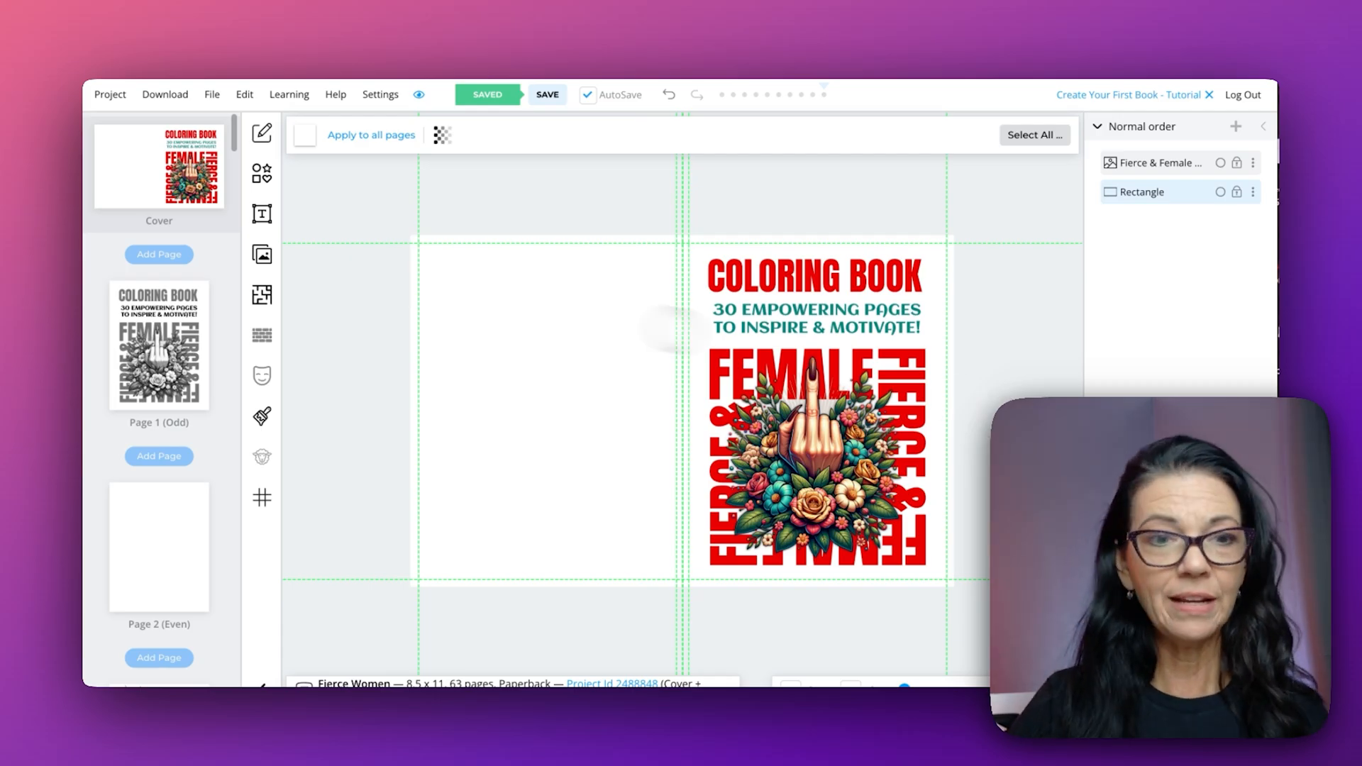
Step: Copy the Boss Lady Vibes image from page 43 and shrink it on the back cover
{"action": "scroll", "scroll_direction": "down", "scroll_amount": 3}
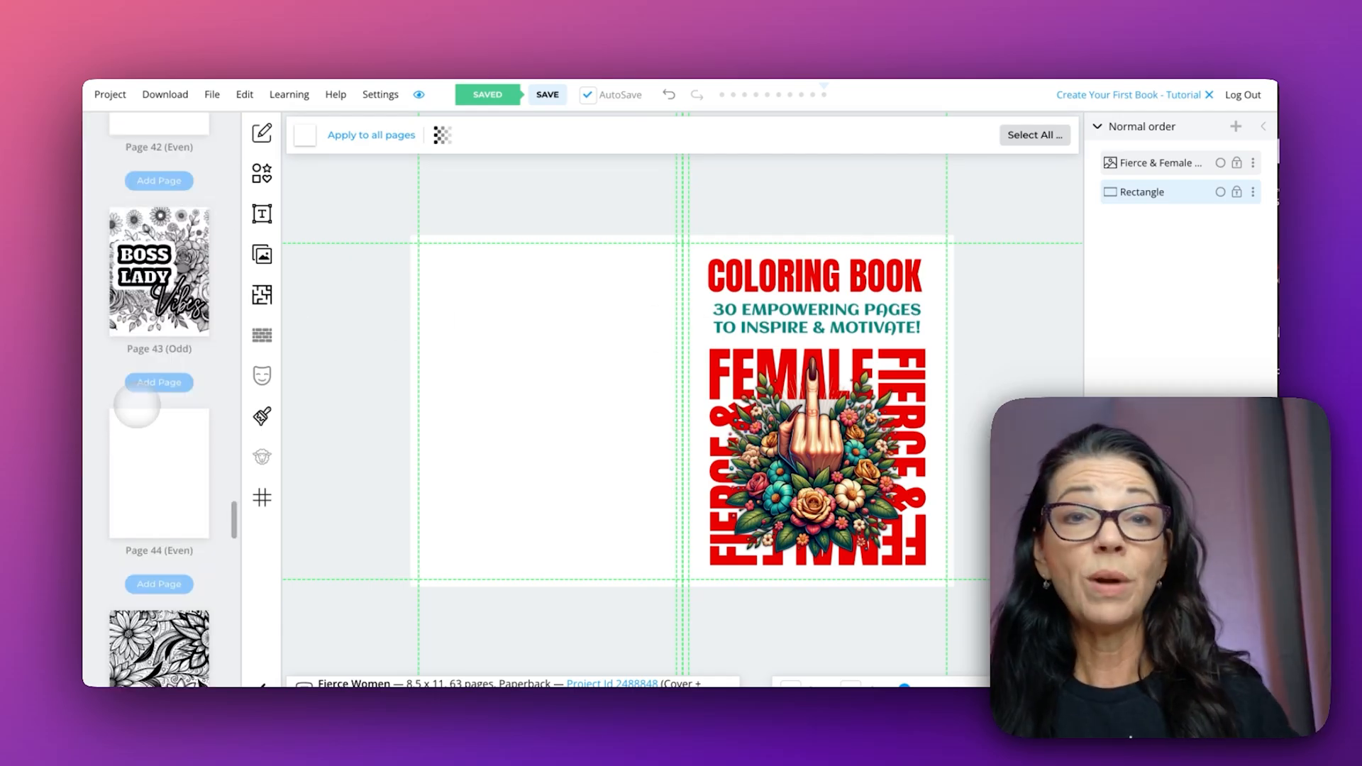
{"action": "left_click", "coordinate": [159, 270]}
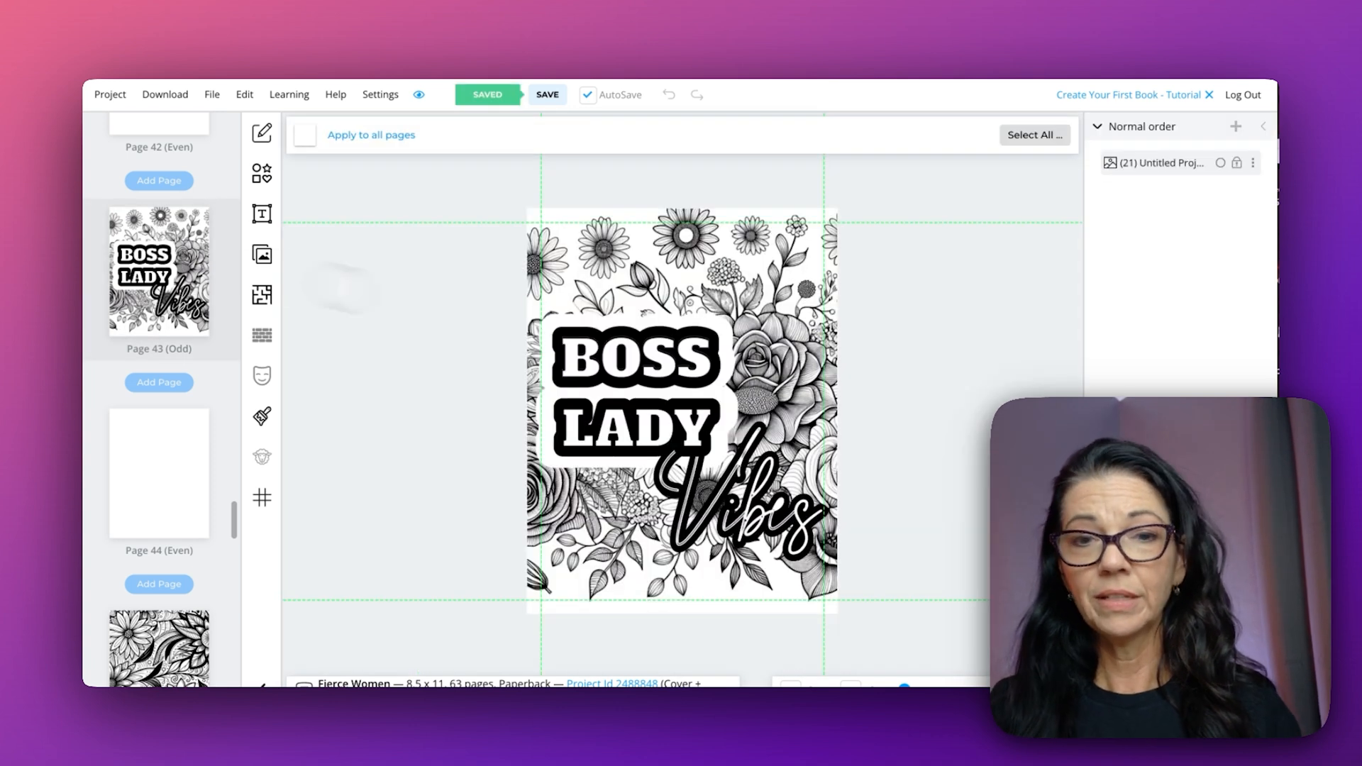
{"action": "left_click", "coordinate": [680, 409]}
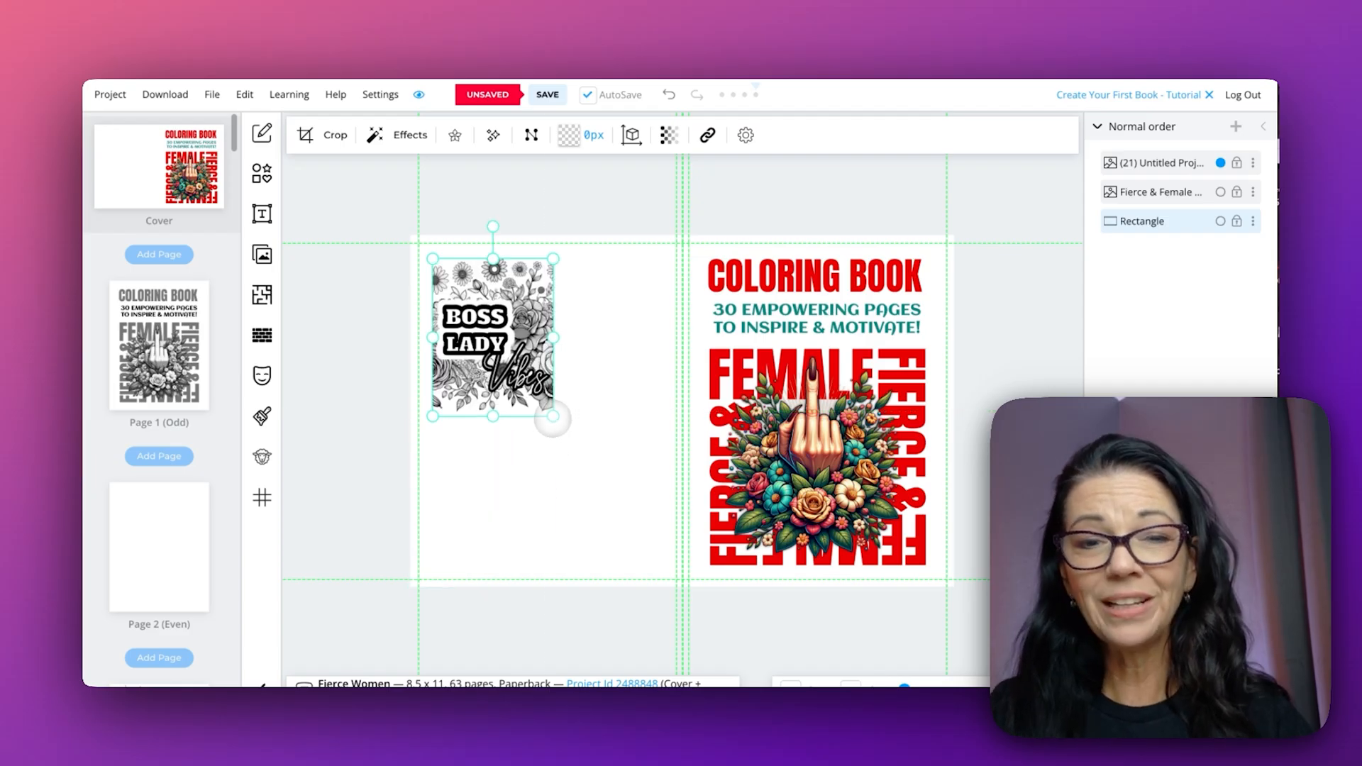
{"action": "left_click", "coordinate": [1142, 221]}
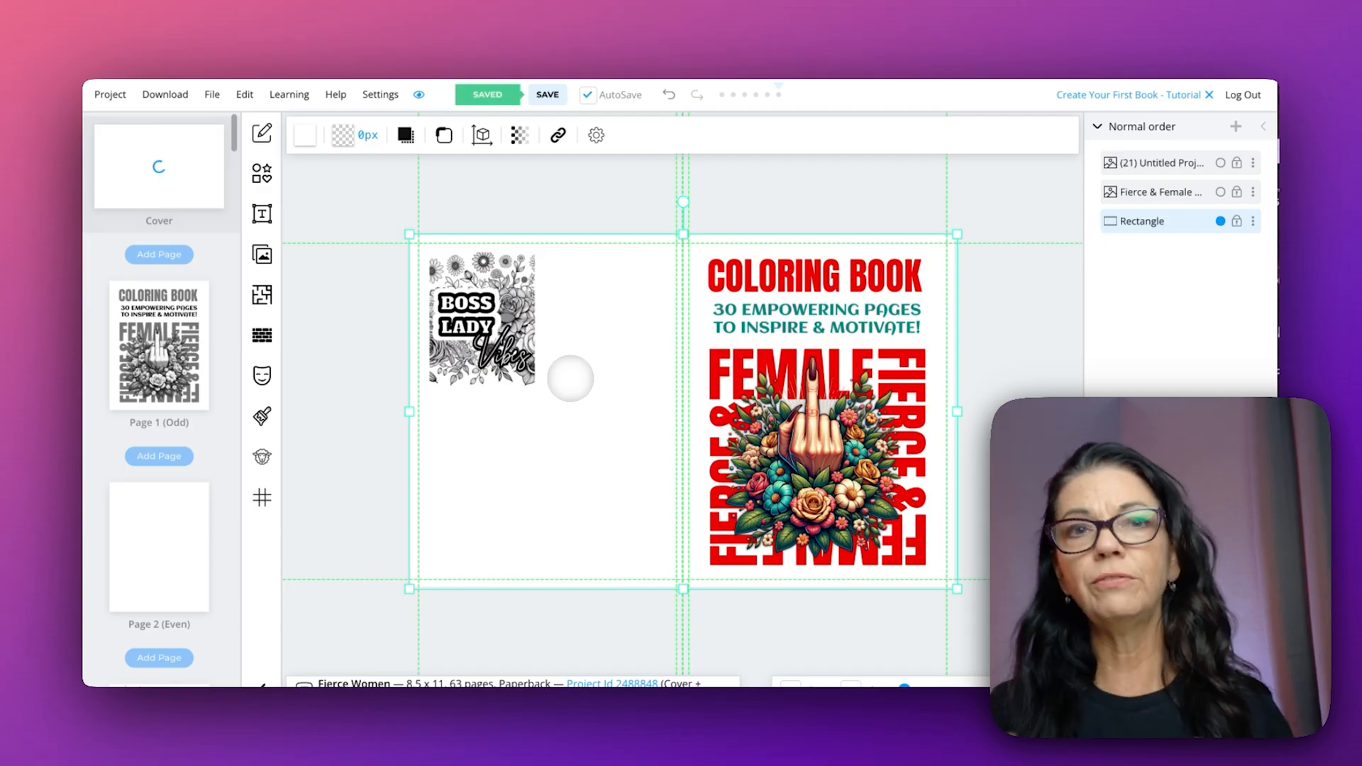
{"action": "left_click", "coordinate": [481, 319]}
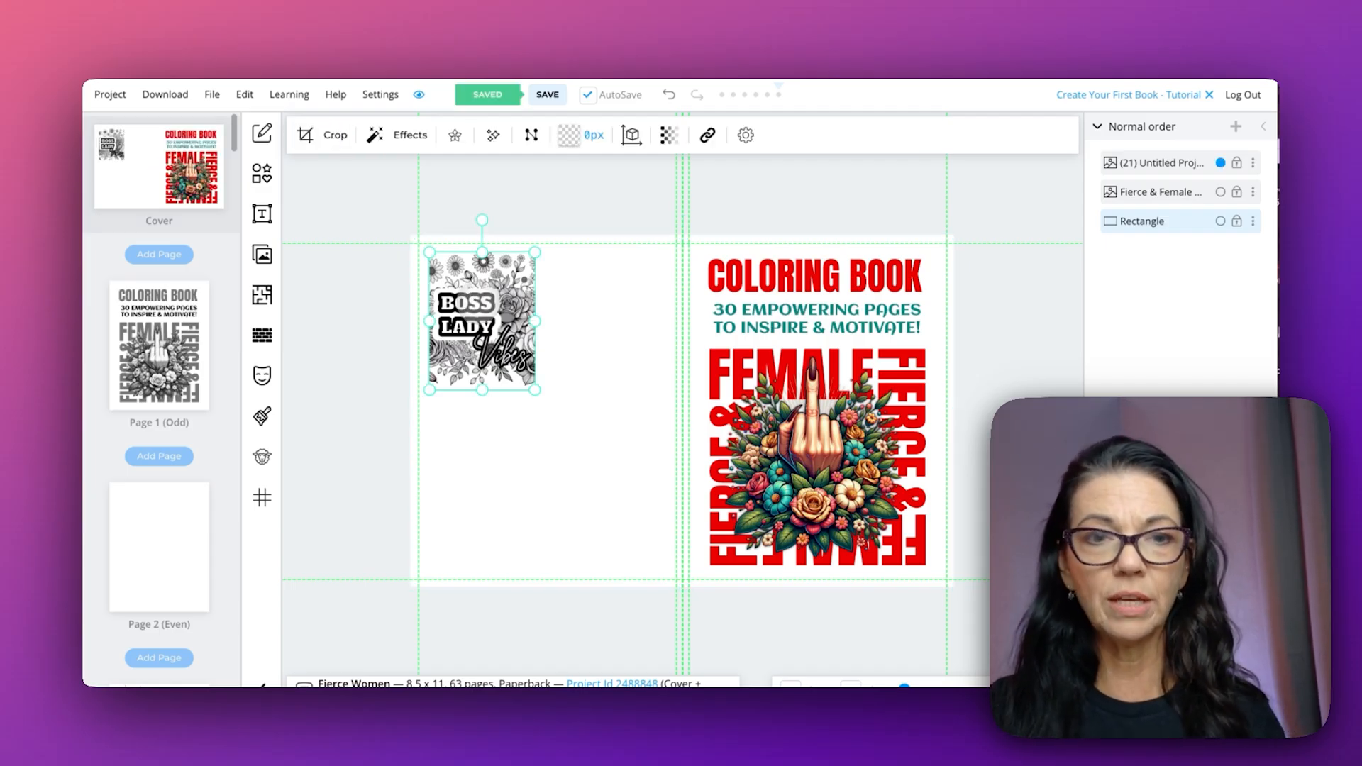
Step: Frame the Boss Lady image with a black rectangle aligned behind it
{"action": "left_click", "coordinate": [262, 171]}
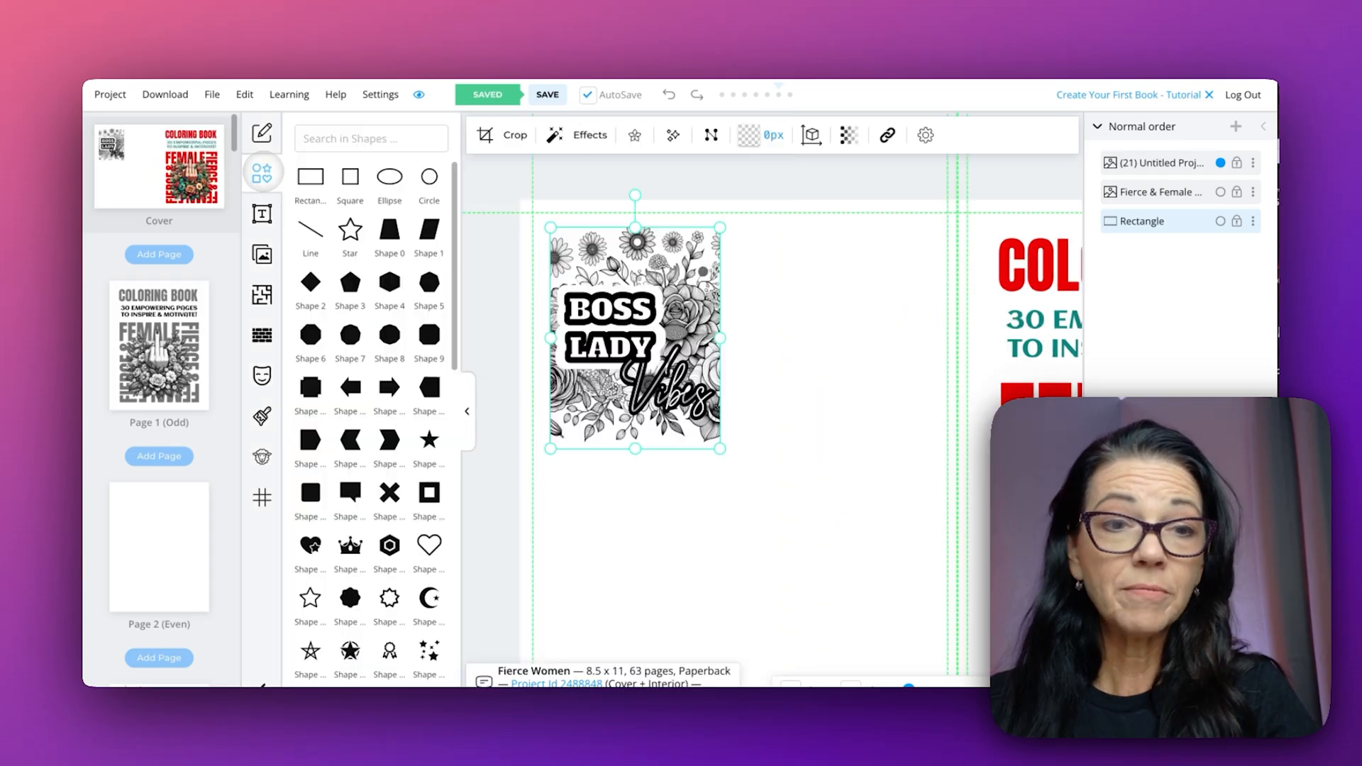
{"action": "left_click", "coordinate": [349, 174]}
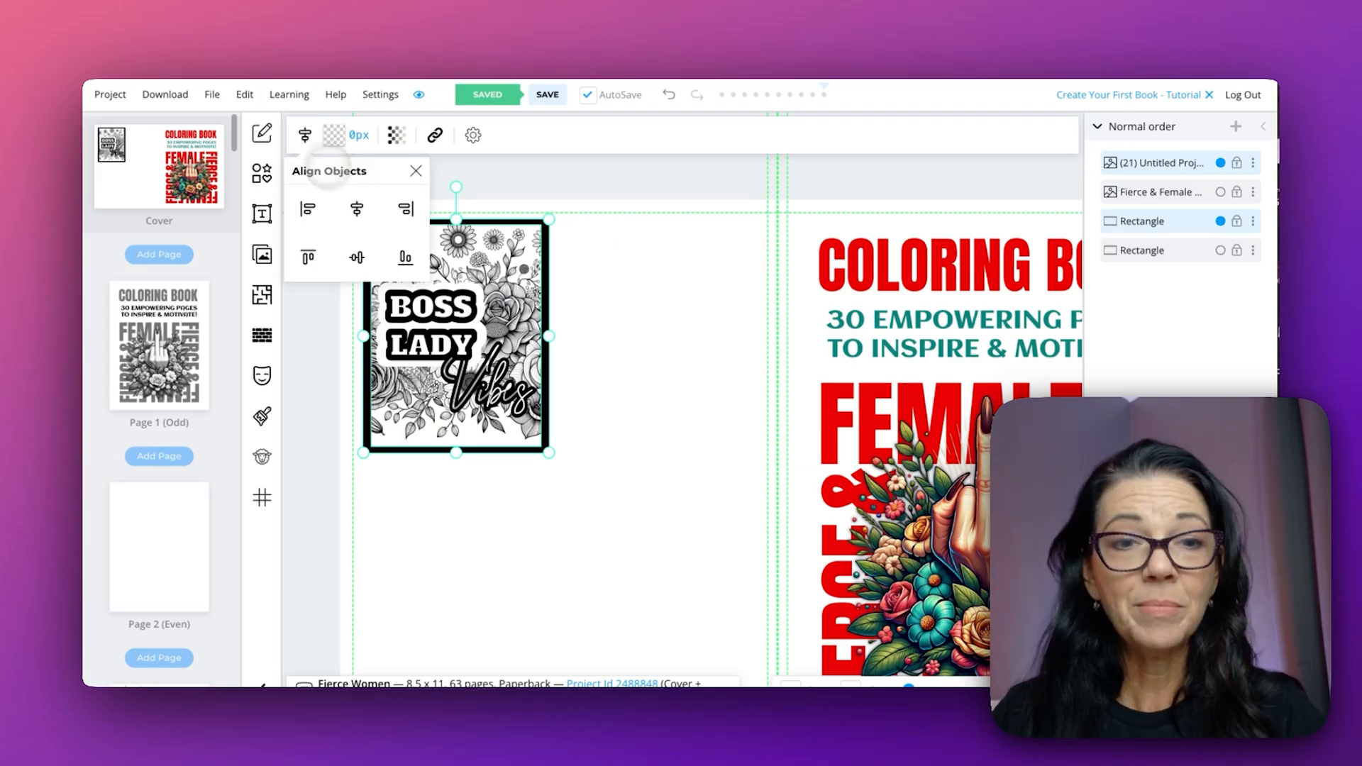
{"action": "left_click", "coordinate": [357, 257]}
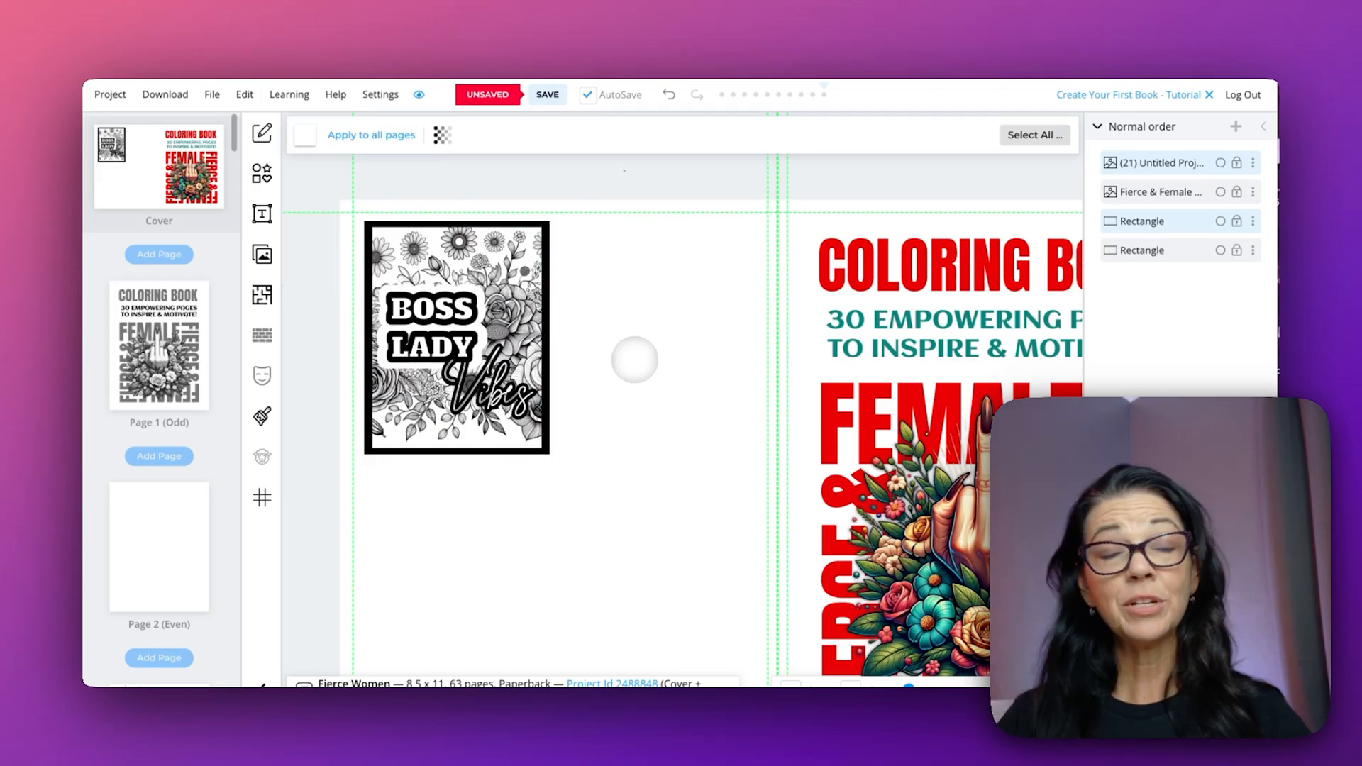
{"action": "left_click", "coordinate": [457, 337]}
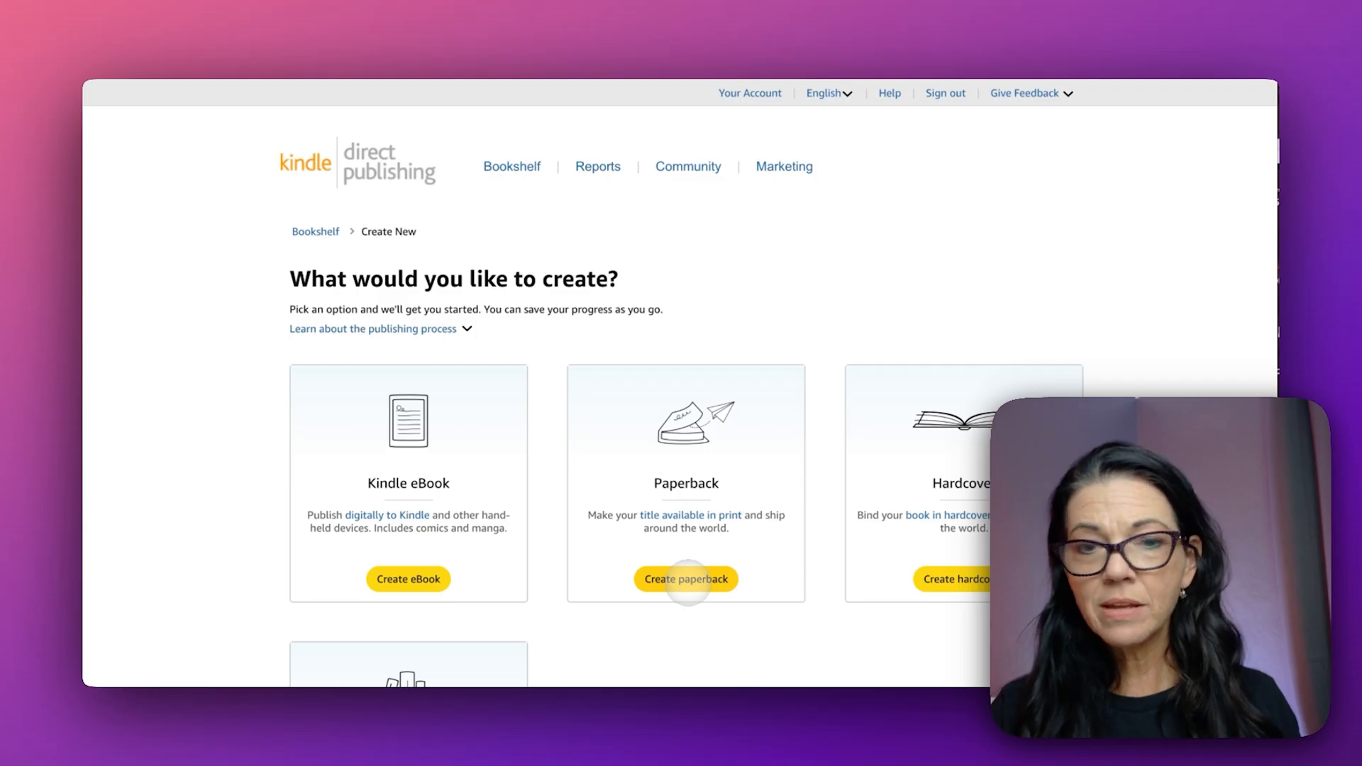
Step: Start a paperback titled 'Fierce Female Coloring', subtitle '30 Bold & Uplifting Designs for Confident Women', author autofilled
{"action": "left_click", "coordinate": [685, 579]}
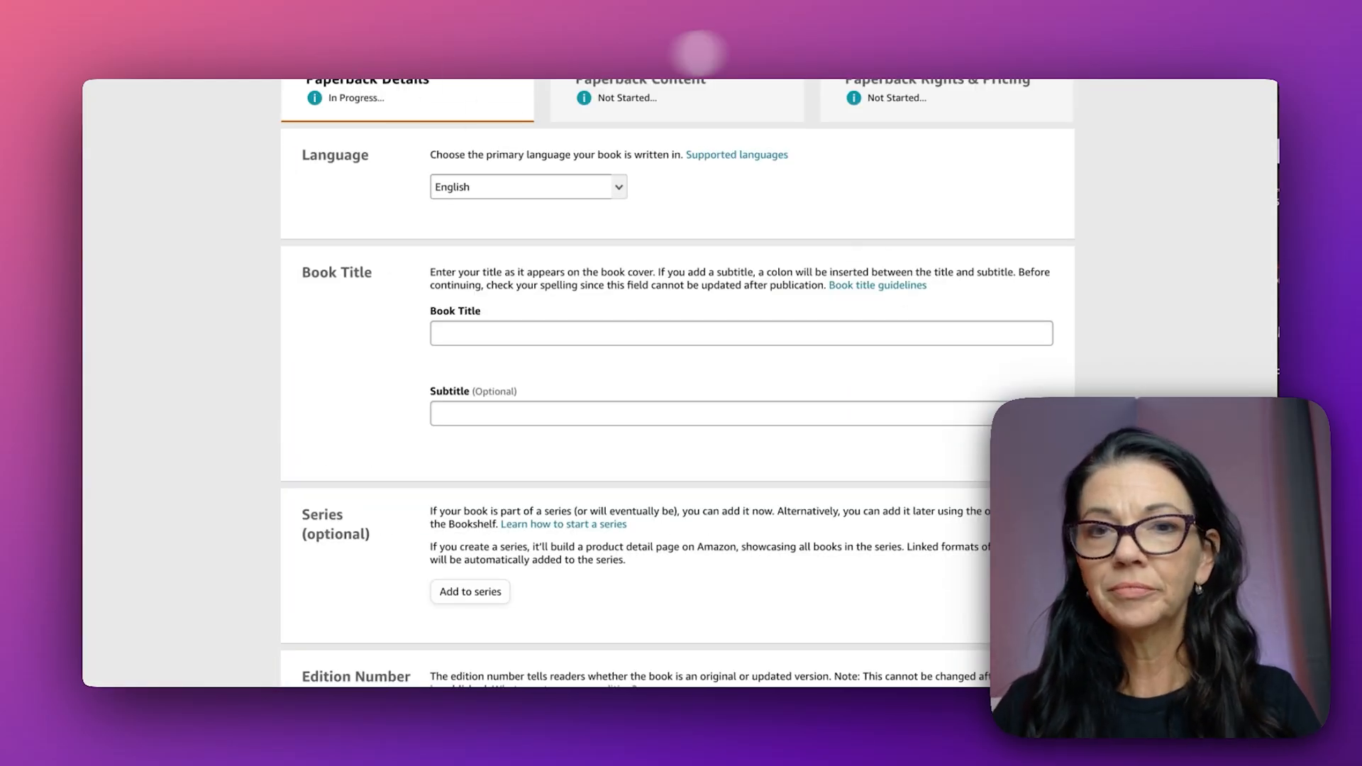
{"action": "type", "text": "Fierce Female Coloring Book"}
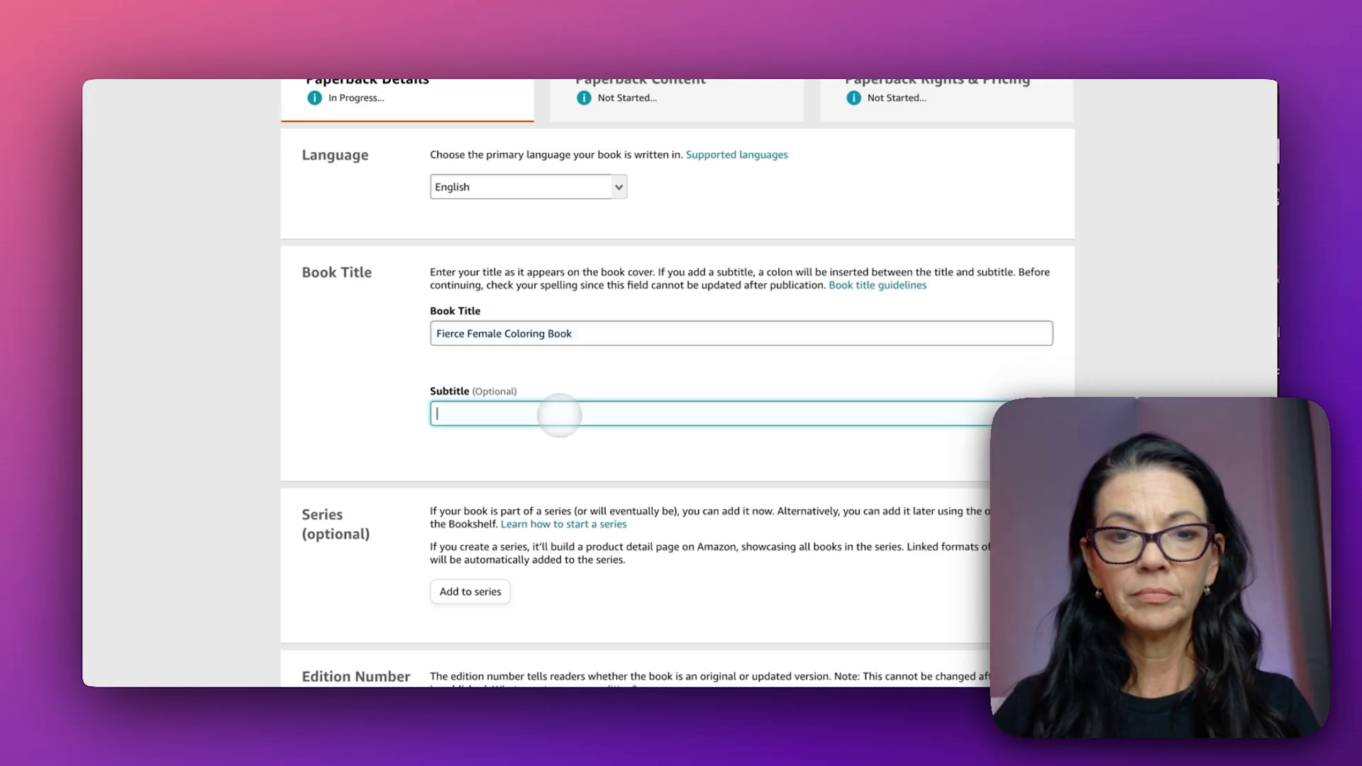
{"action": "type", "text": "30 Bold & Uplifting Designs for Confident Women"}
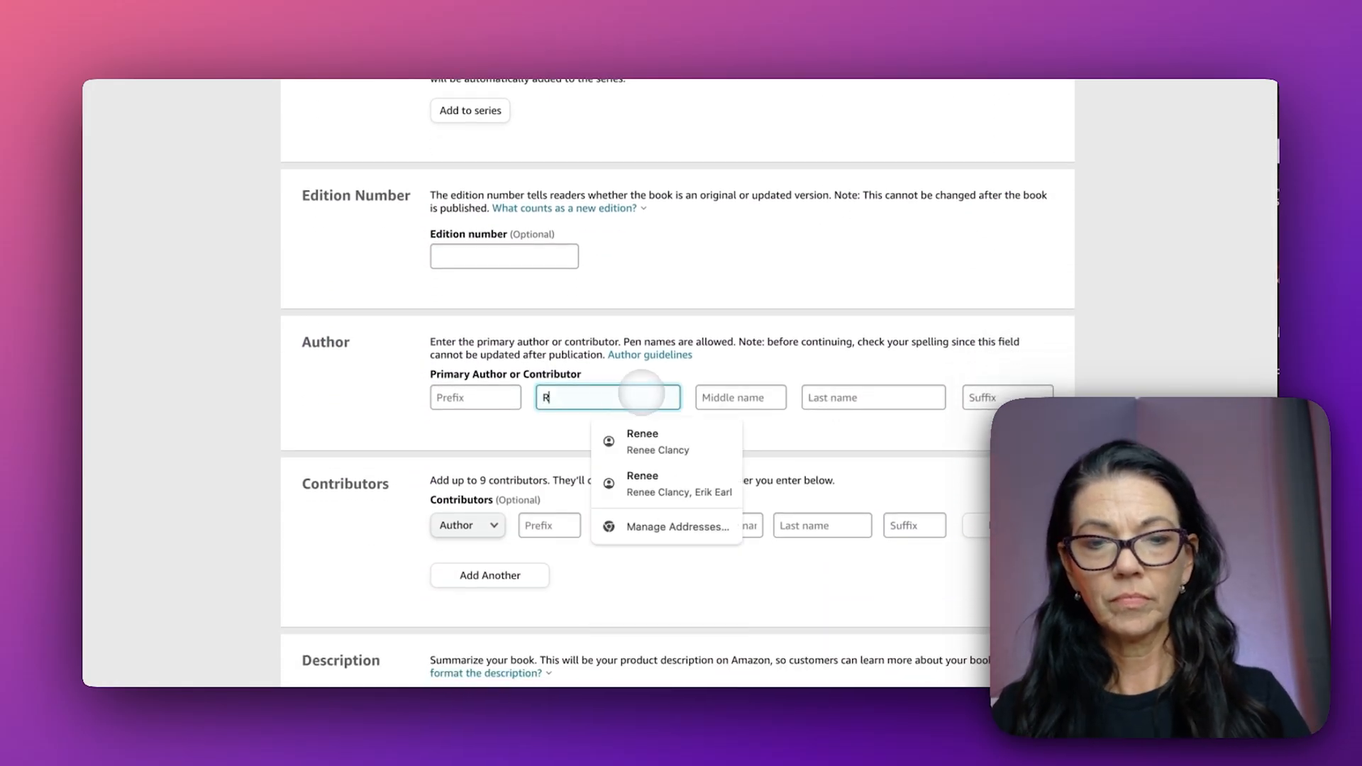
{"action": "left_click", "coordinate": [658, 442]}
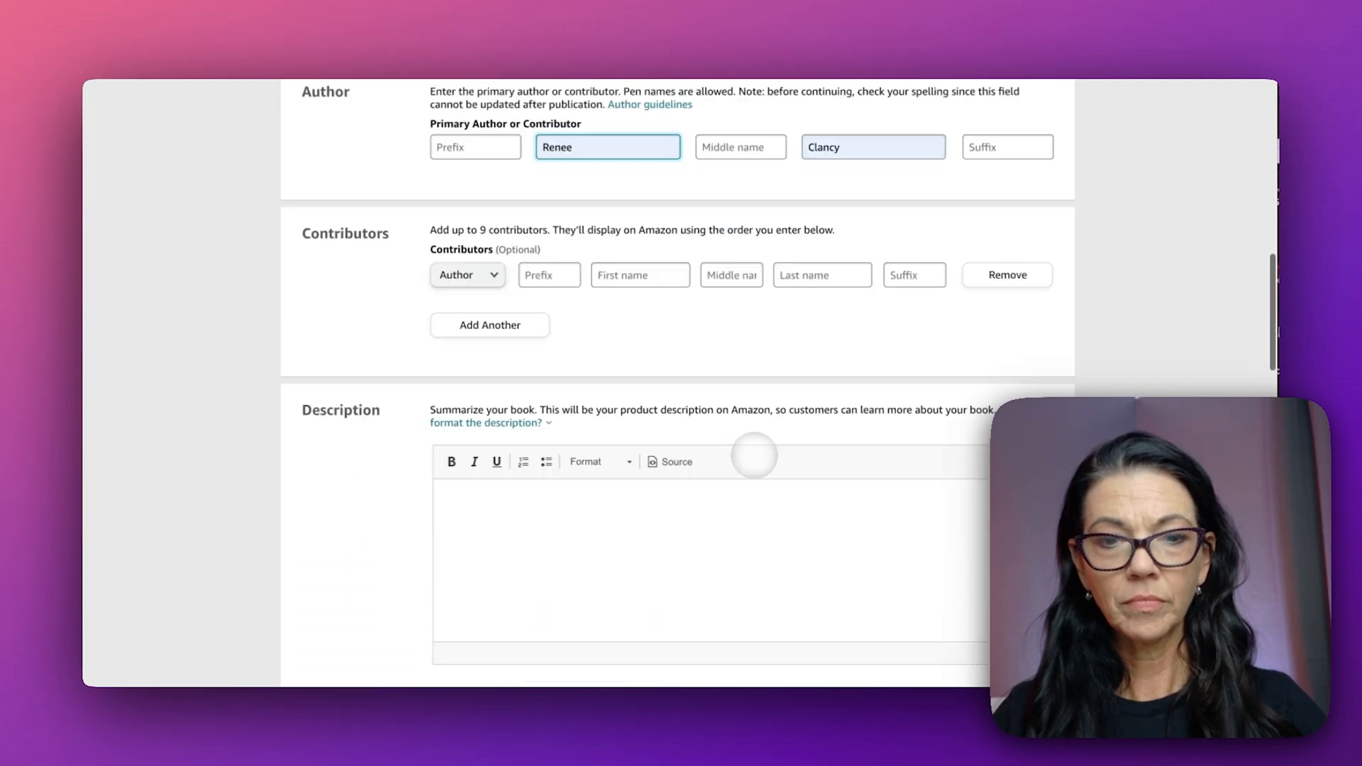
{"action": "scroll", "scroll_direction": "down", "scroll_amount": 3}
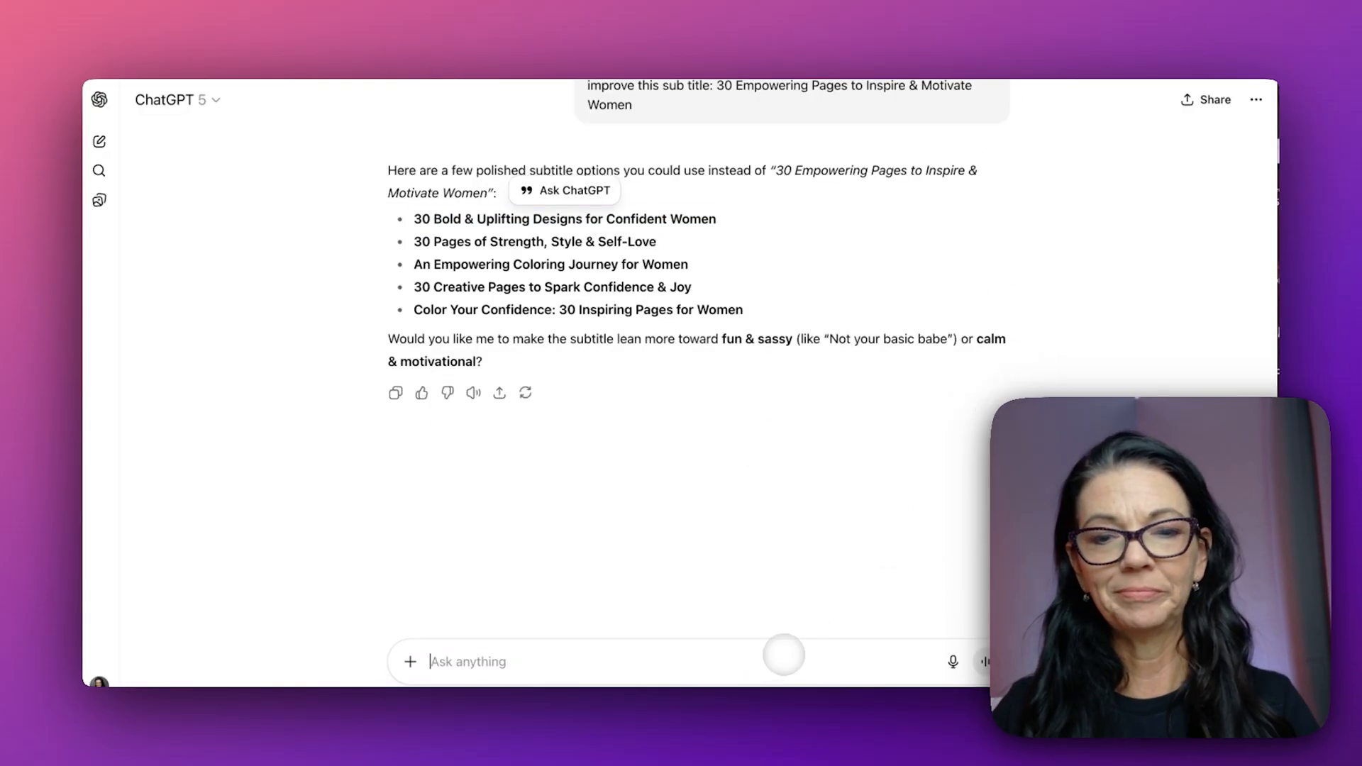
Step: Ask ChatGPT 'give me a description for this book. 30 coloring pages'
{"action": "type", "text": "give me a description for this book. 30 coloring pages"}
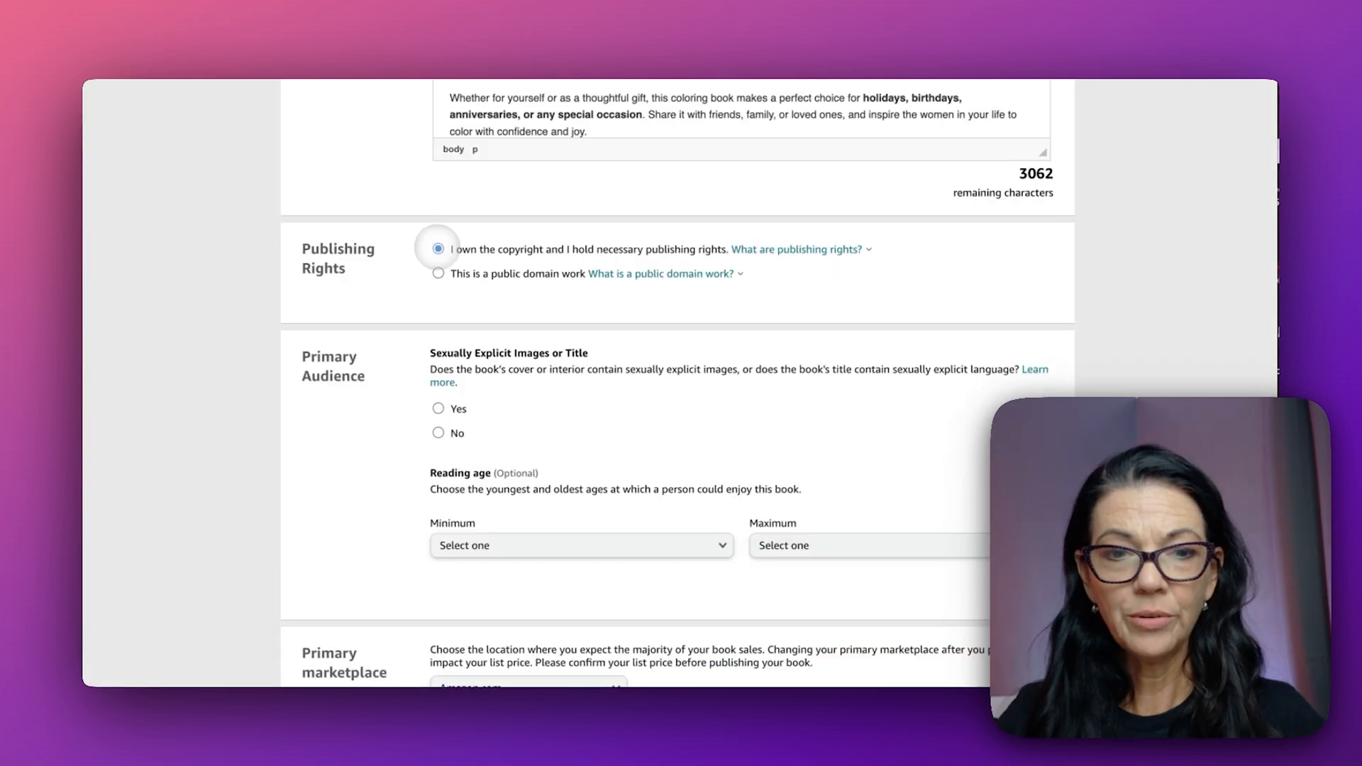
Step: Mark the book not sexually explicit and choose the Coloring Books for Grown-Ups category
{"action": "left_click", "coordinate": [438, 433]}
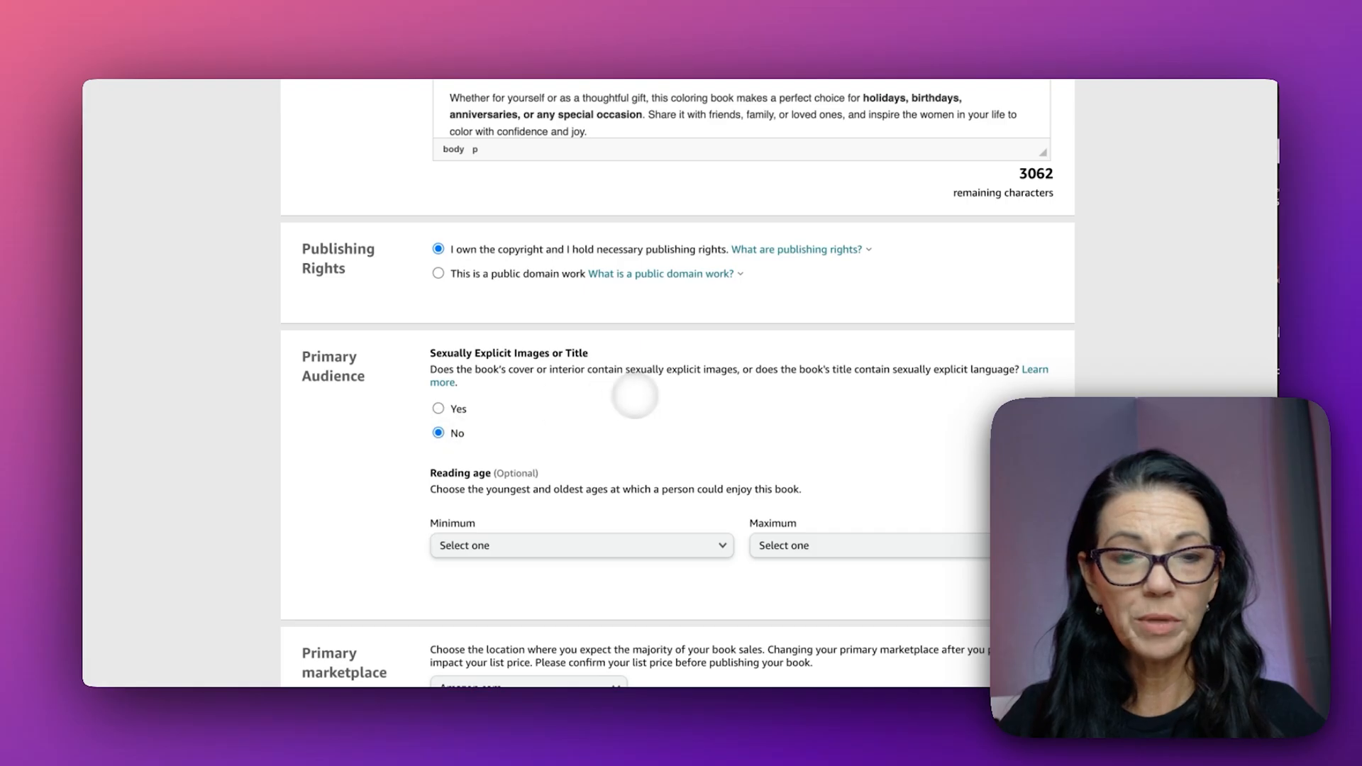
{"action": "scroll", "scroll_direction": "down", "scroll_amount": 3}
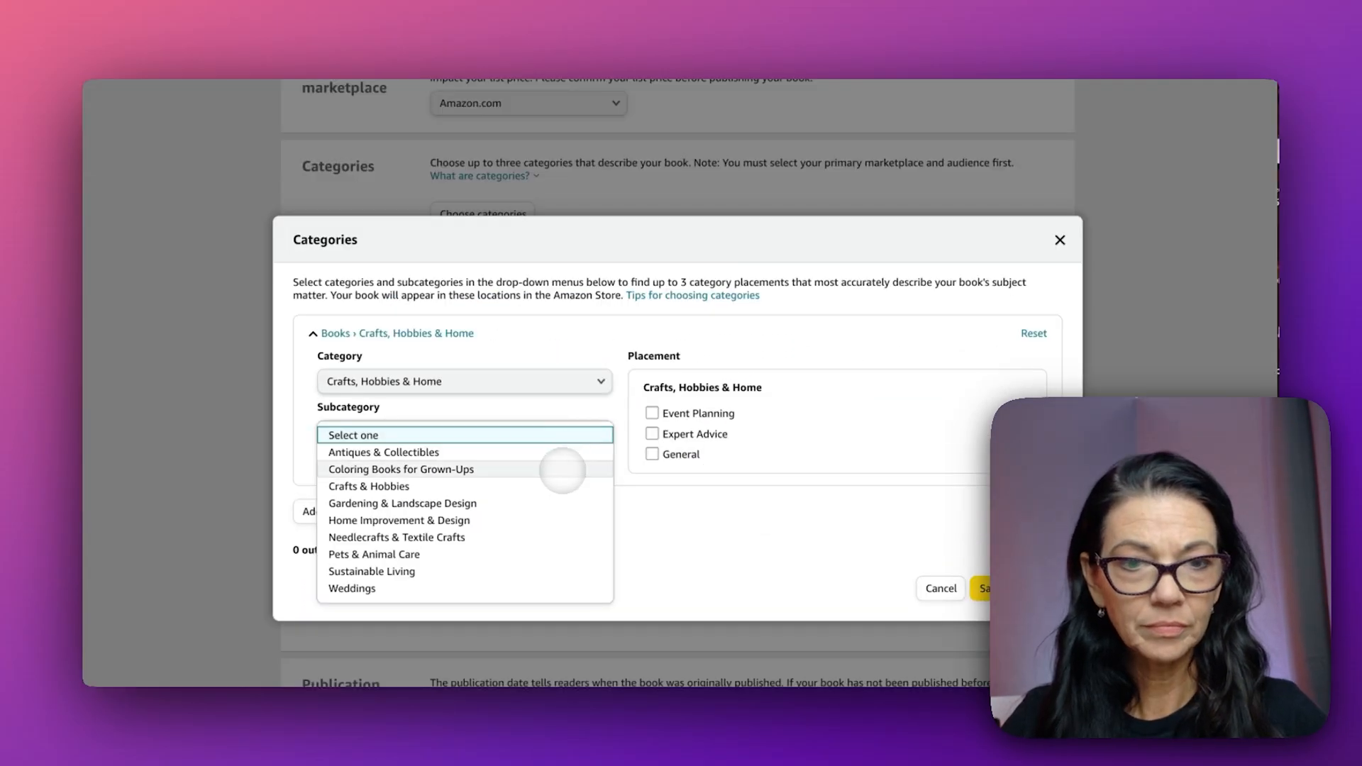
{"action": "left_click", "coordinate": [400, 469]}
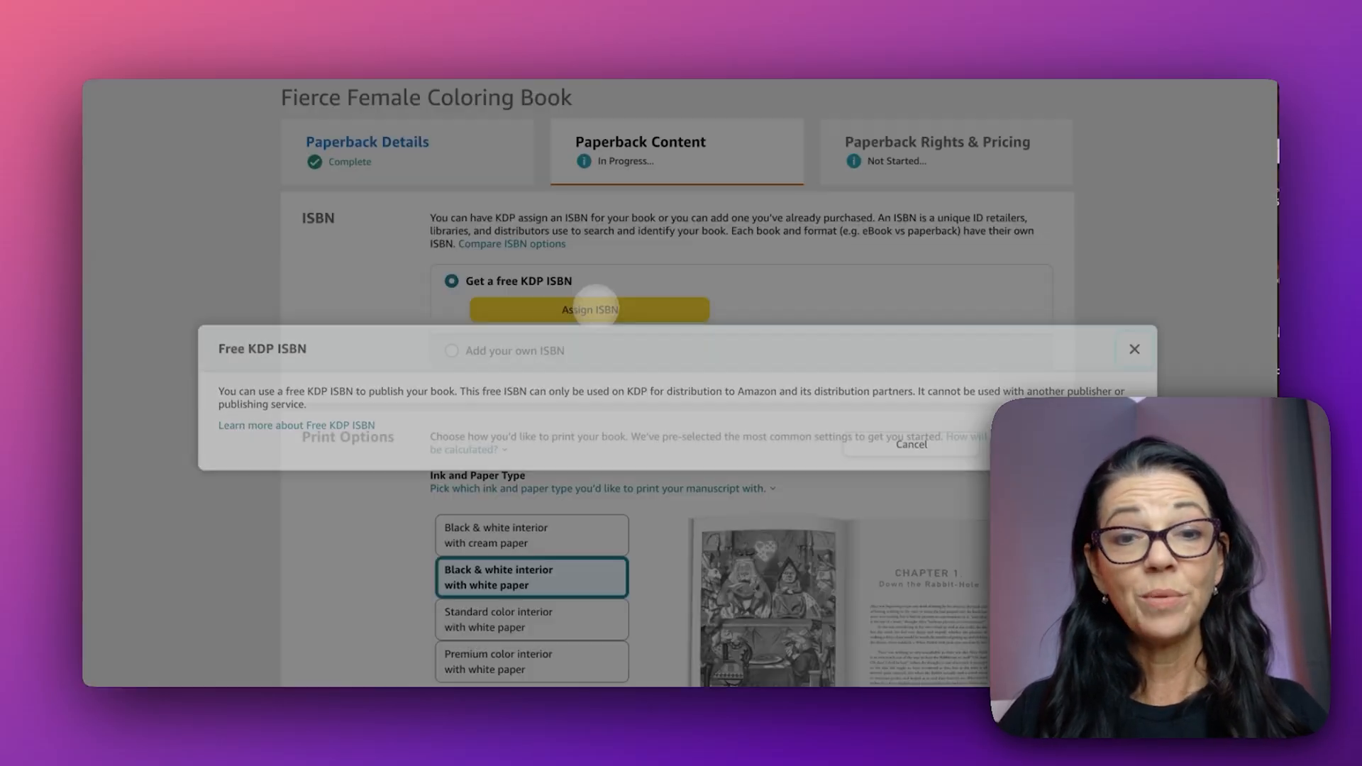
Step: Accept the free KDP ISBN, set an 8.5 x 11 in trim size, and declare AI-generated texts
{"action": "left_click", "coordinate": [1134, 349]}
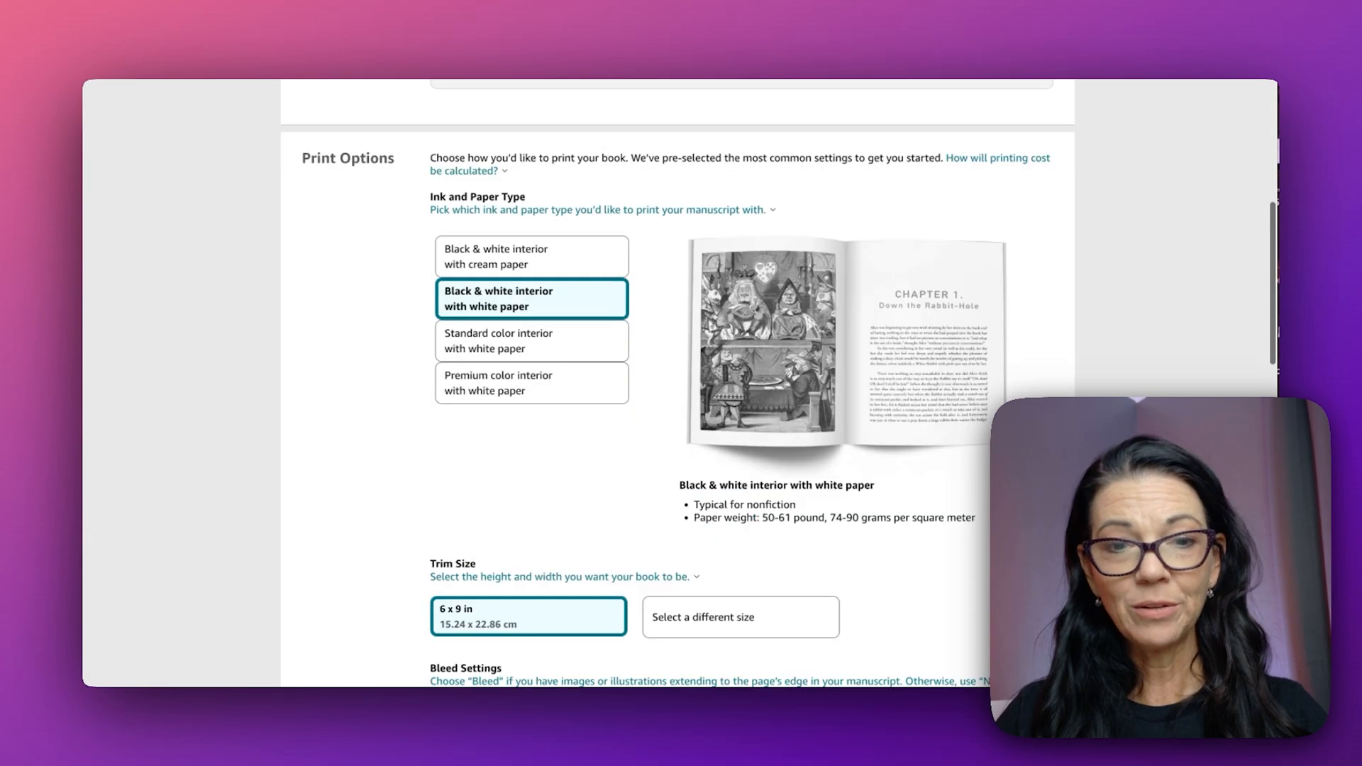
{"action": "left_click", "coordinate": [740, 616]}
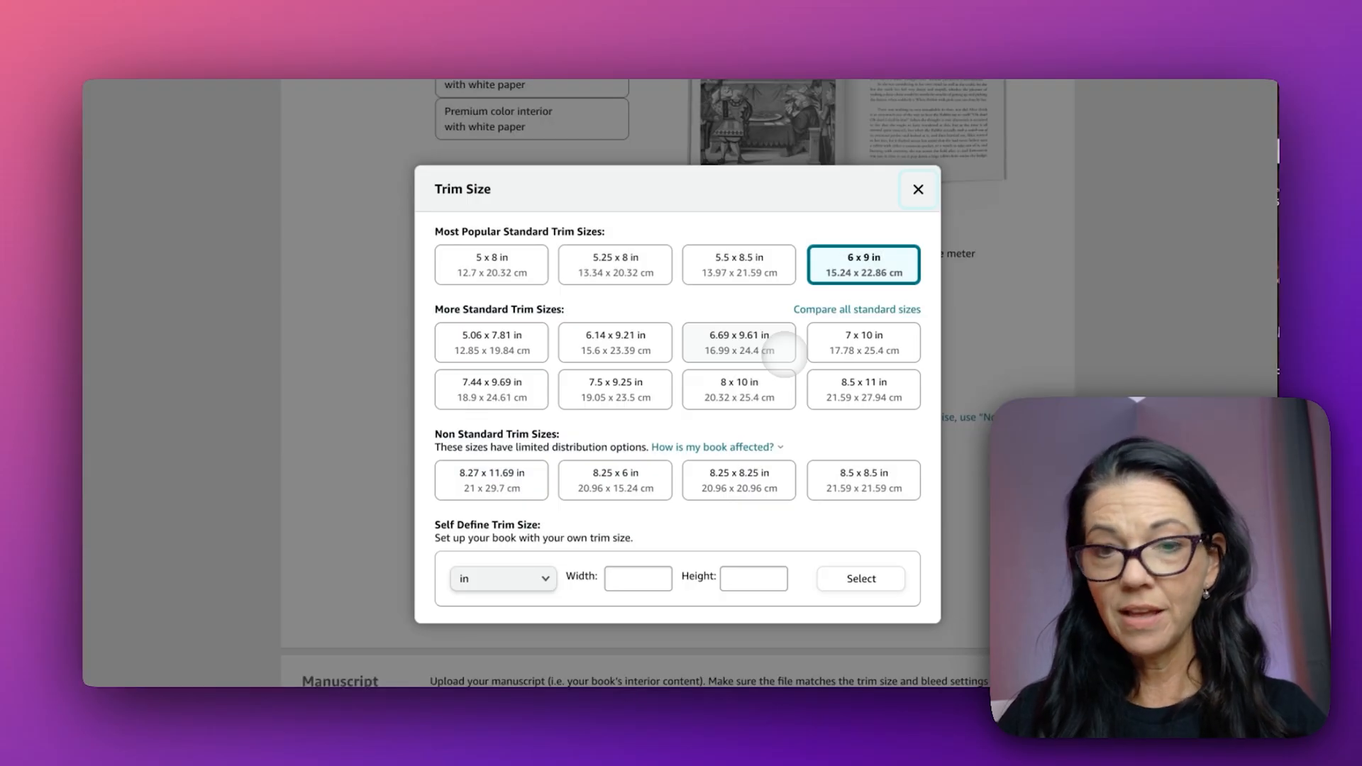
{"action": "left_click", "coordinate": [864, 388]}
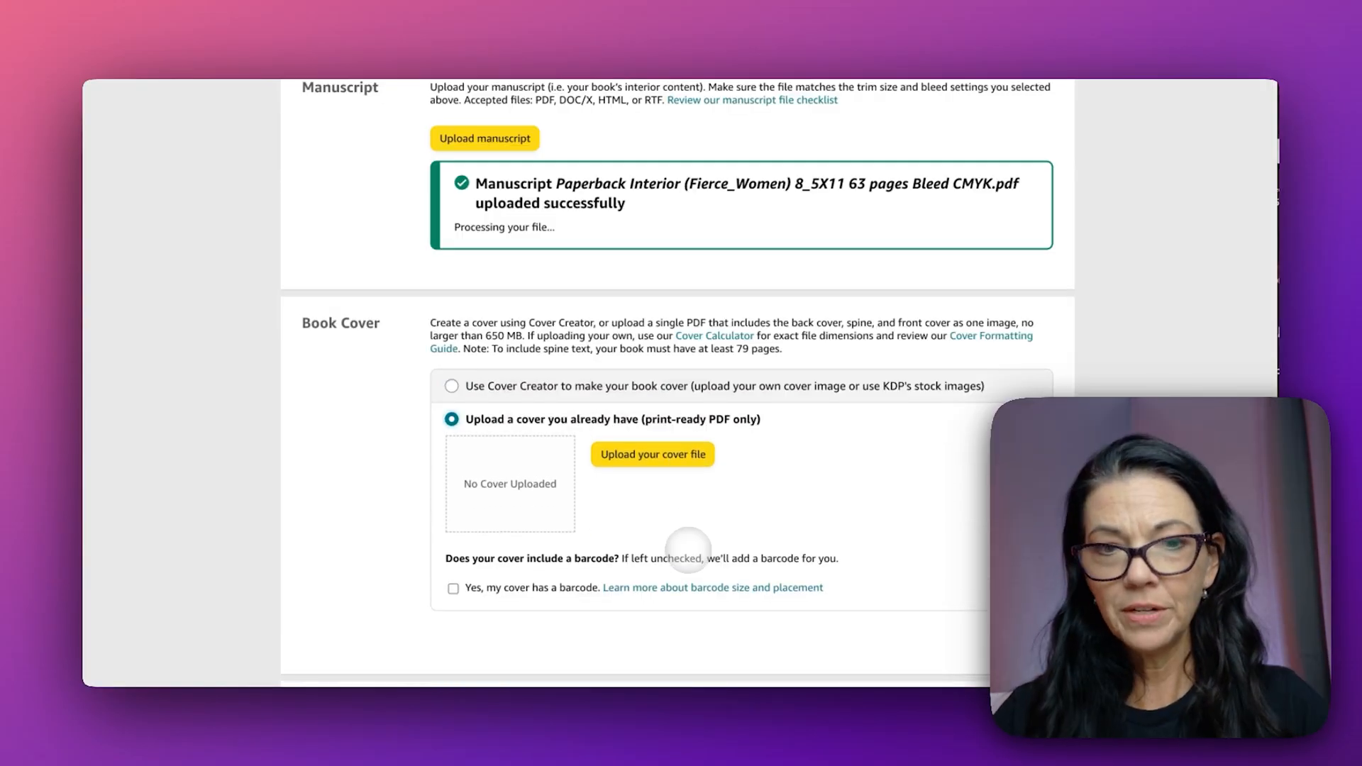
{"action": "scroll", "scroll_direction": "down", "scroll_amount": 3}
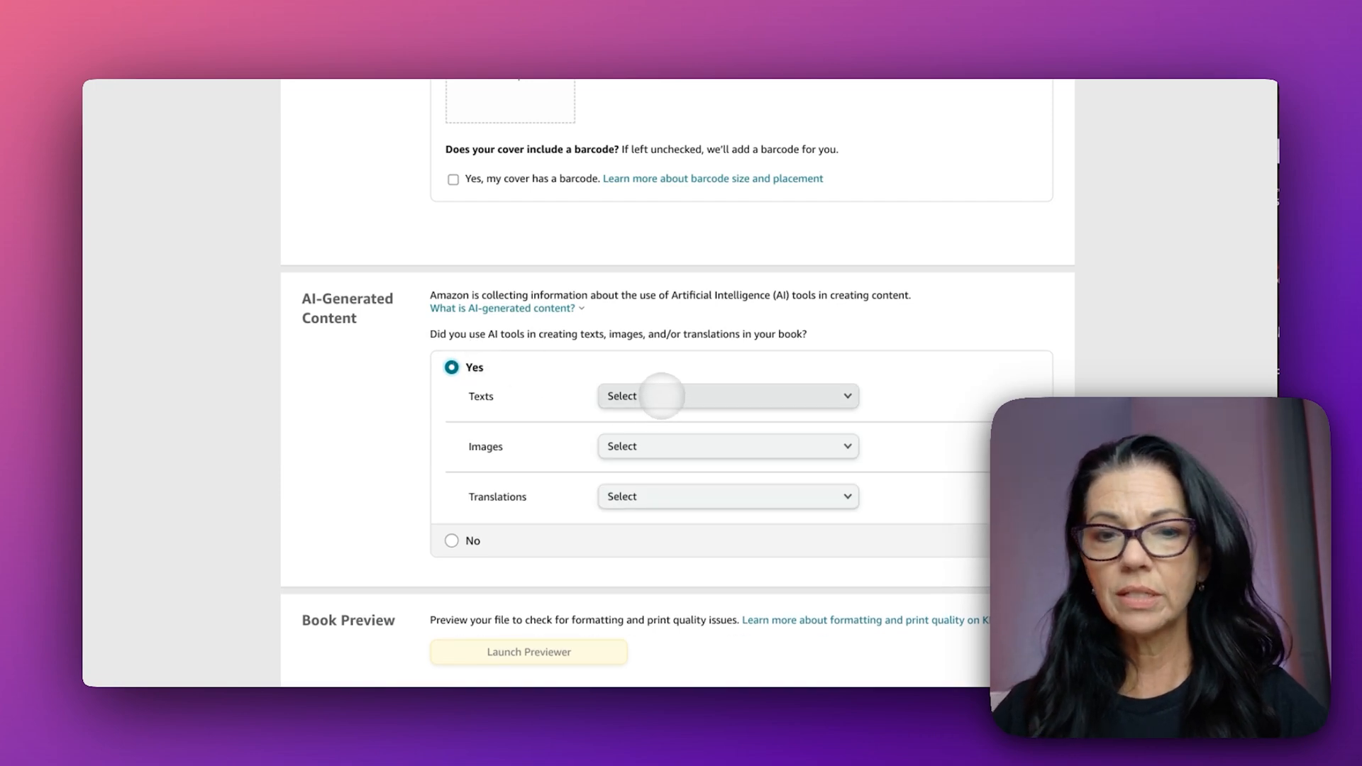
{"action": "left_click", "coordinate": [728, 445]}
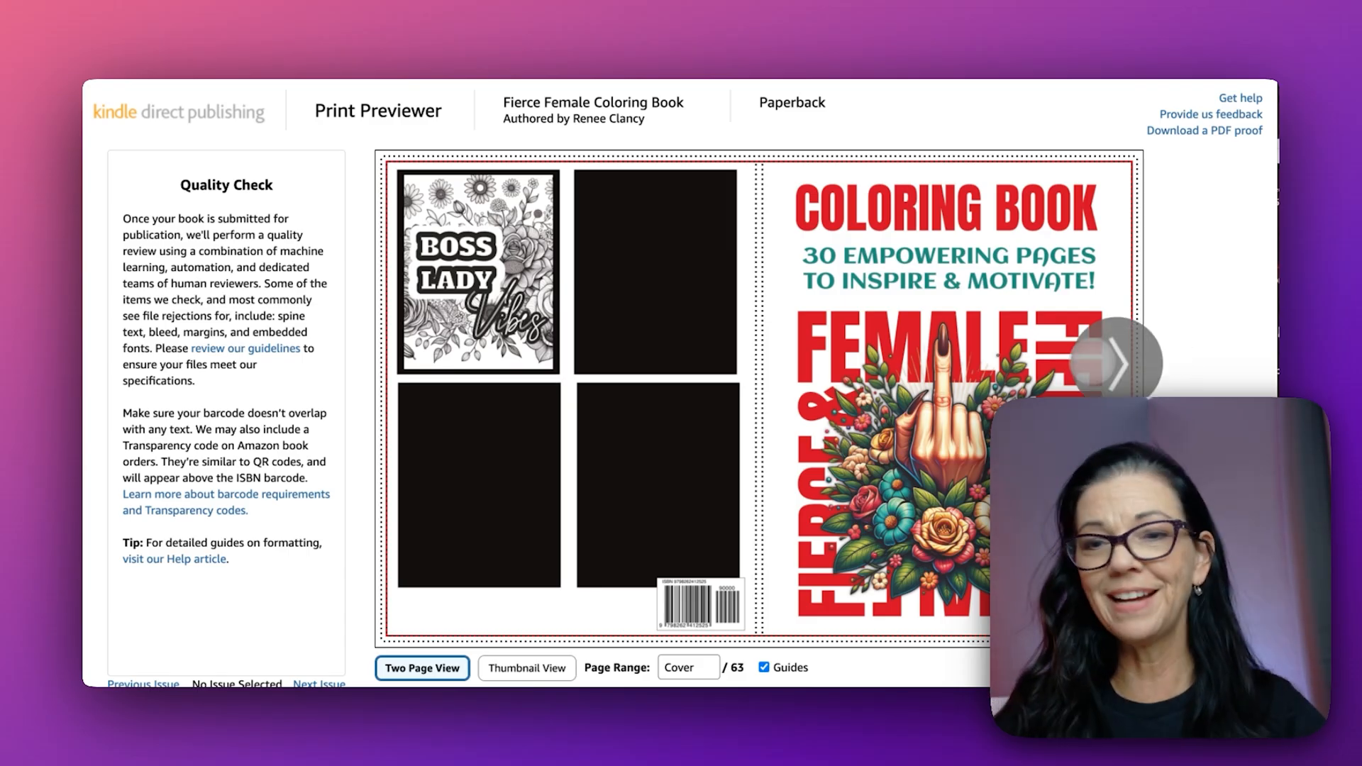
Step: Page the print preview from the cover to page 1, then pages 2-3 and 4-5
{"action": "left_click", "coordinate": [1120, 364]}
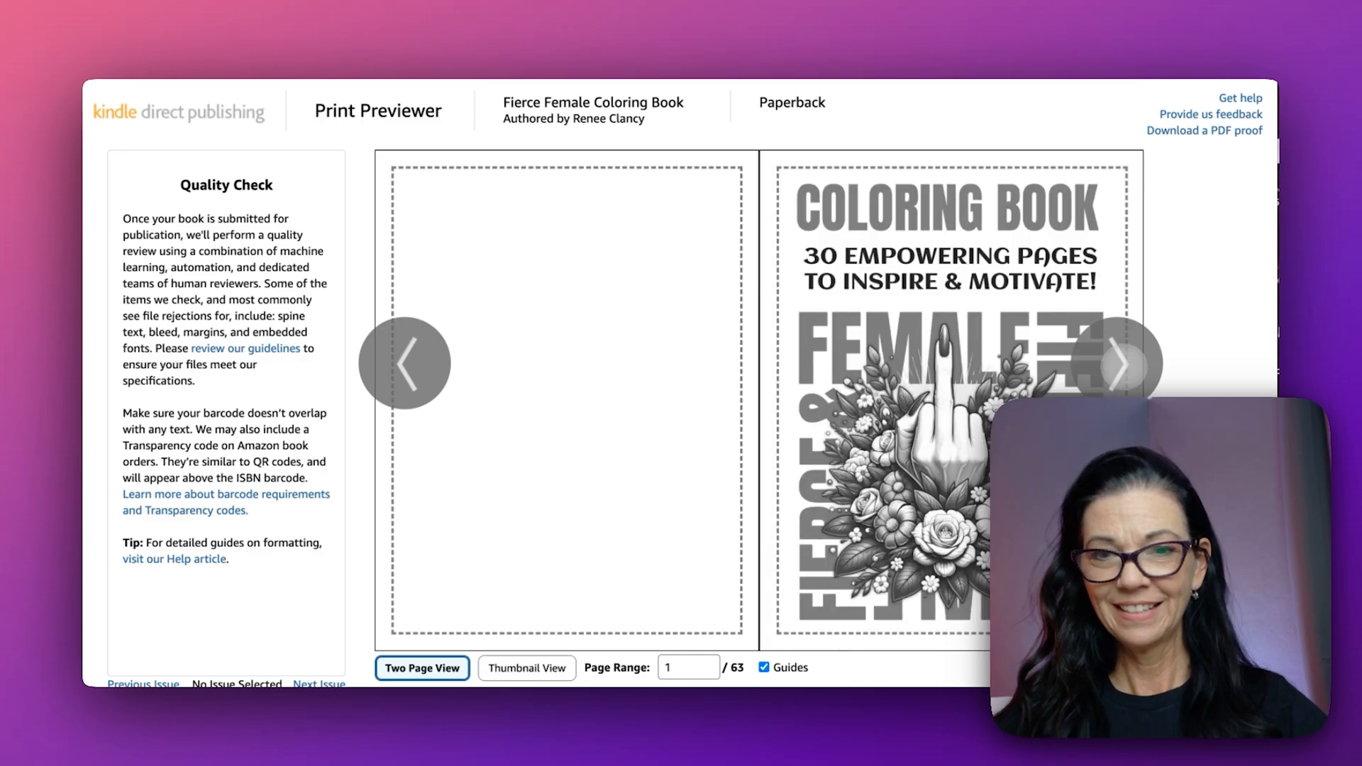
{"action": "left_click", "coordinate": [1122, 363]}
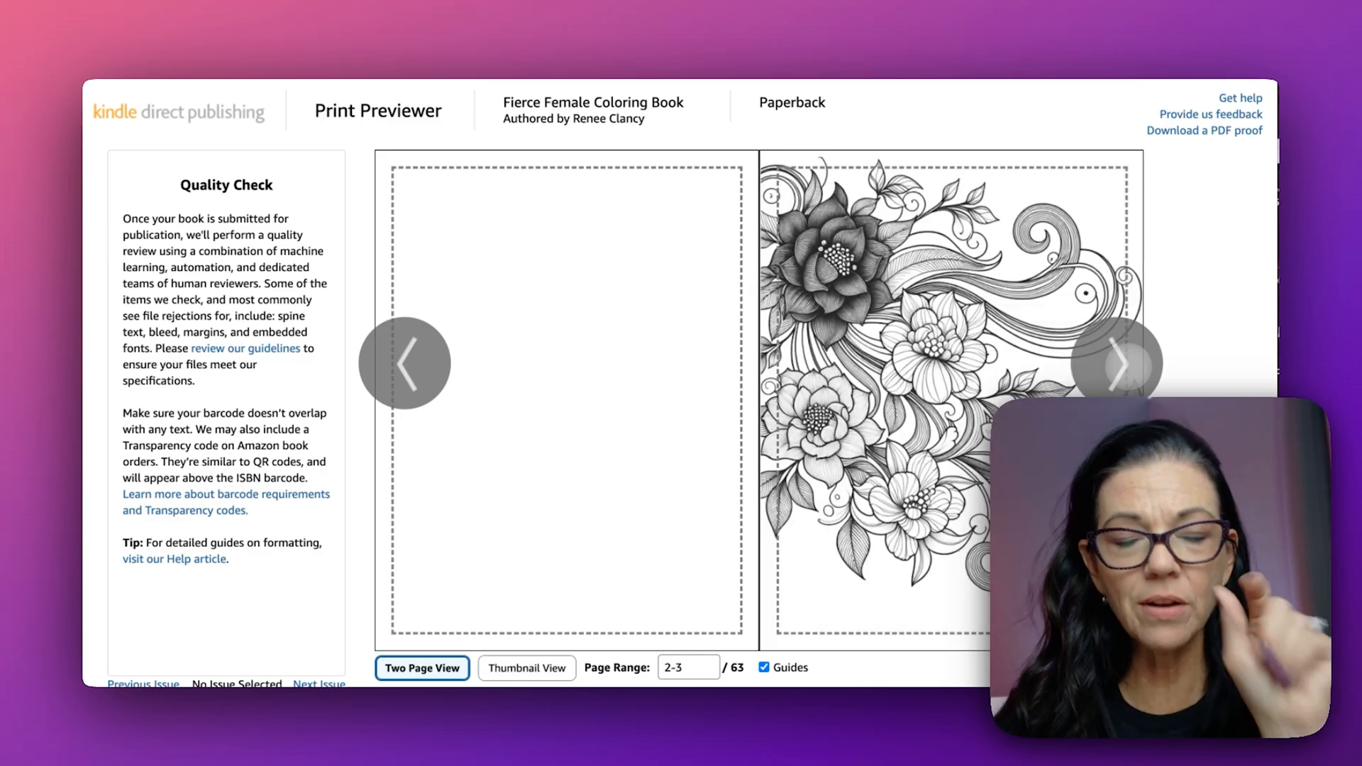
{"action": "left_click", "coordinate": [1120, 363]}
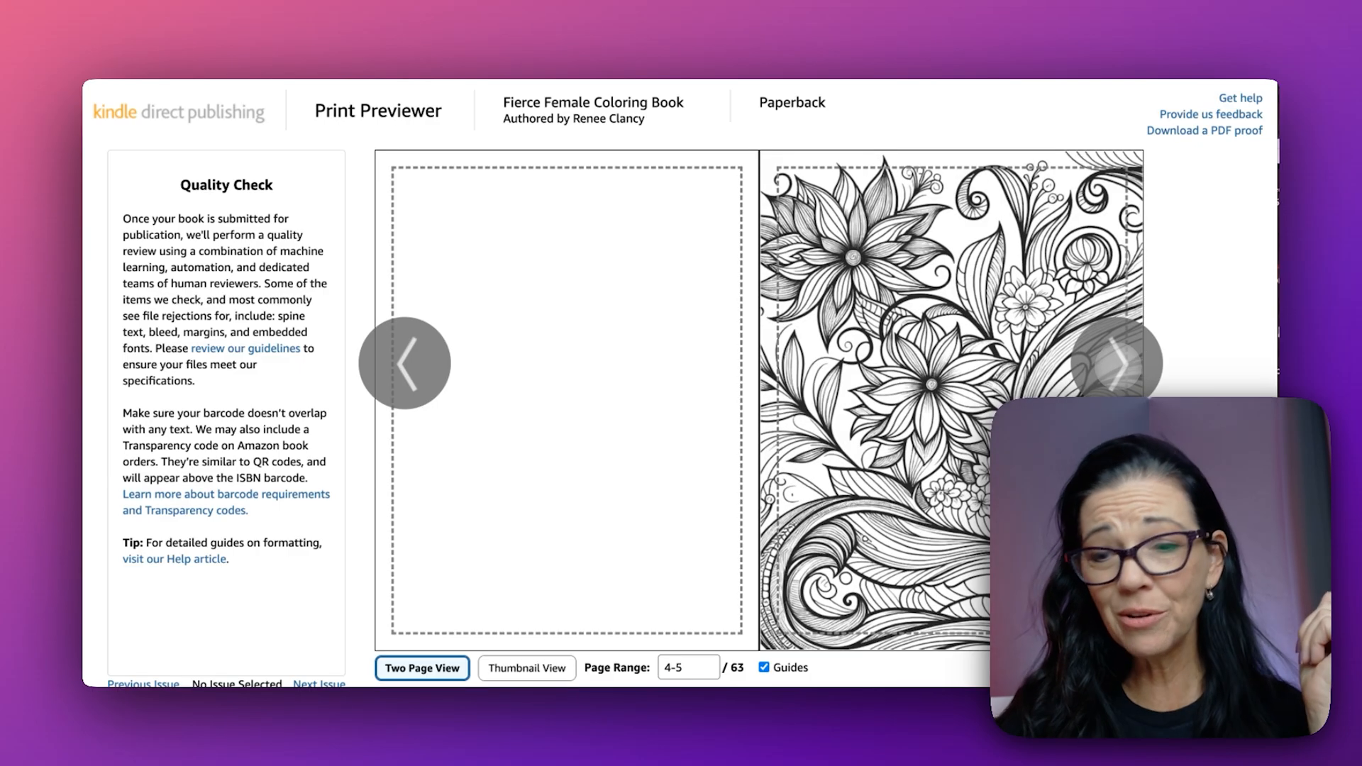